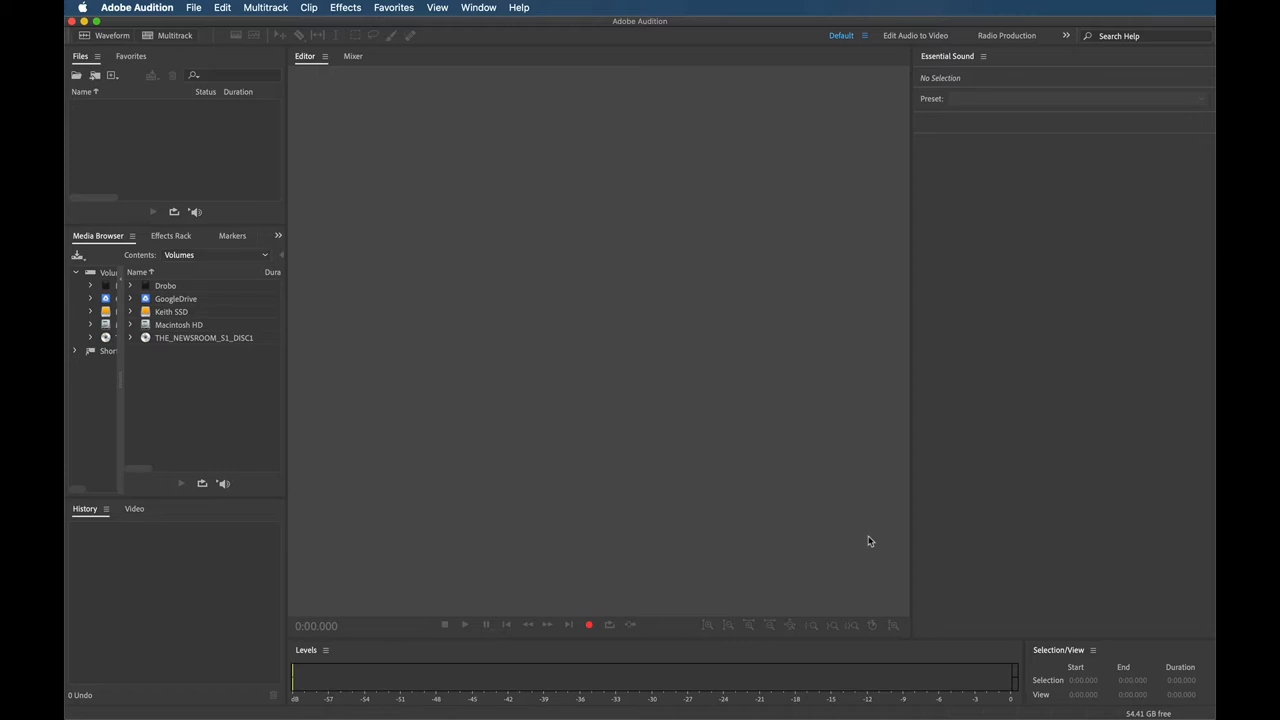
mouse_move(902, 464)
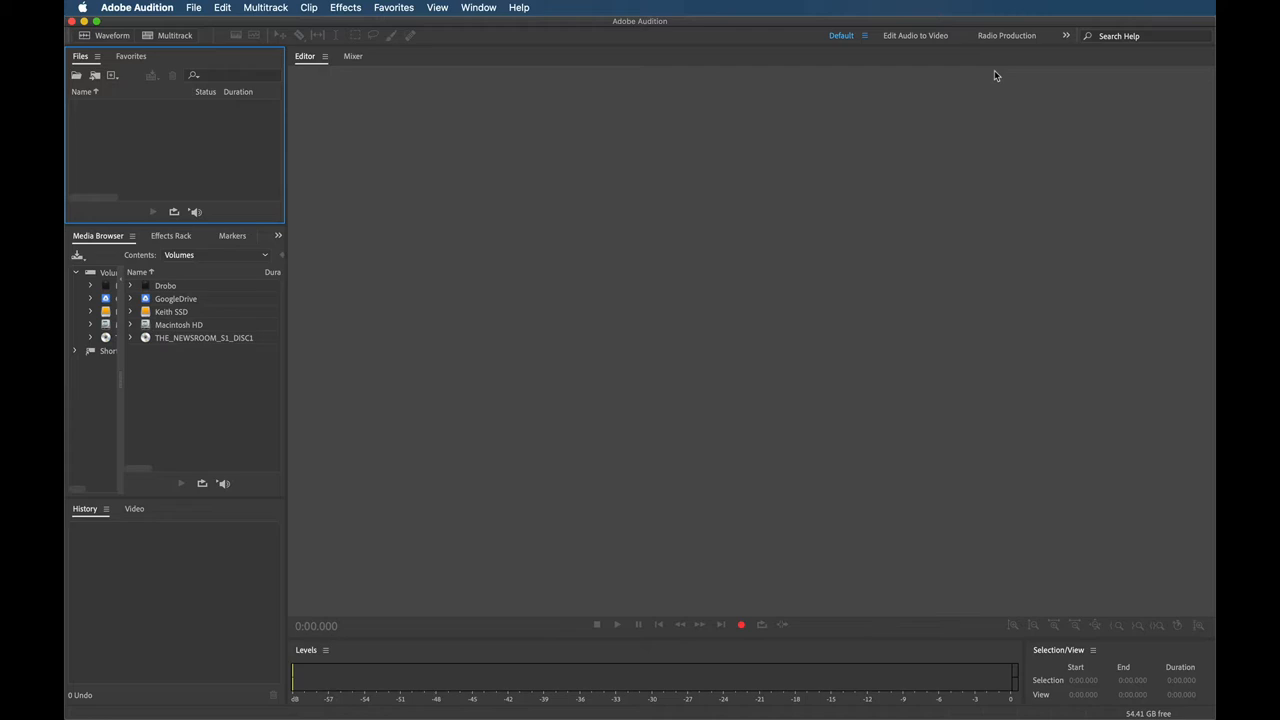
Step: Review the preset workspace layouts from the Window > Workspace menu
click(478, 8)
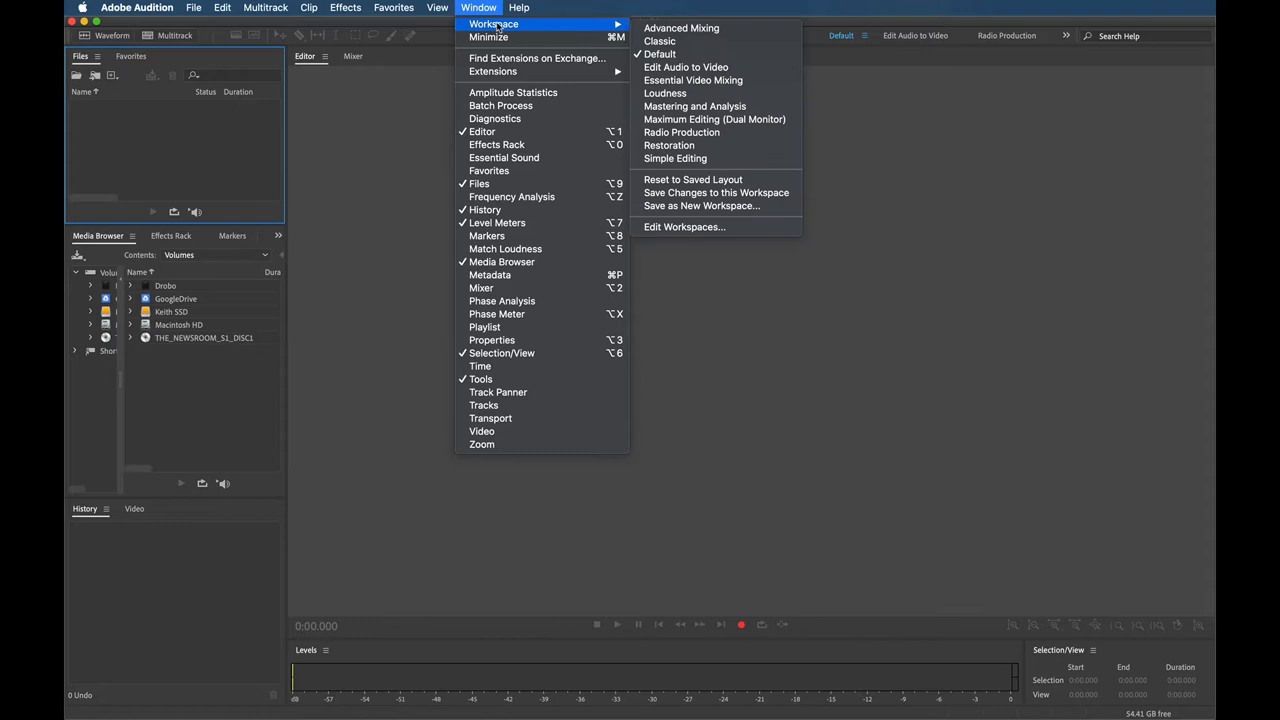
mouse_move(682, 132)
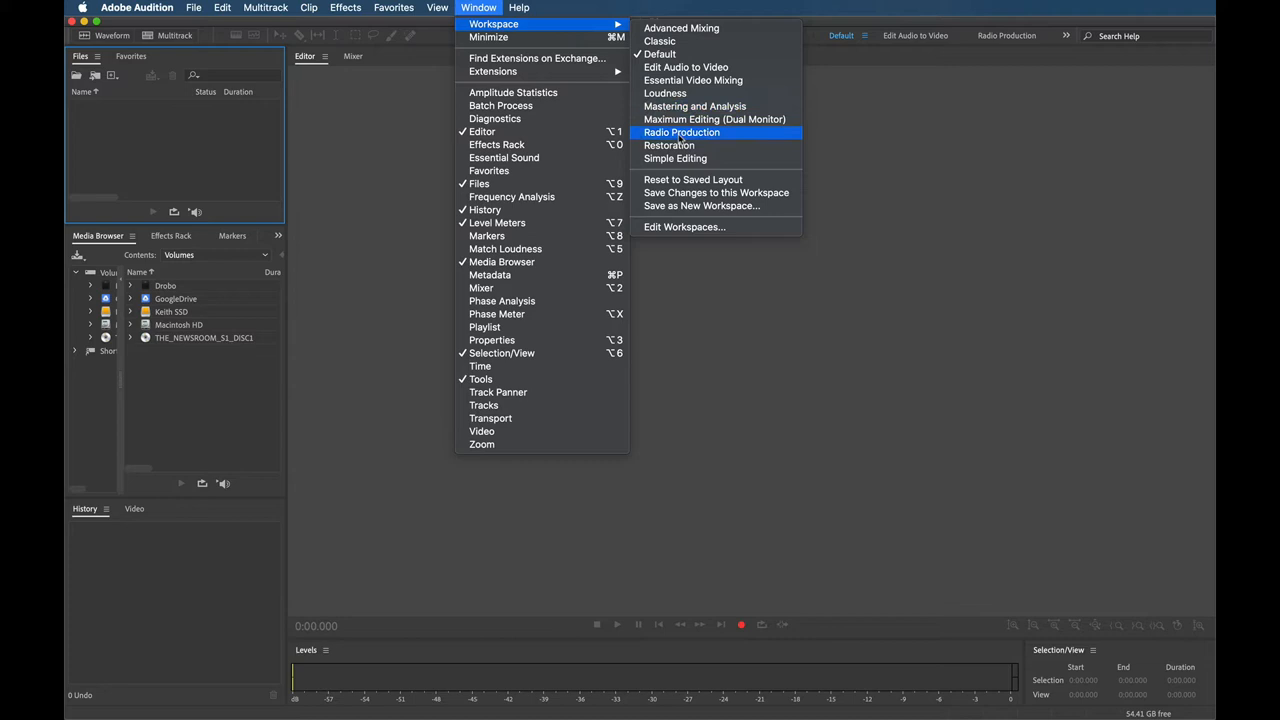
click(682, 132)
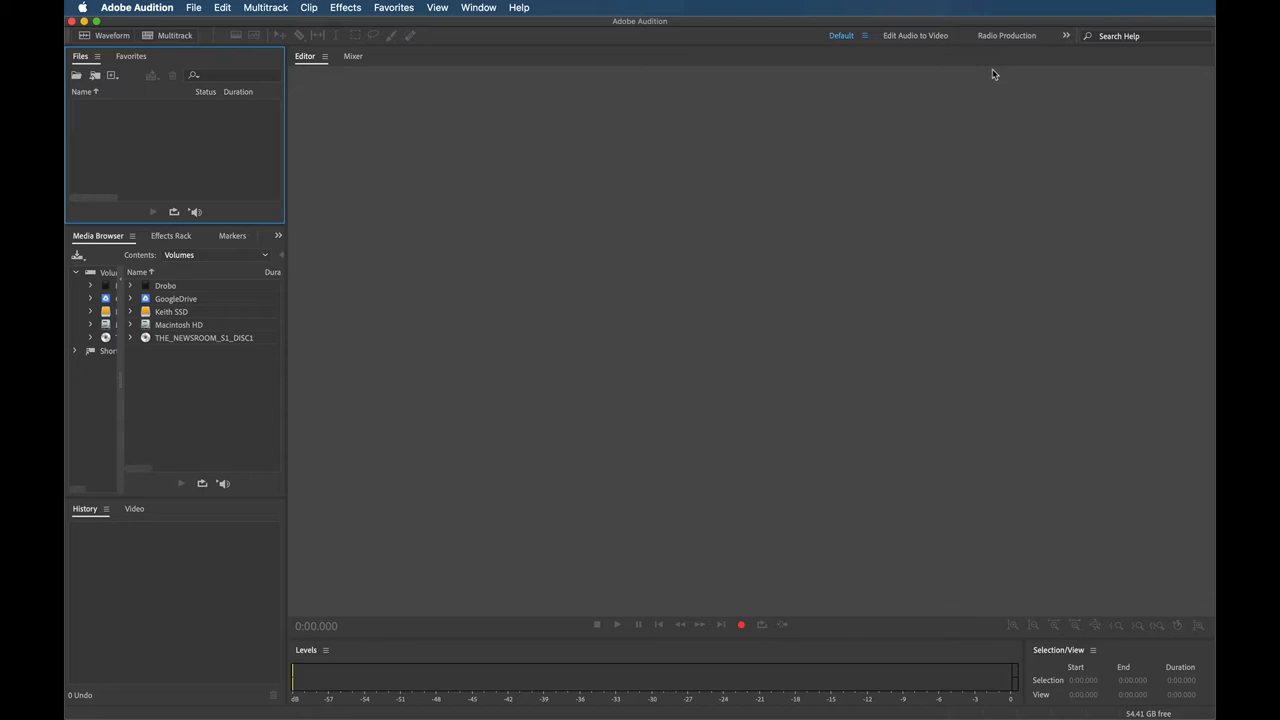
Step: Set the Default Input to Logitech USB Headset in Preferences > Audio Hardware
click(134, 8)
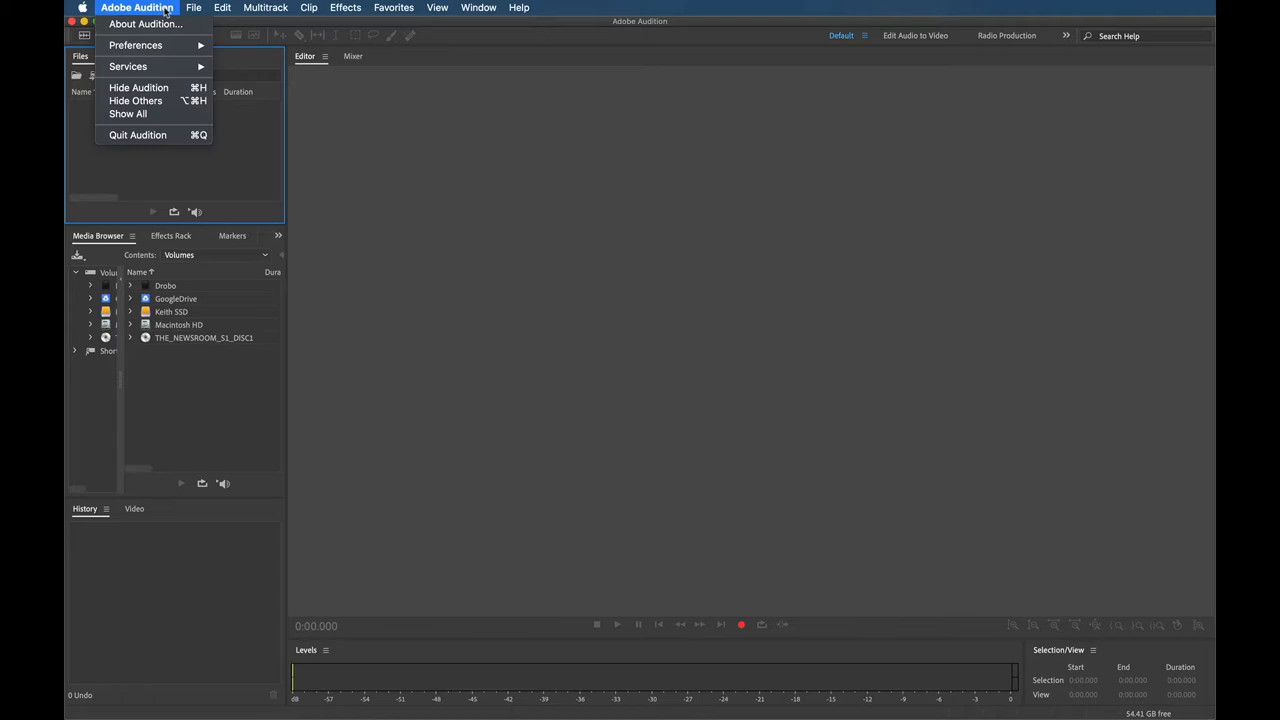
click(144, 44)
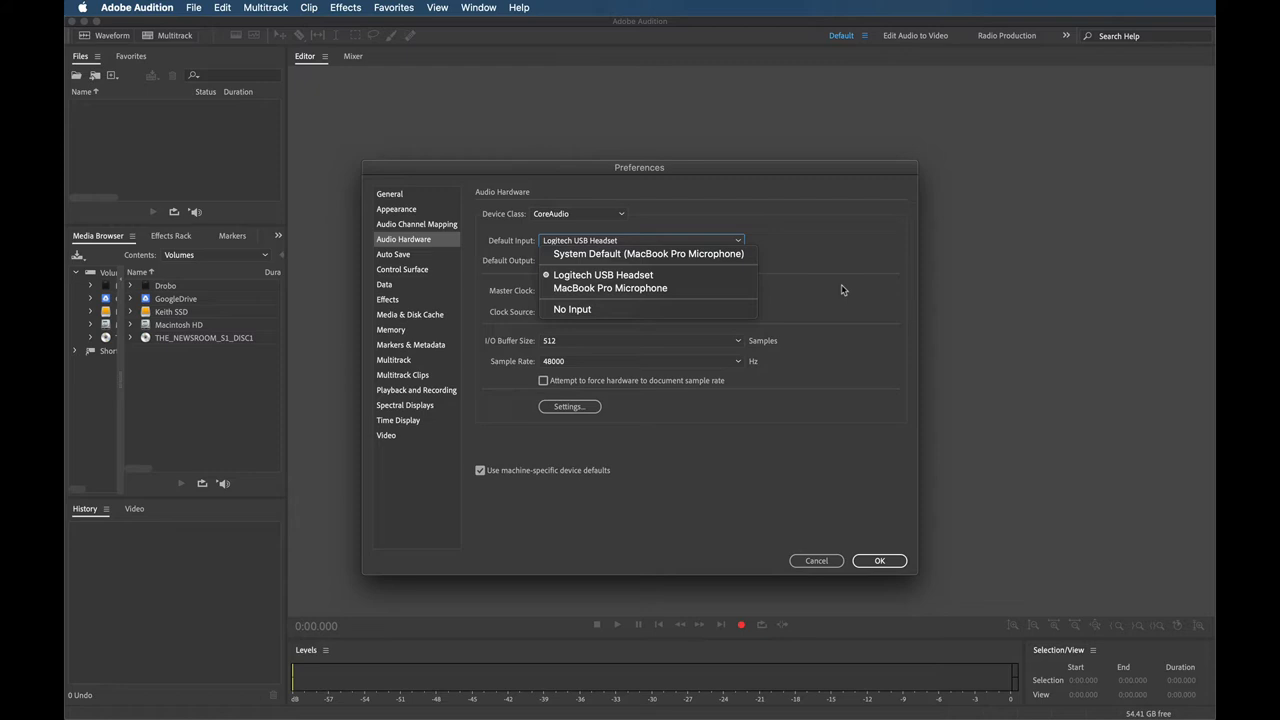
click(880, 560)
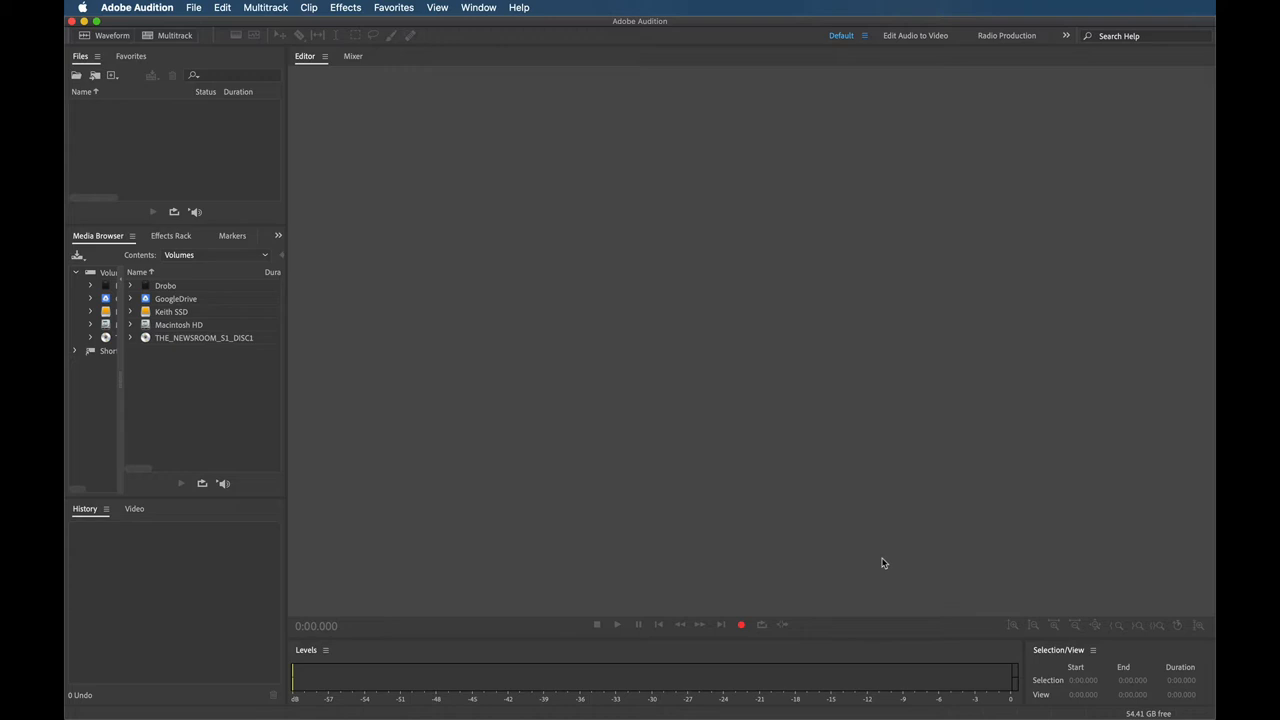
mouse_move(742, 624)
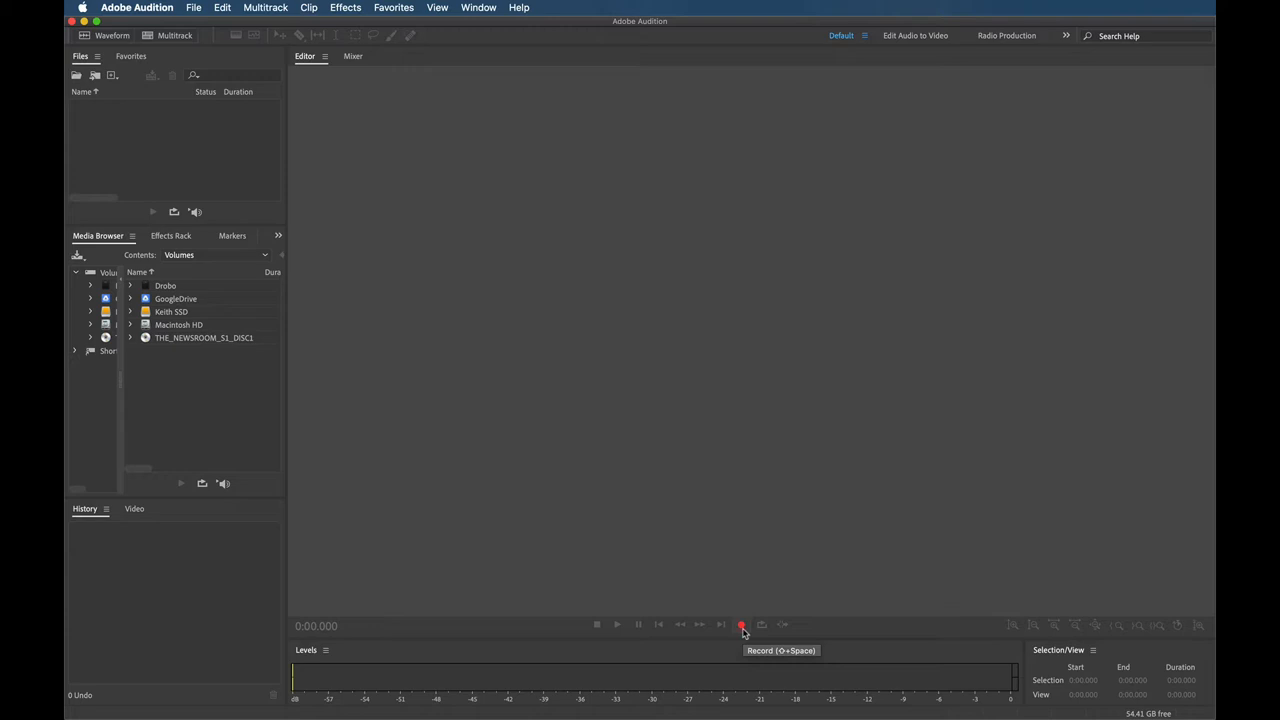
Step: Start recording a new 48000 Hz stereo 32-bit float file named Podcast Demo Angela
click(740, 624)
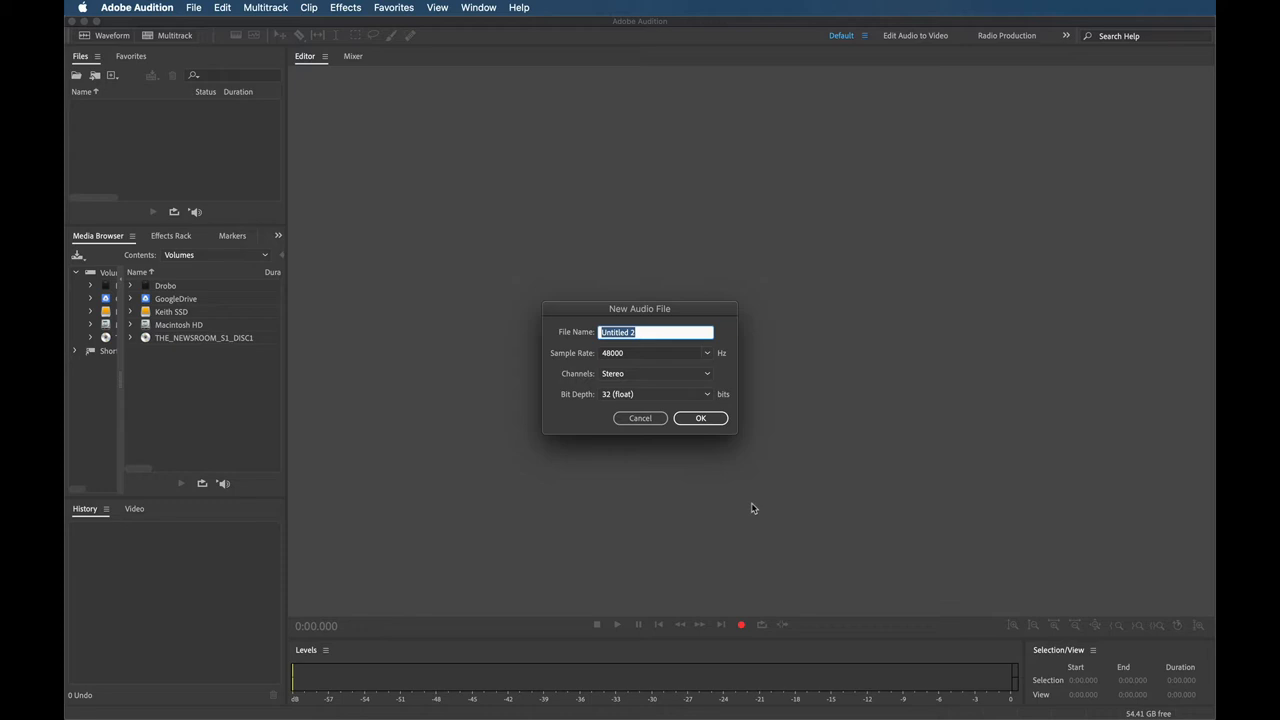
text(Podcast Demo Angela)
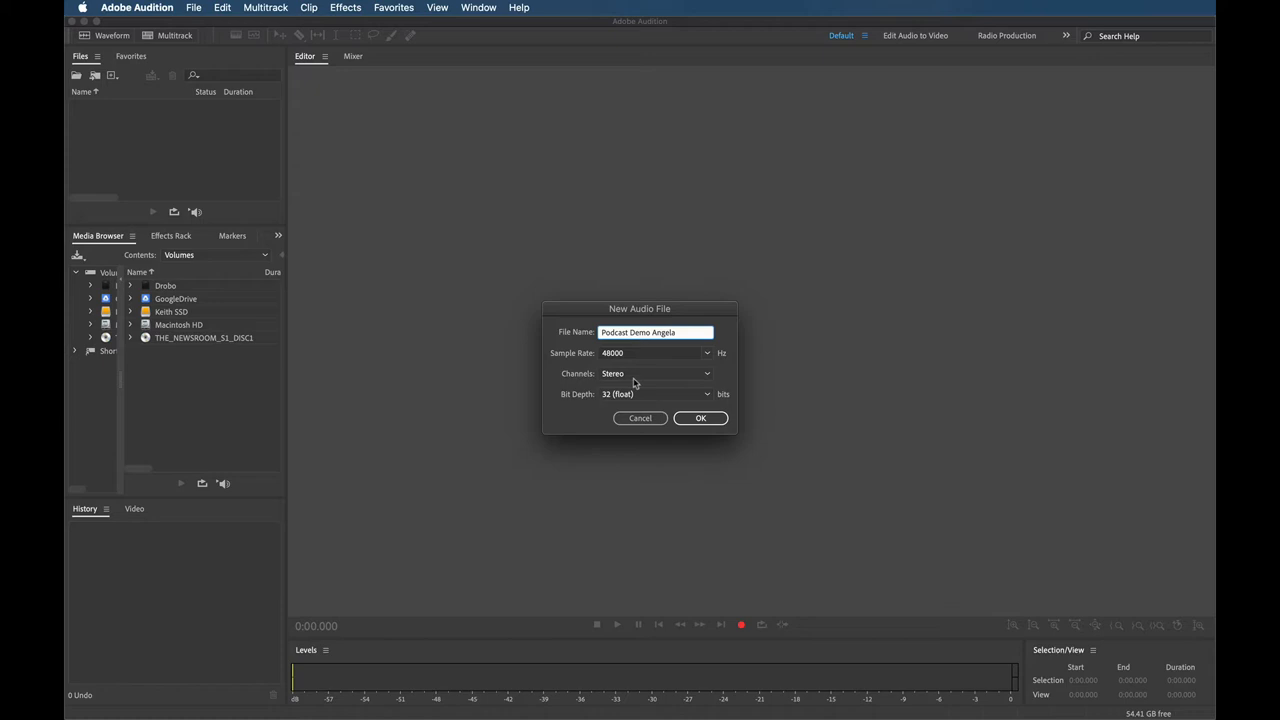
click(704, 352)
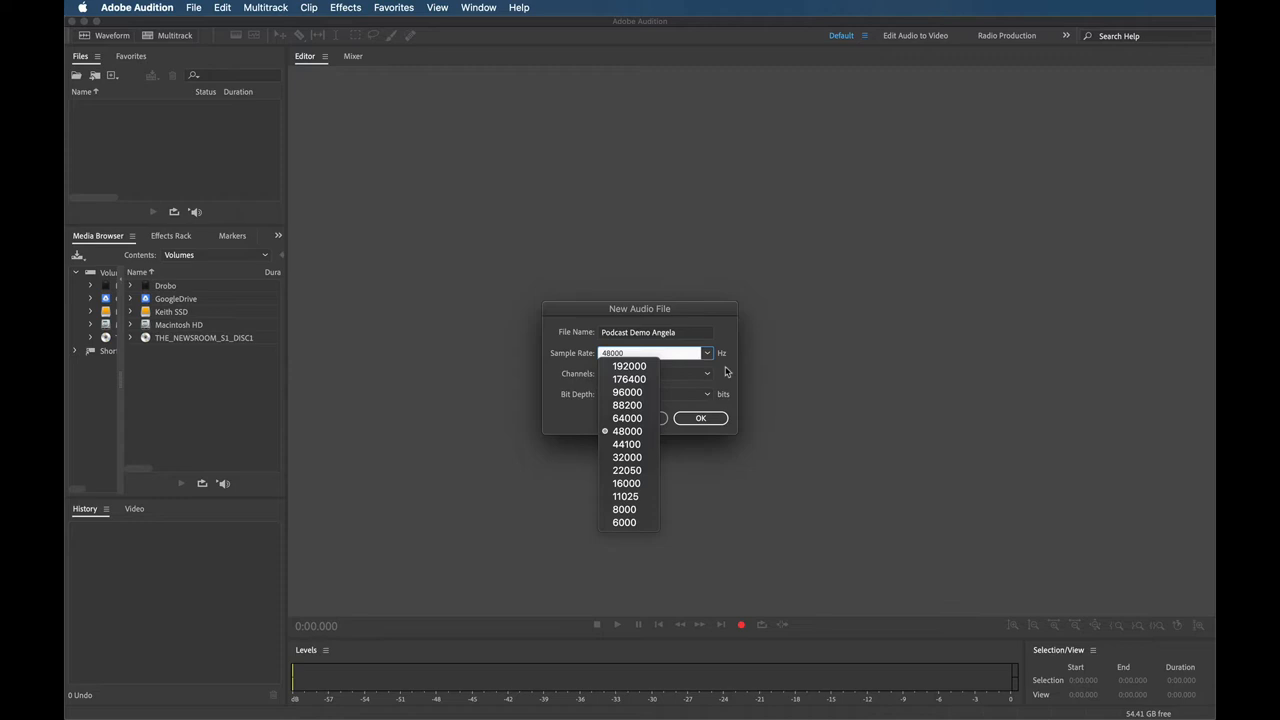
click(628, 430)
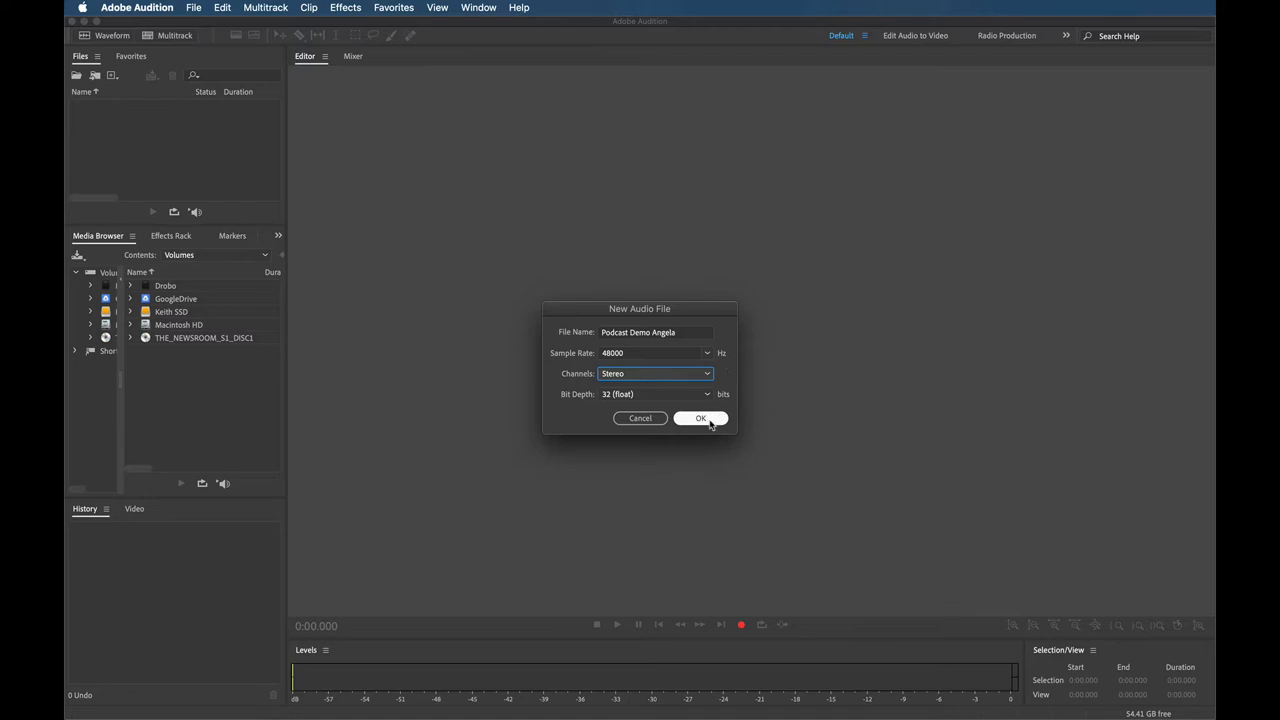
click(700, 418)
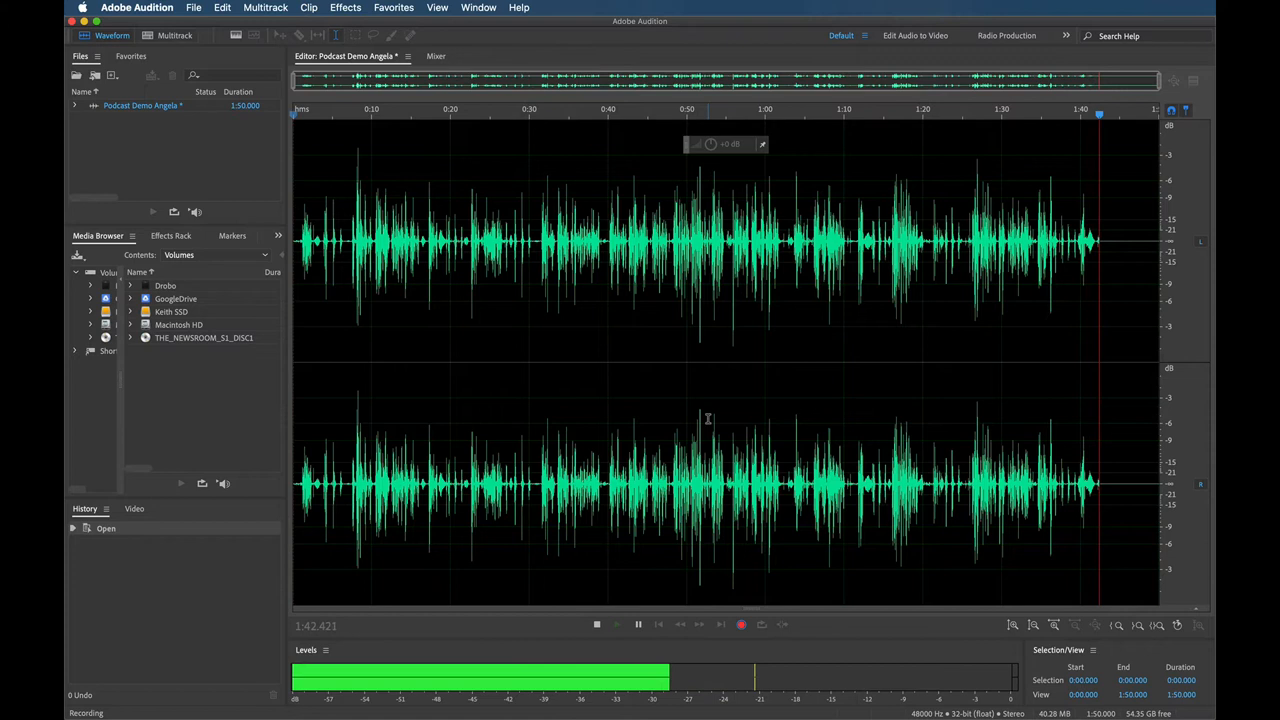
Step: Stop the narration recording after about 1:47 of stereo audio
click(596, 624)
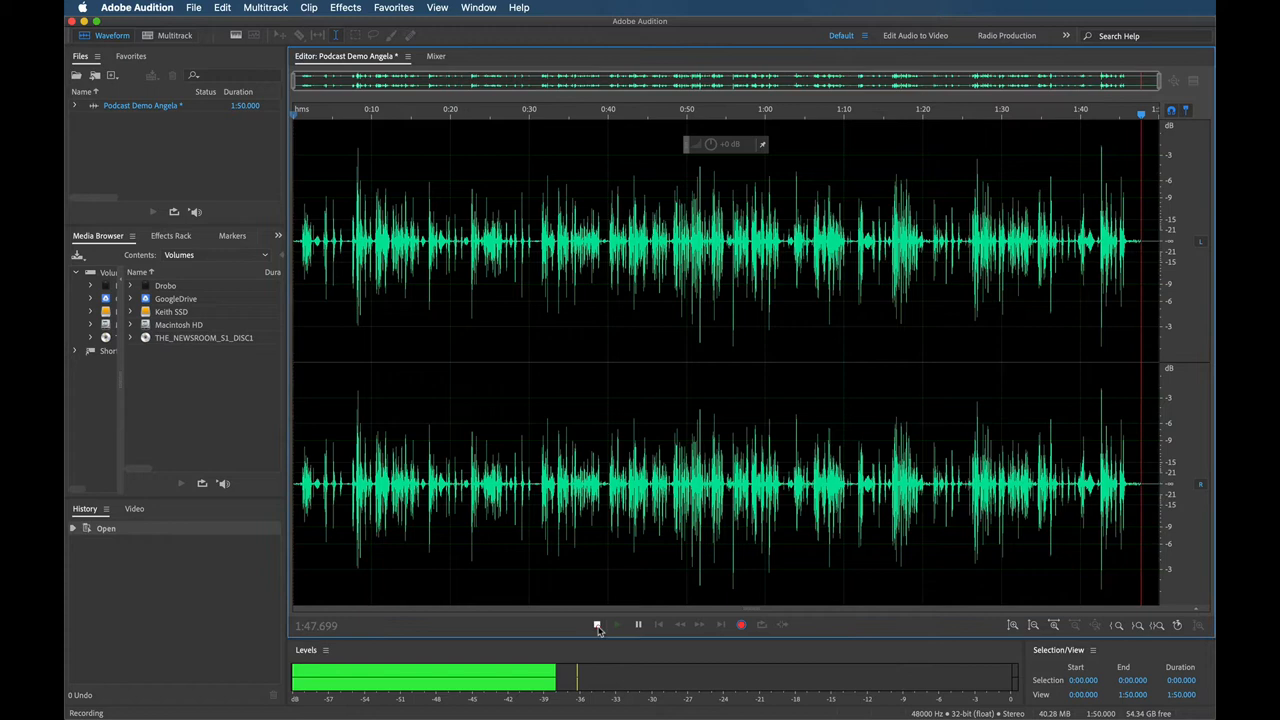
click(592, 624)
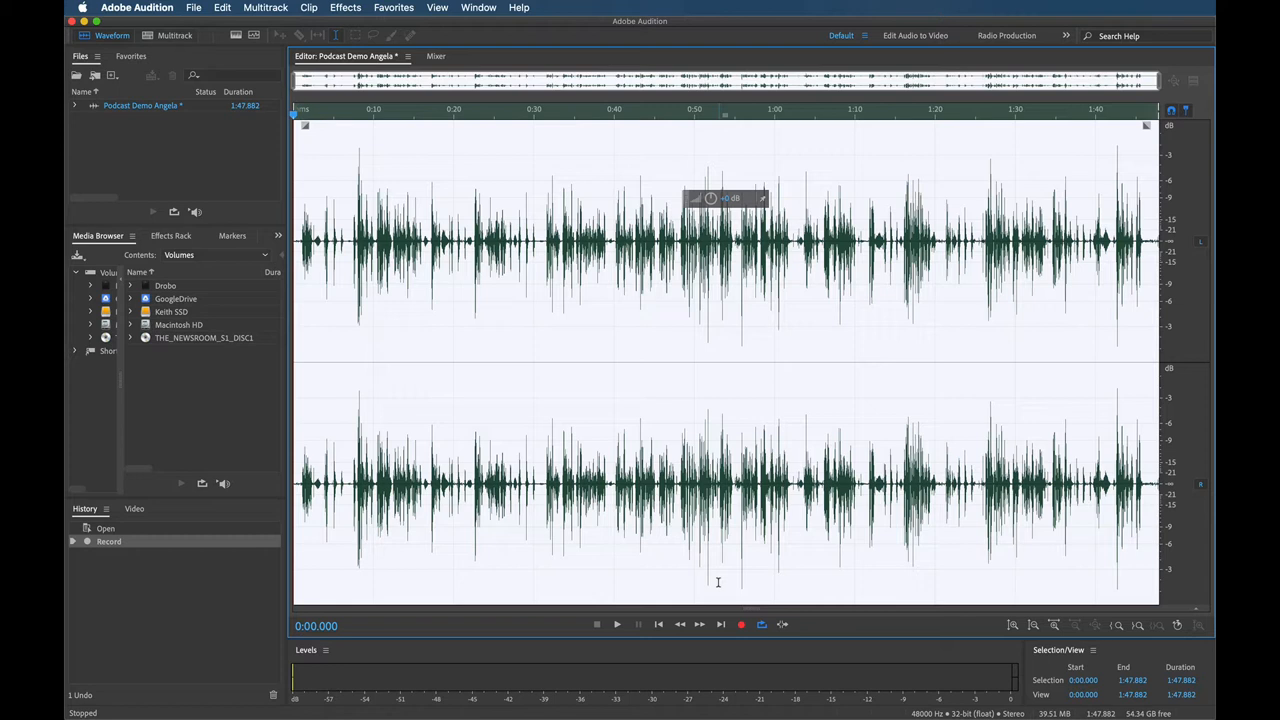
mouse_move(760, 574)
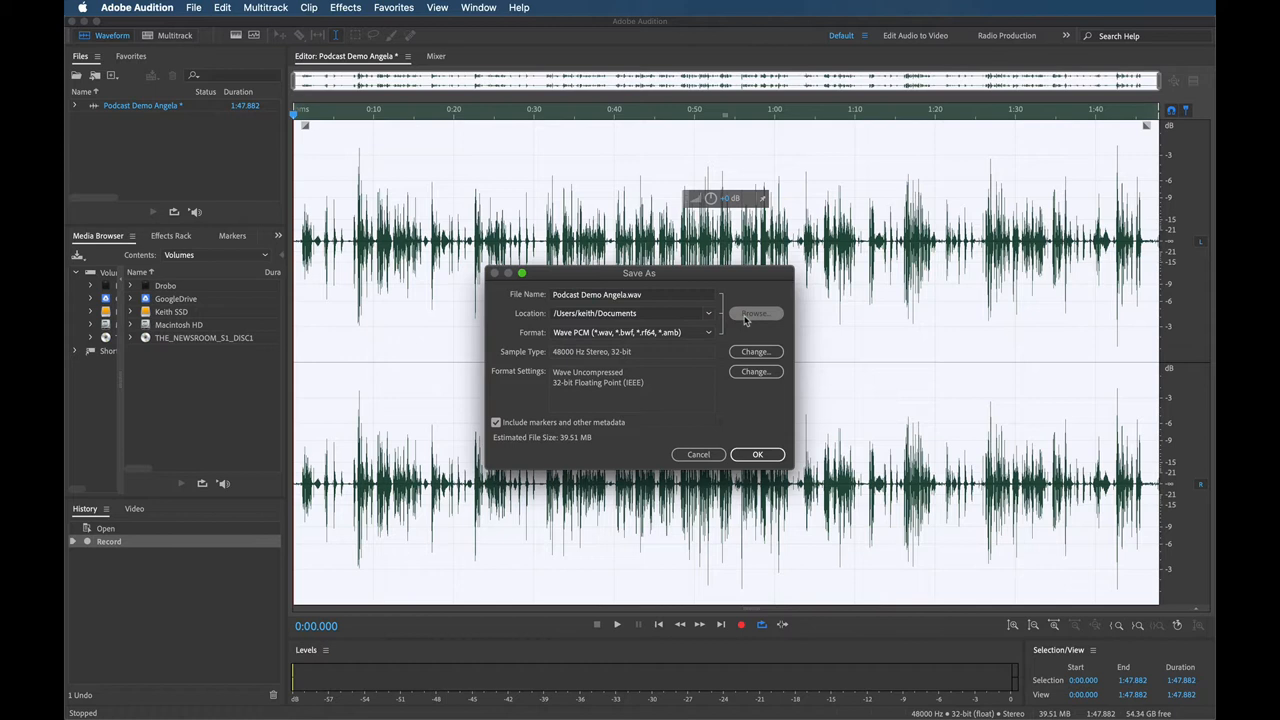
Step: Save Podcast Demo Angela.wav into the Podcast Audition Demo folder and start a new multitrack session
click(756, 312)
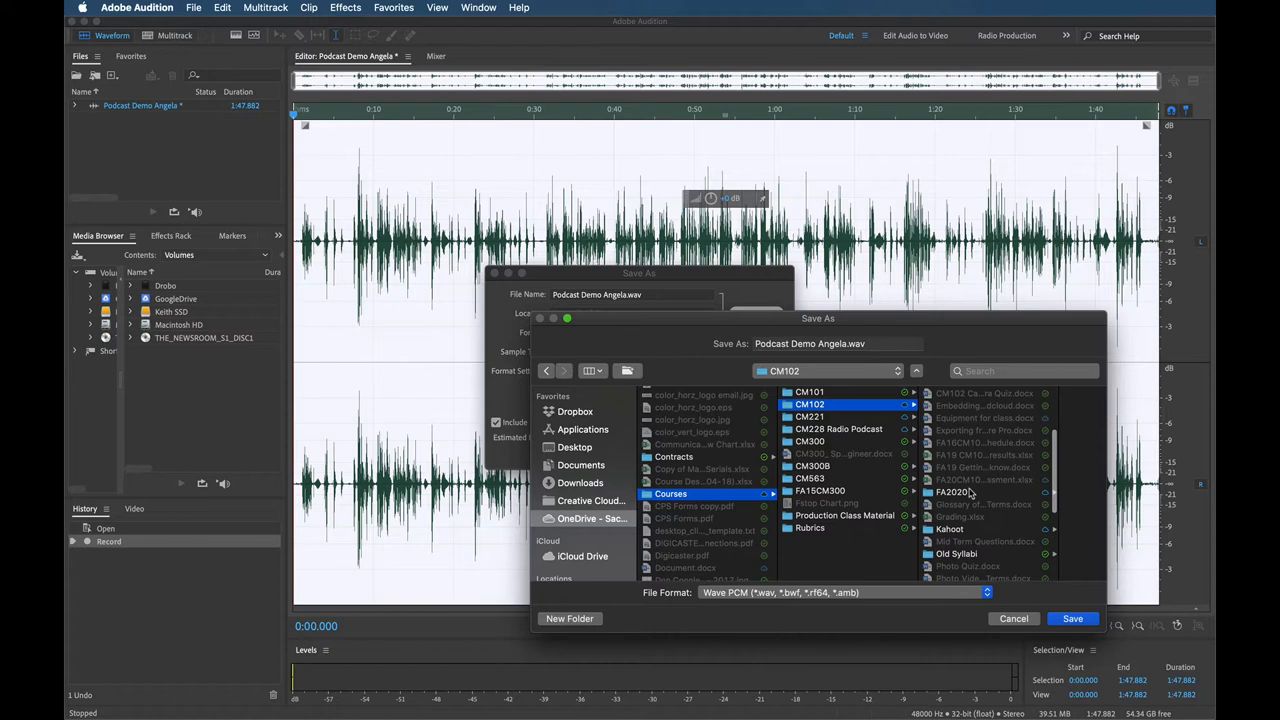
click(1072, 618)
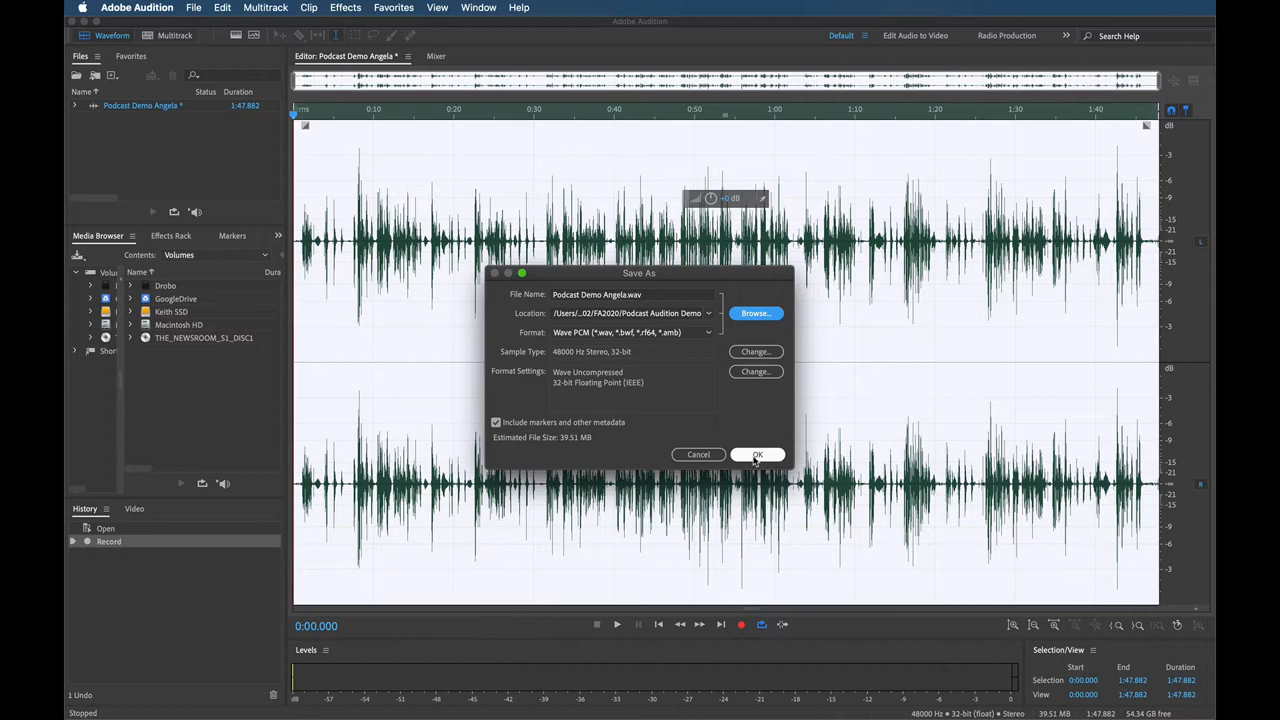
click(756, 454)
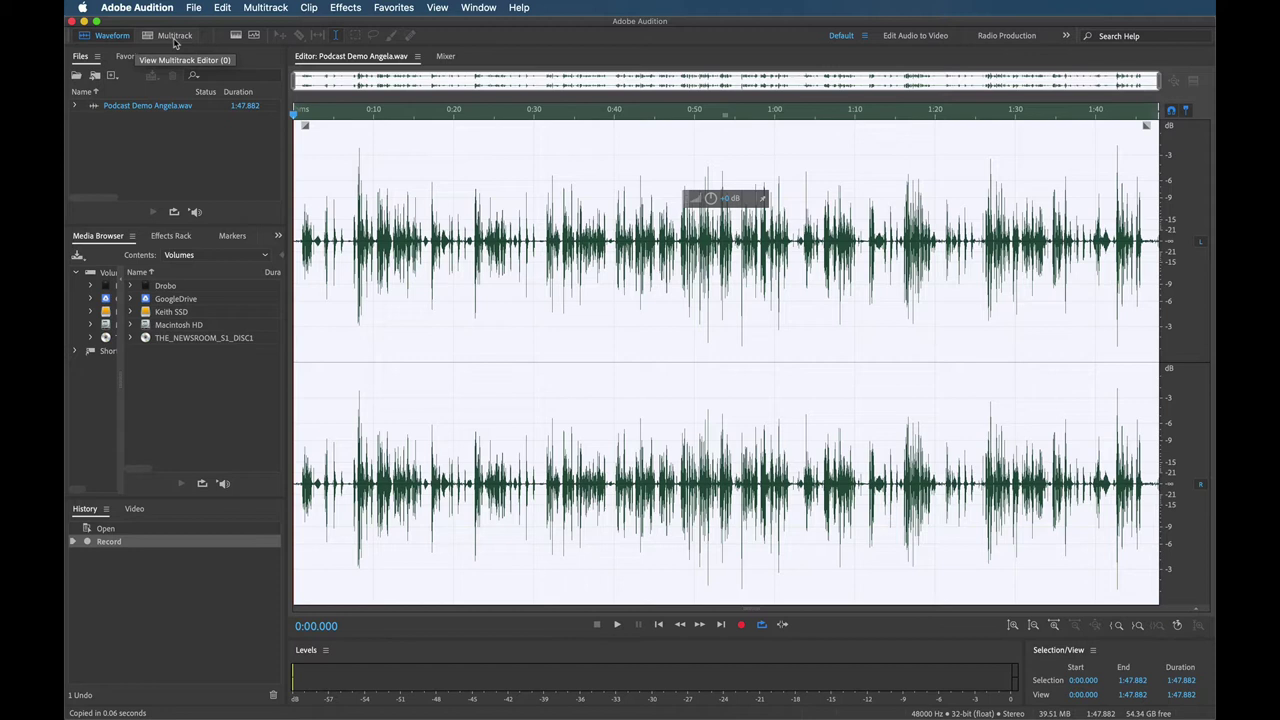
click(172, 36)
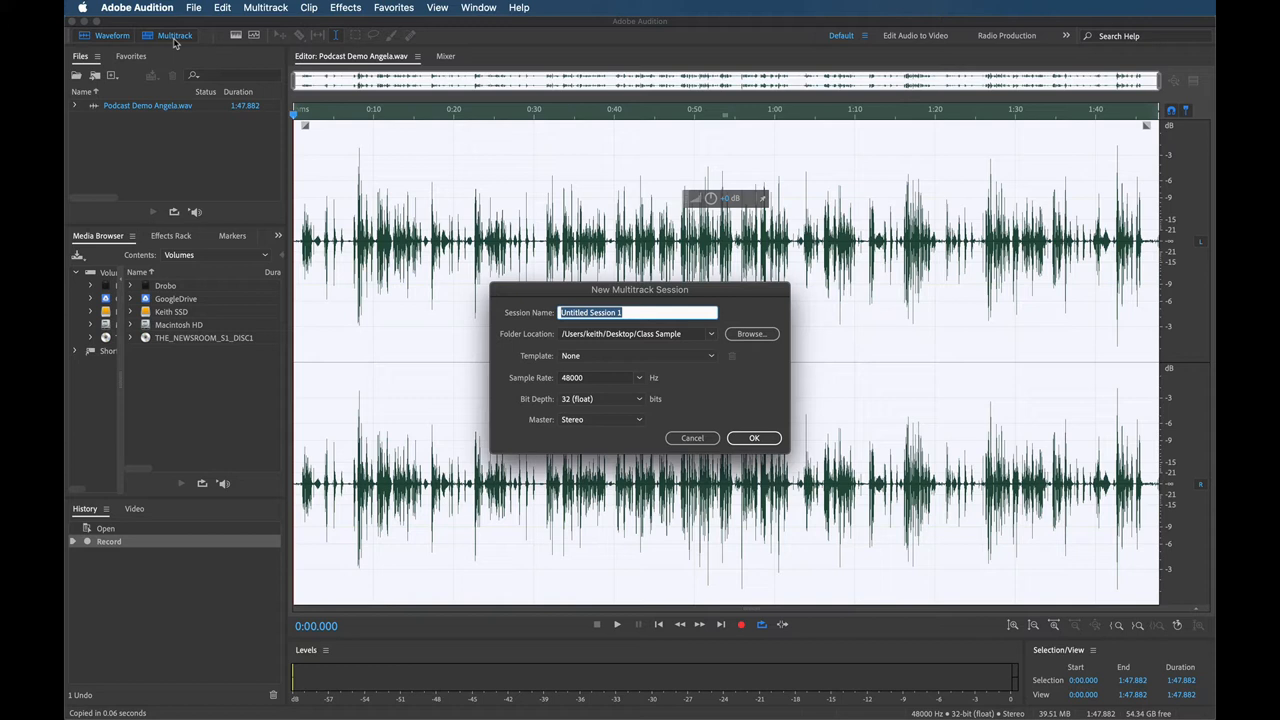
Step: Name the session Podcast Audition Demo and create it in the Podcast Audition Demo folder
text(Podcast Audition Demo)
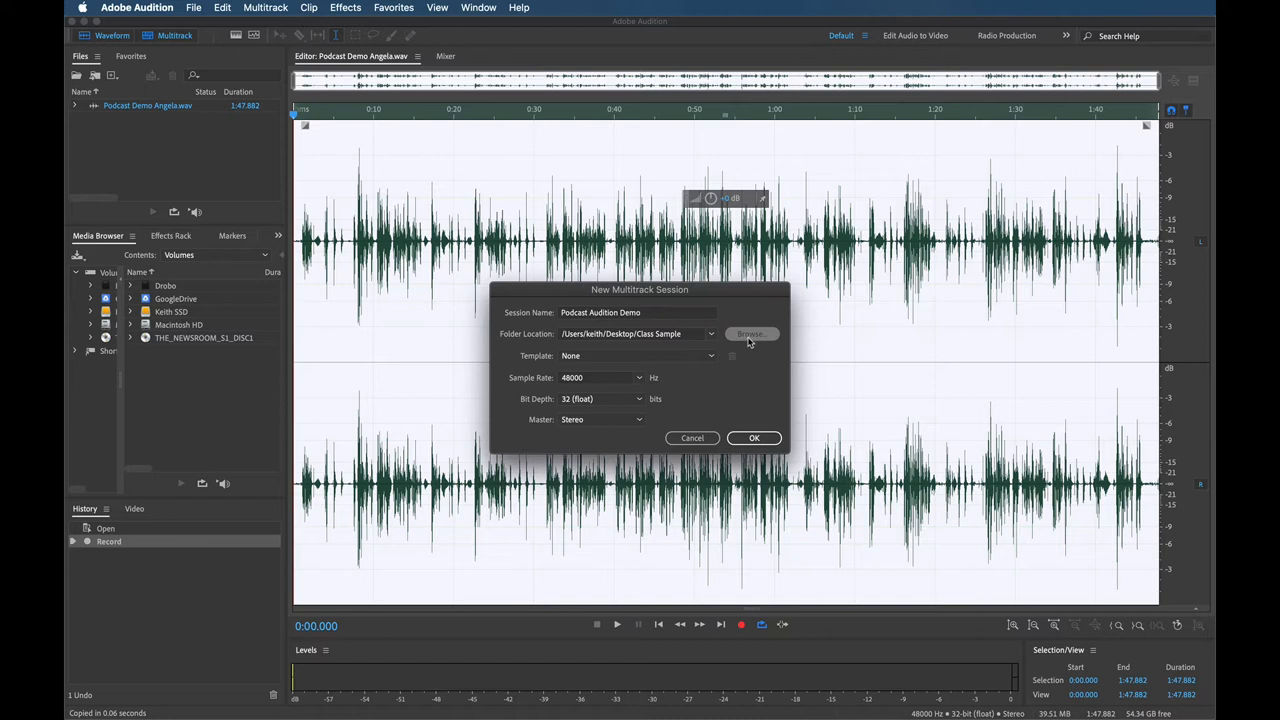
click(752, 332)
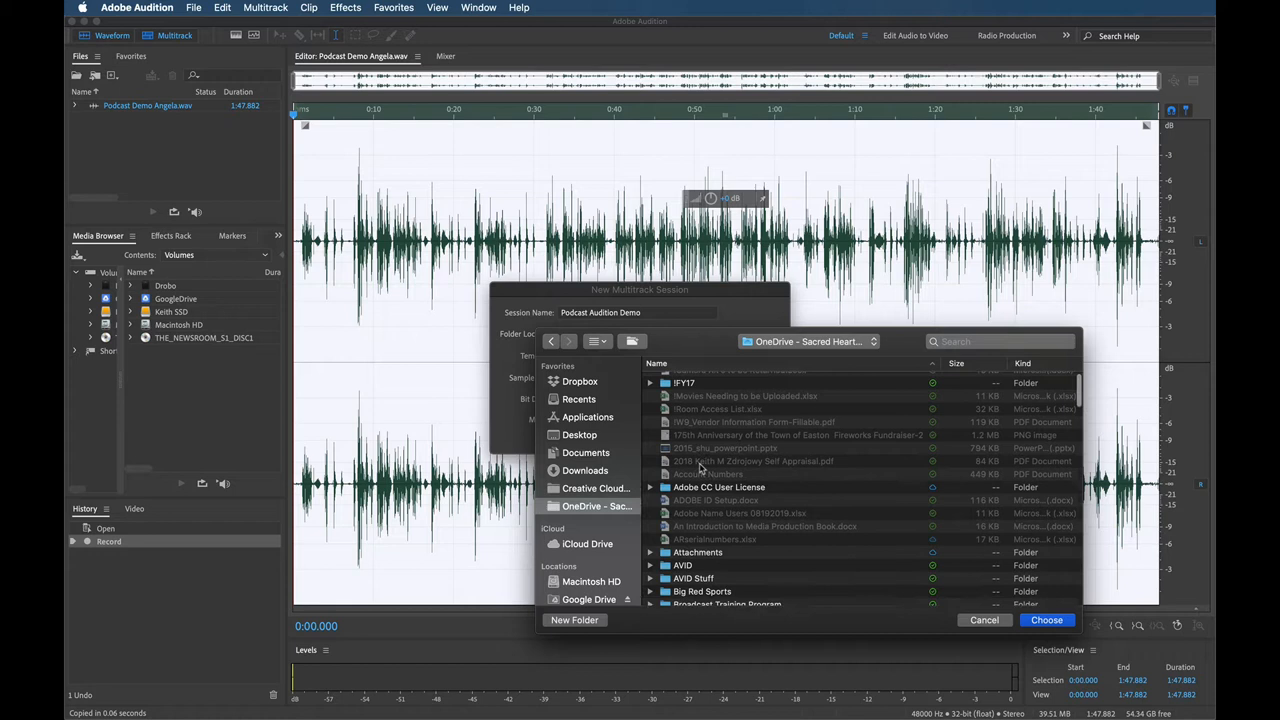
scroll(down, 3)
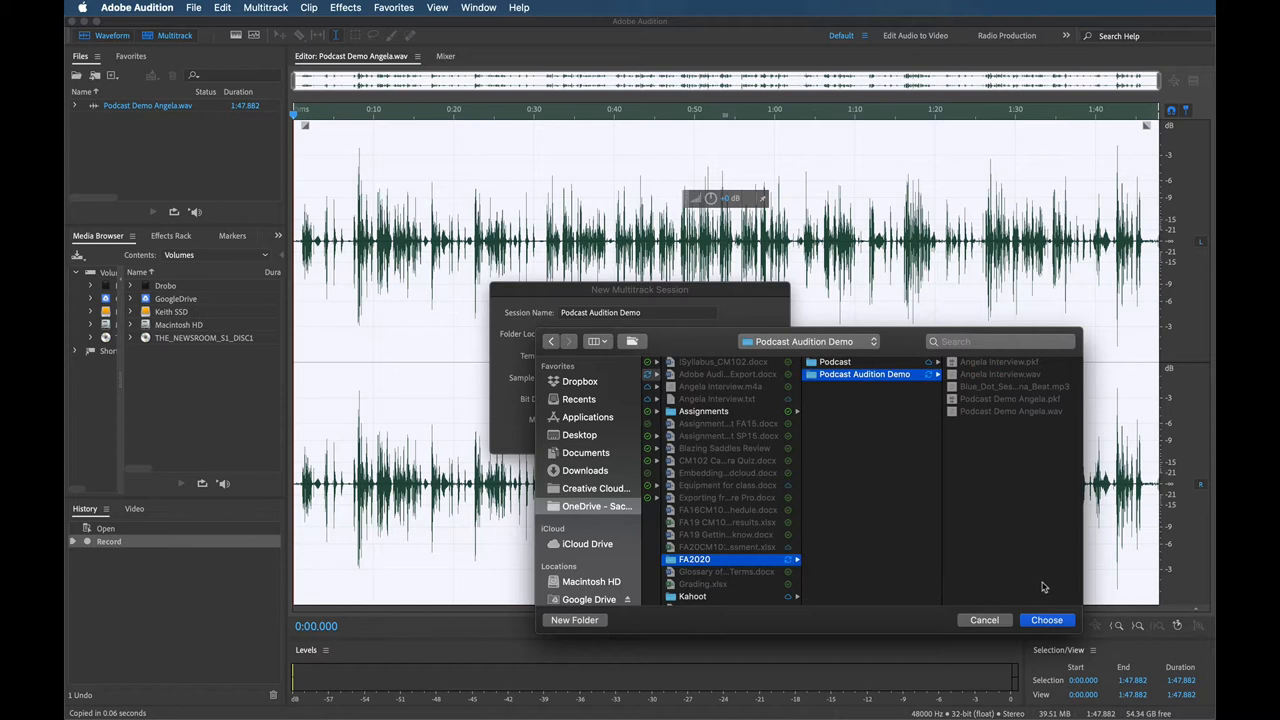
click(1044, 620)
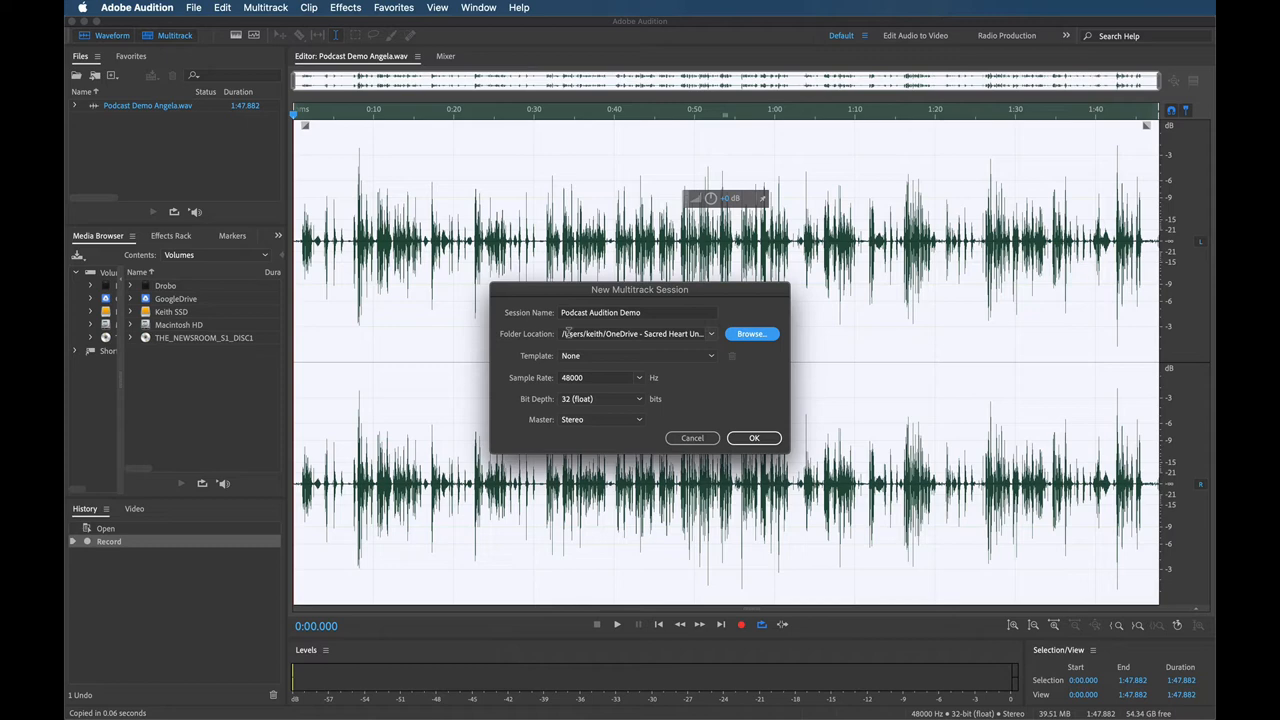
click(752, 438)
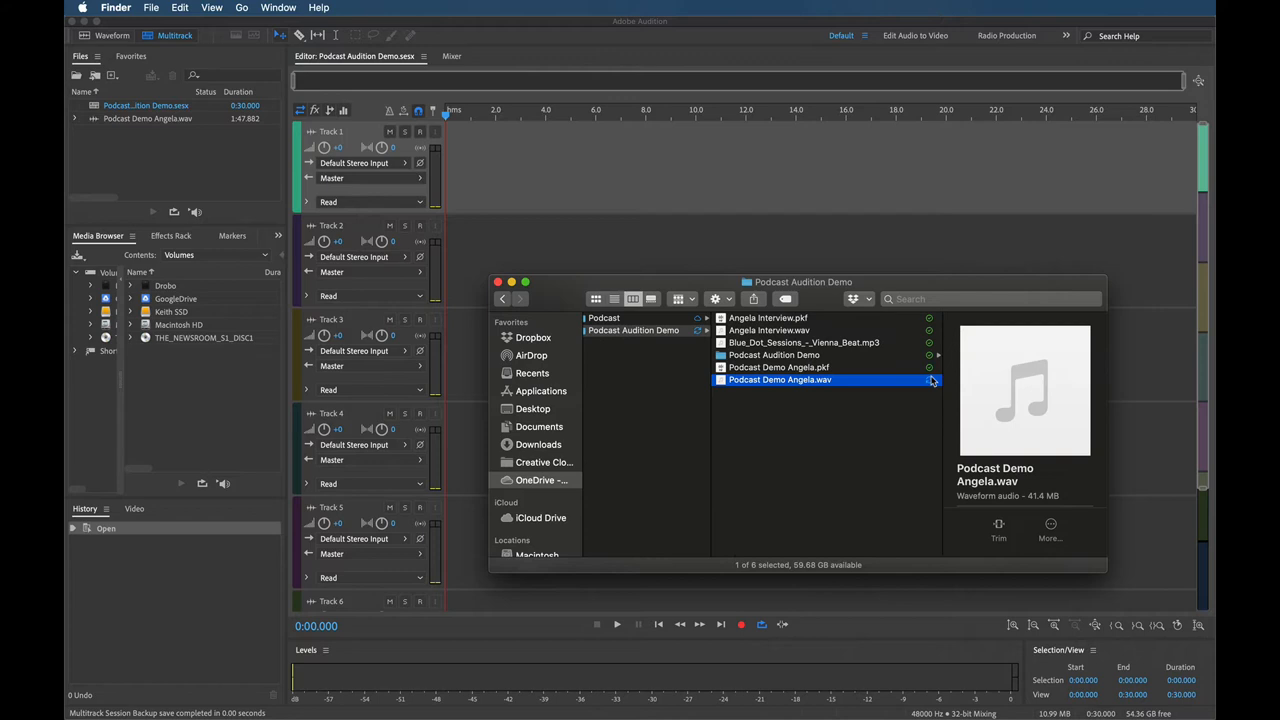
Step: Open the Podcast Audition Demo folder in Finder to look over its audio files
double_click(708, 354)
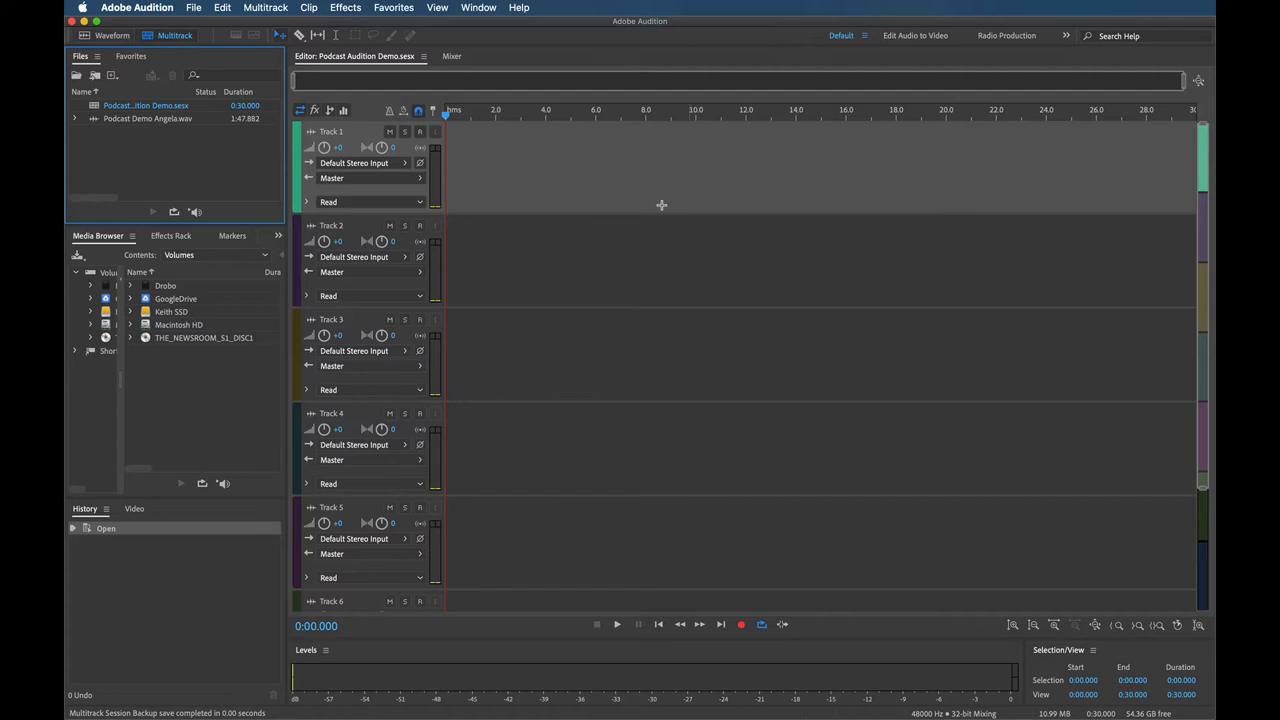
mouse_move(516, 188)
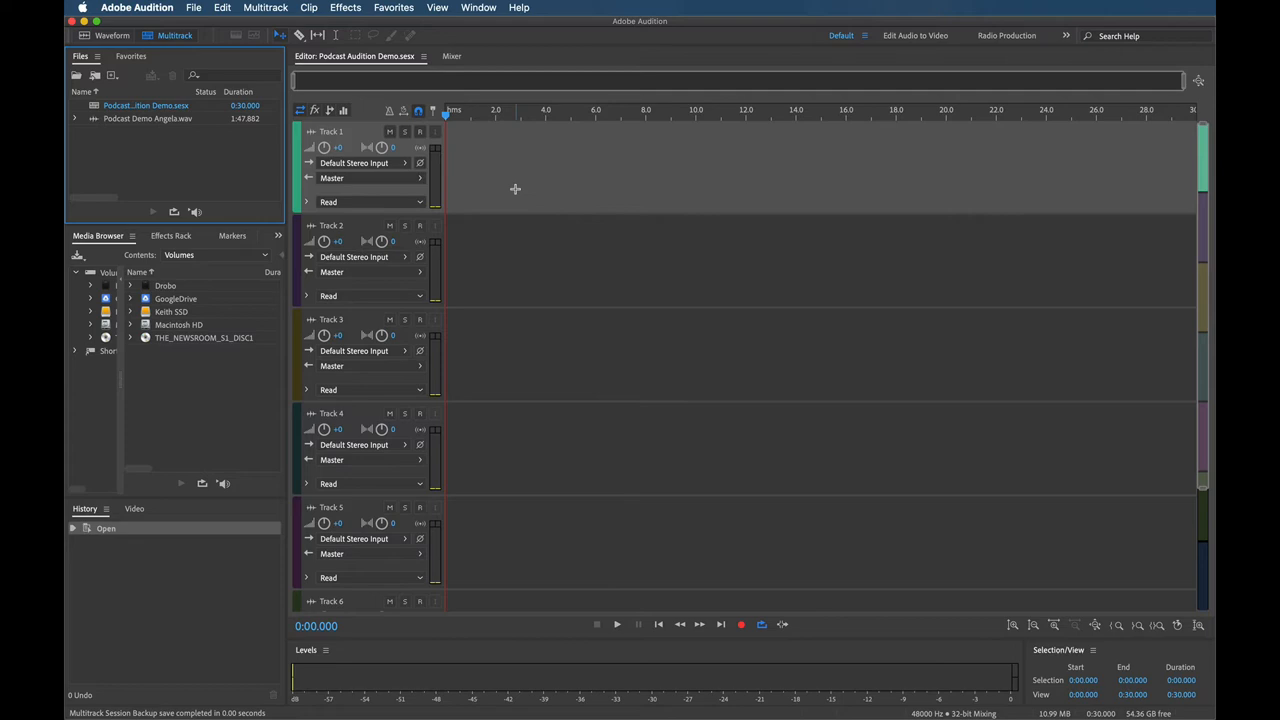
mouse_move(530, 172)
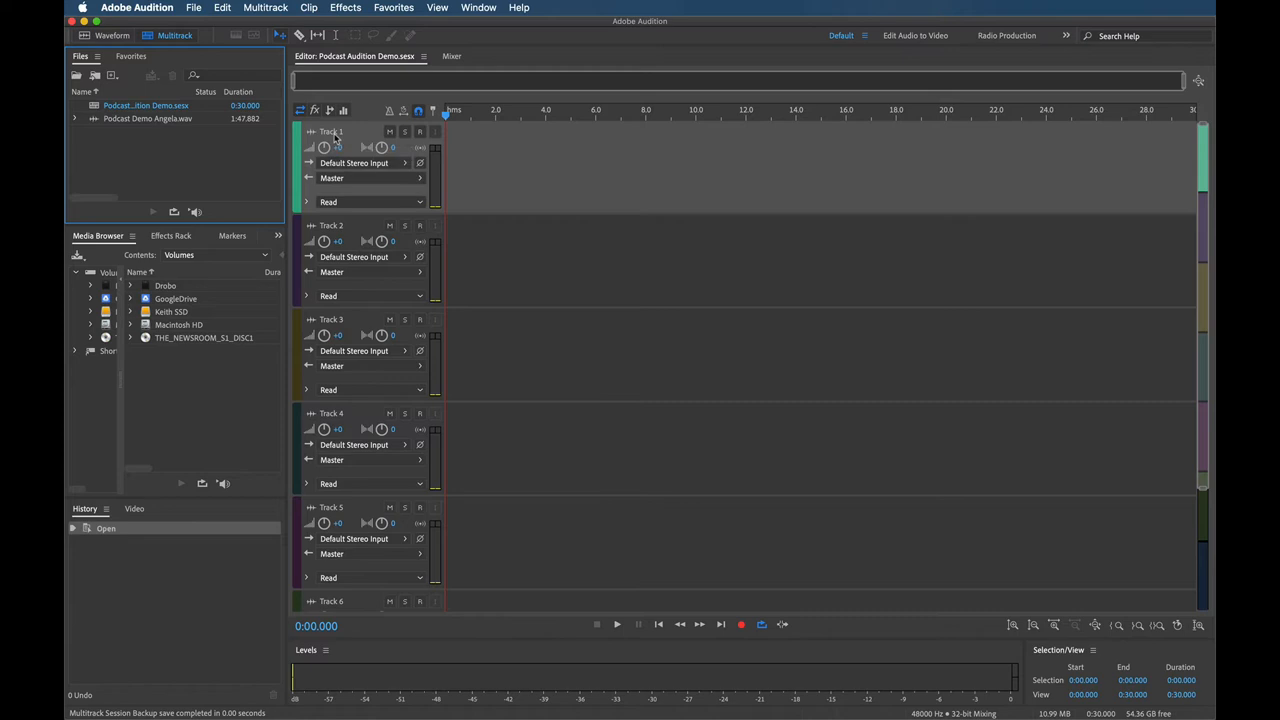
Step: Rename the session tracks to Narration and Music Bed
double_click(332, 132)
text(Narration)
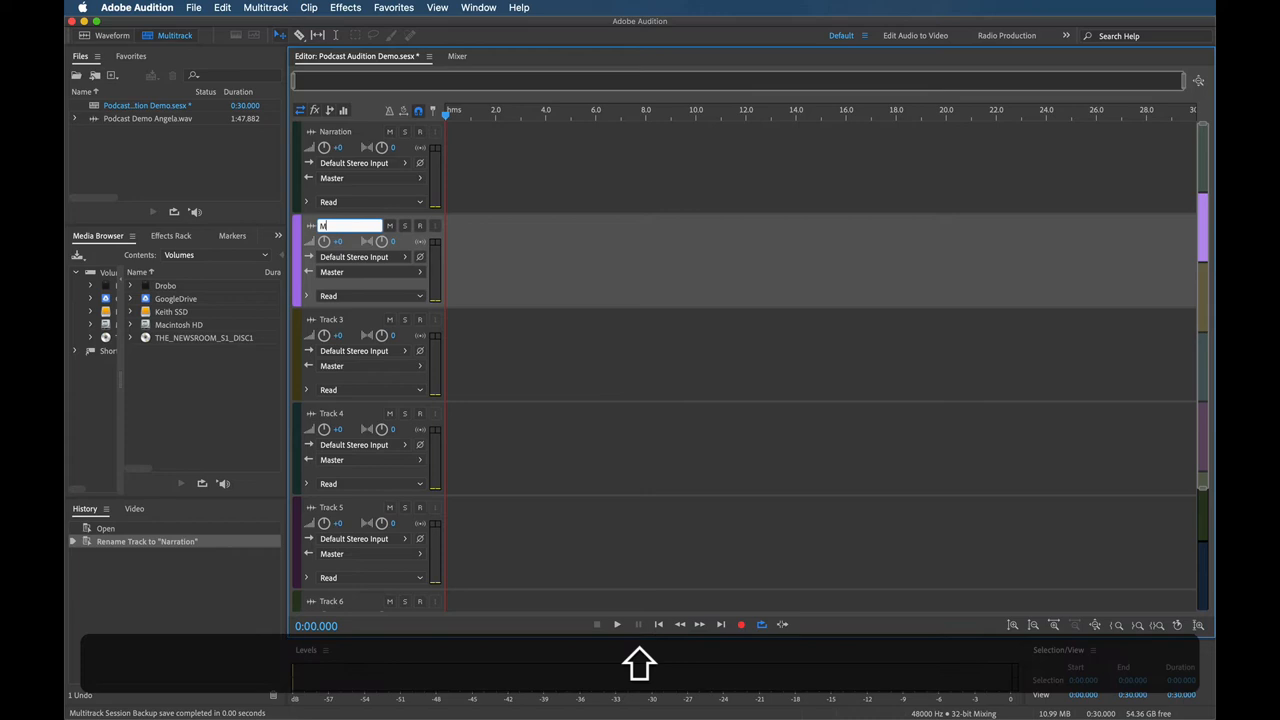
text(Music Bed)
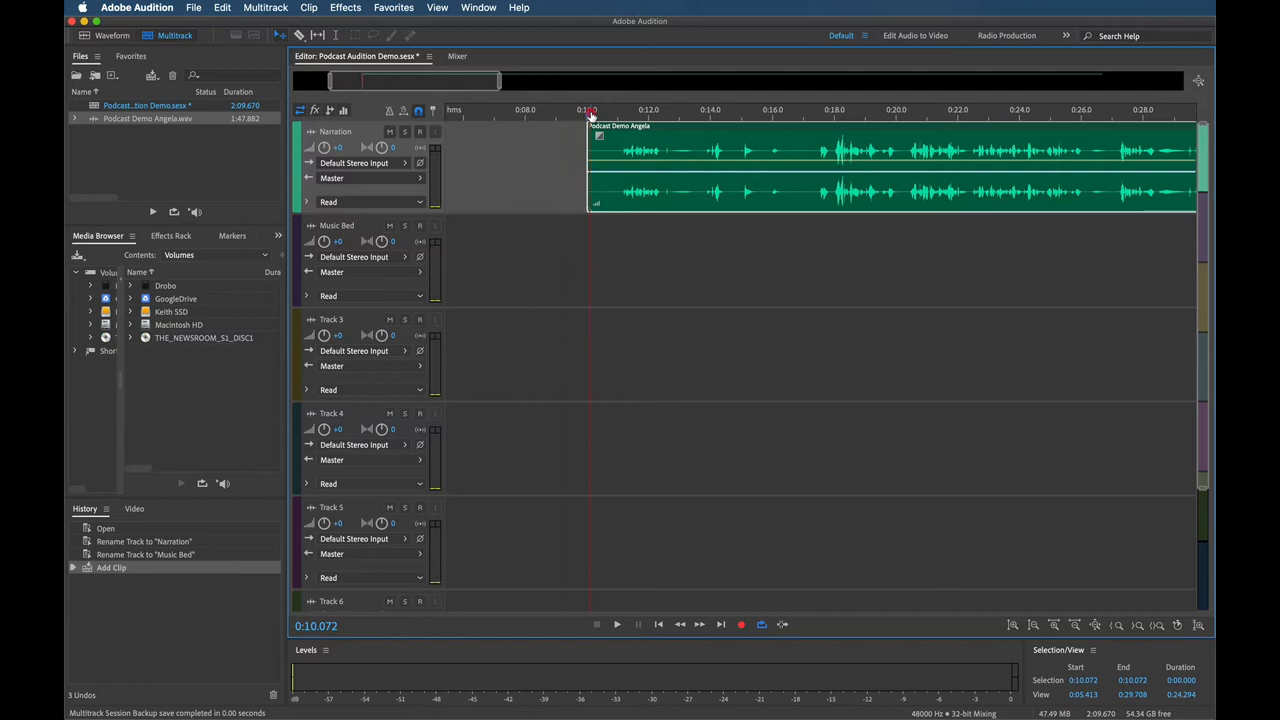
Step: Play the Podcast Demo Angela clip from its start and from later points in the narration
click(696, 112)
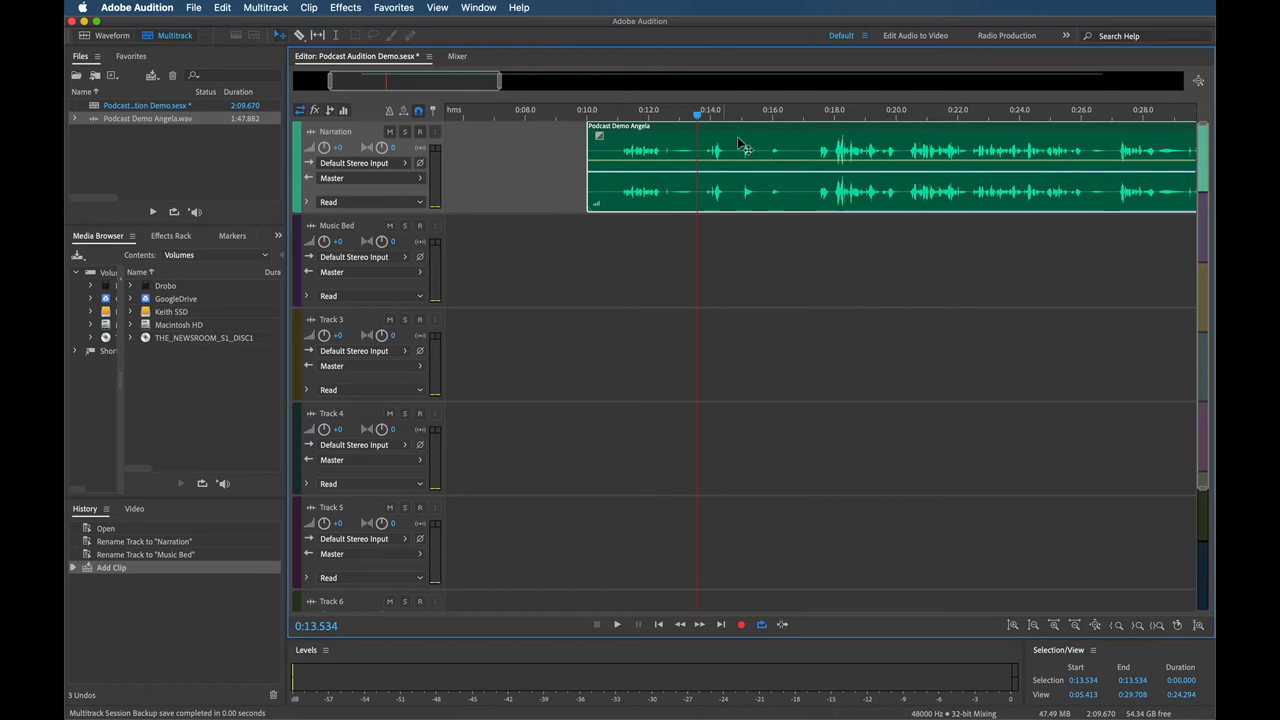
click(804, 112)
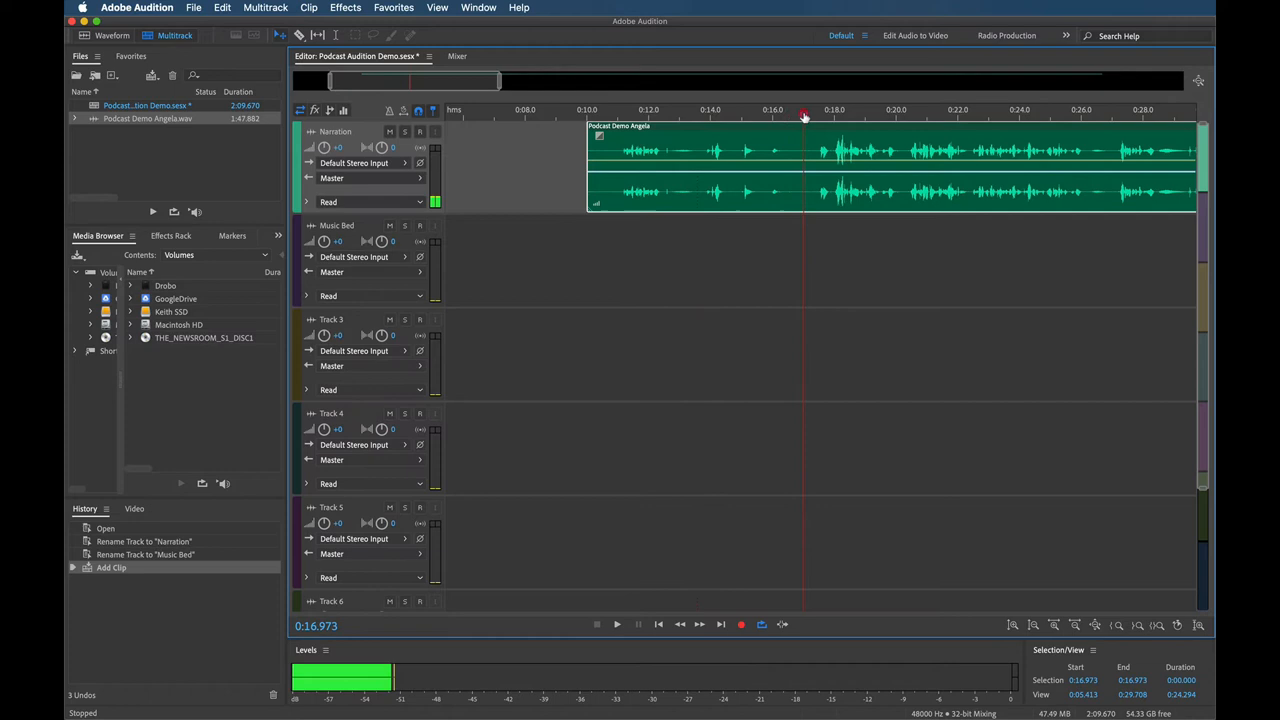
click(816, 112)
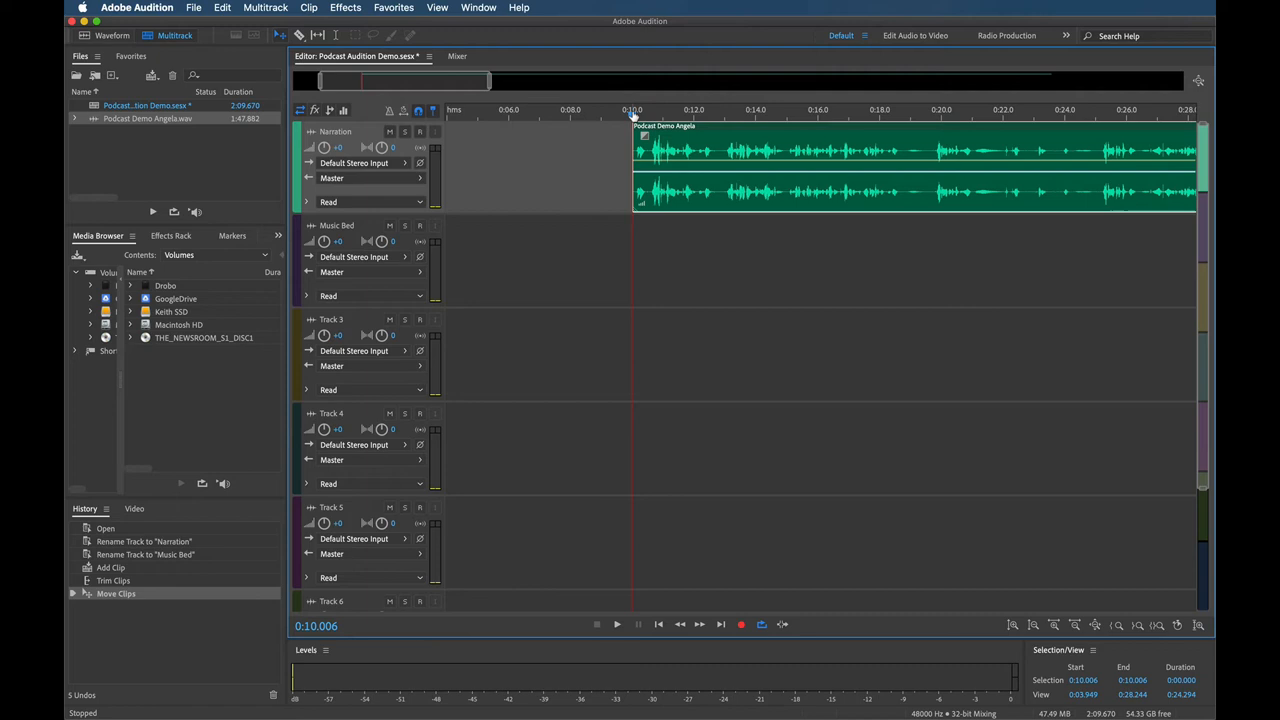
Step: Play the trimmed Narration clip from its beginning and further in, stopping around 34 seconds
click(612, 628)
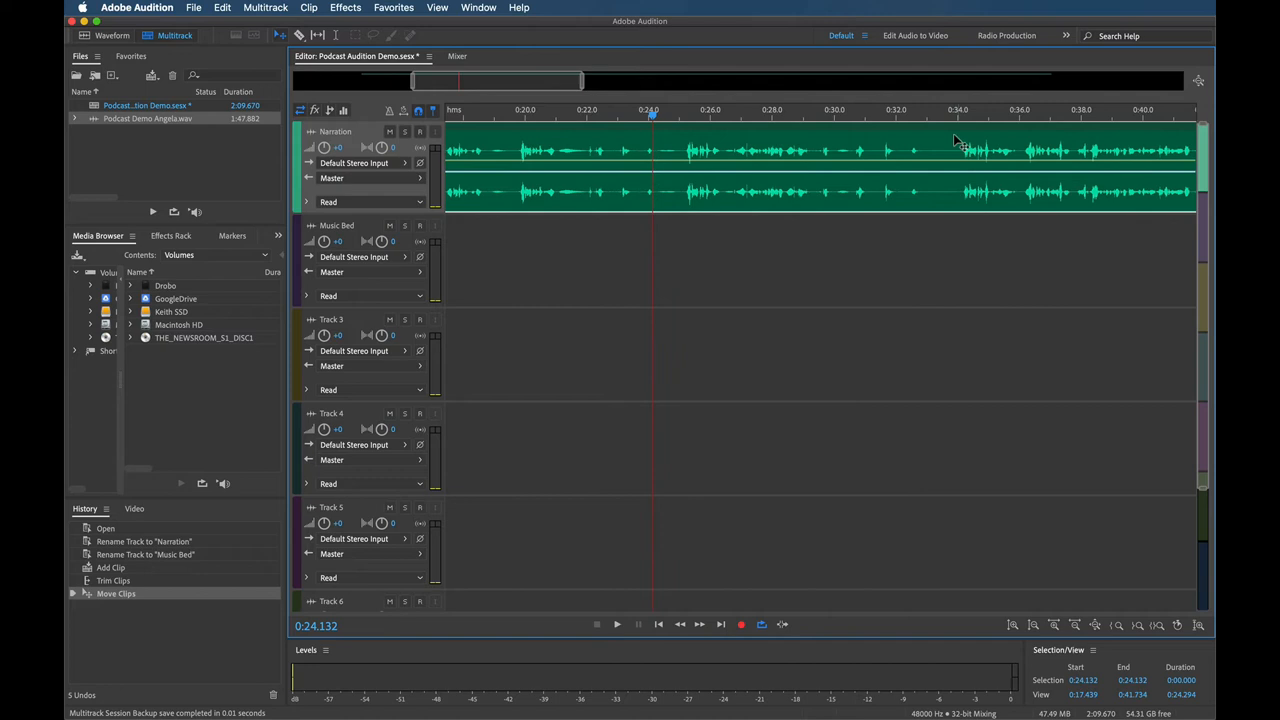
click(960, 110)
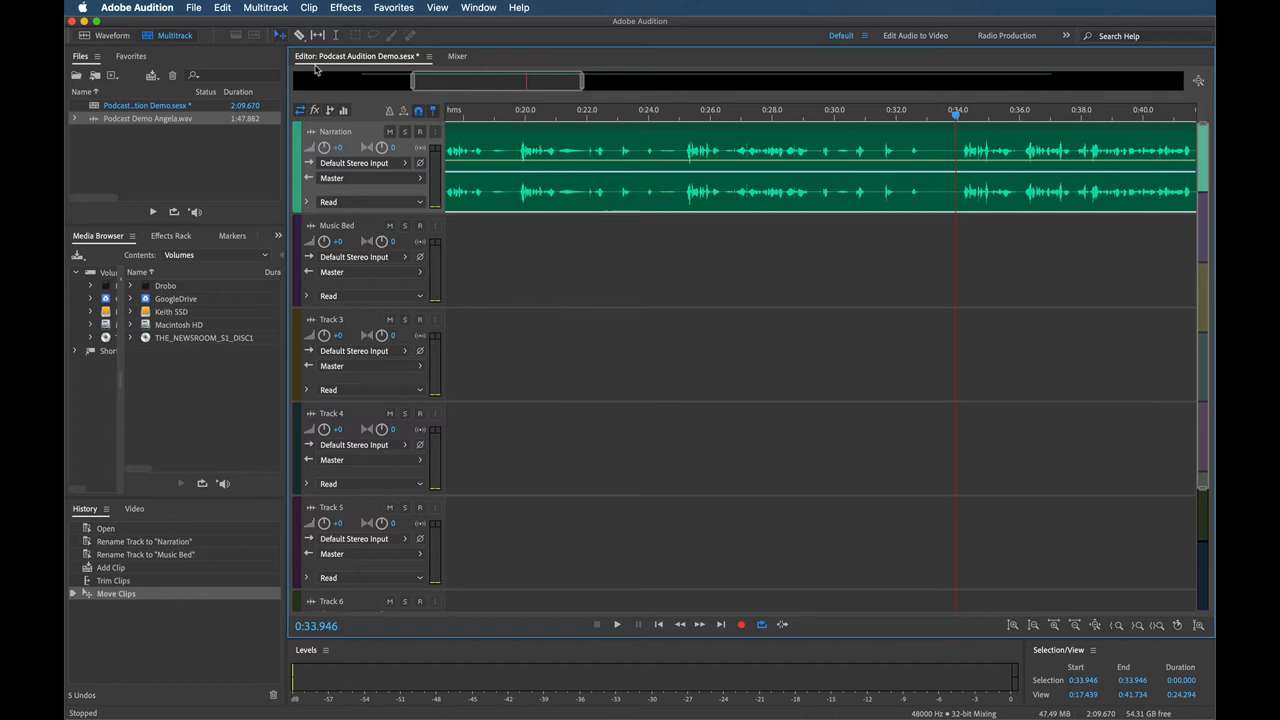
mouse_move(300, 36)
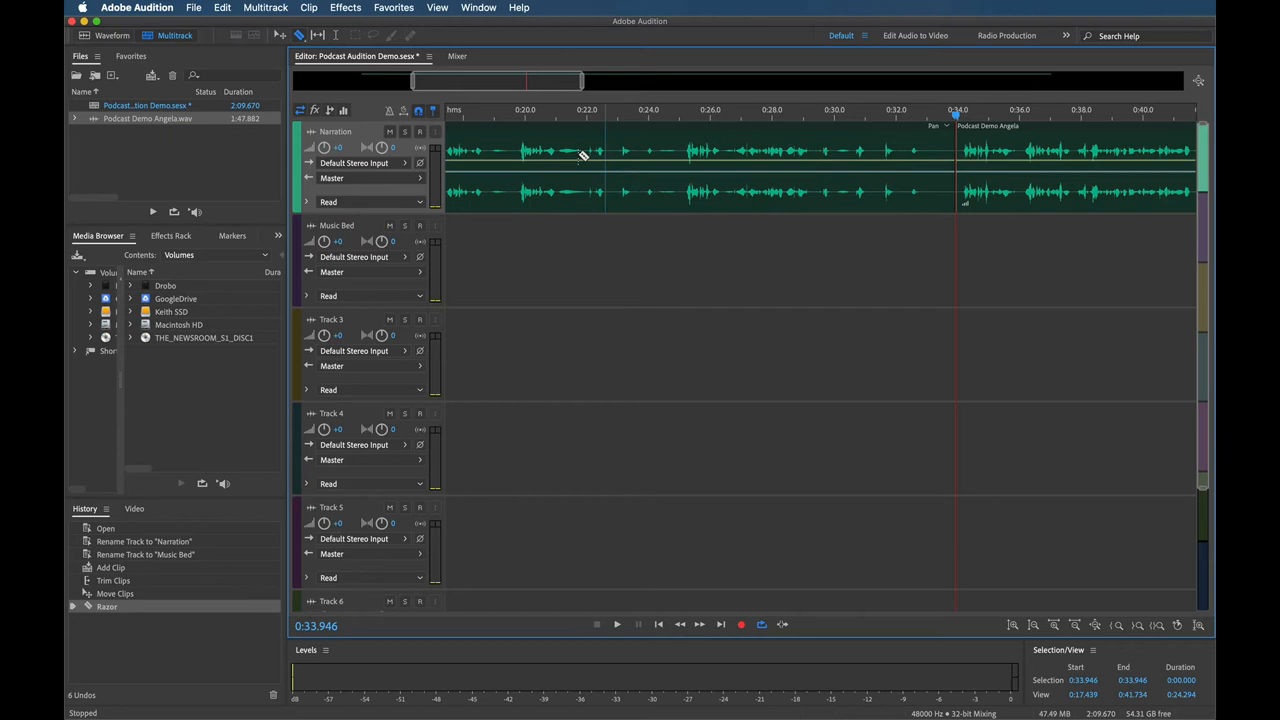
Step: Cut the narration near 0:19, ripple-delete the unwanted passage and trim the remaining clip edges
click(488, 164)
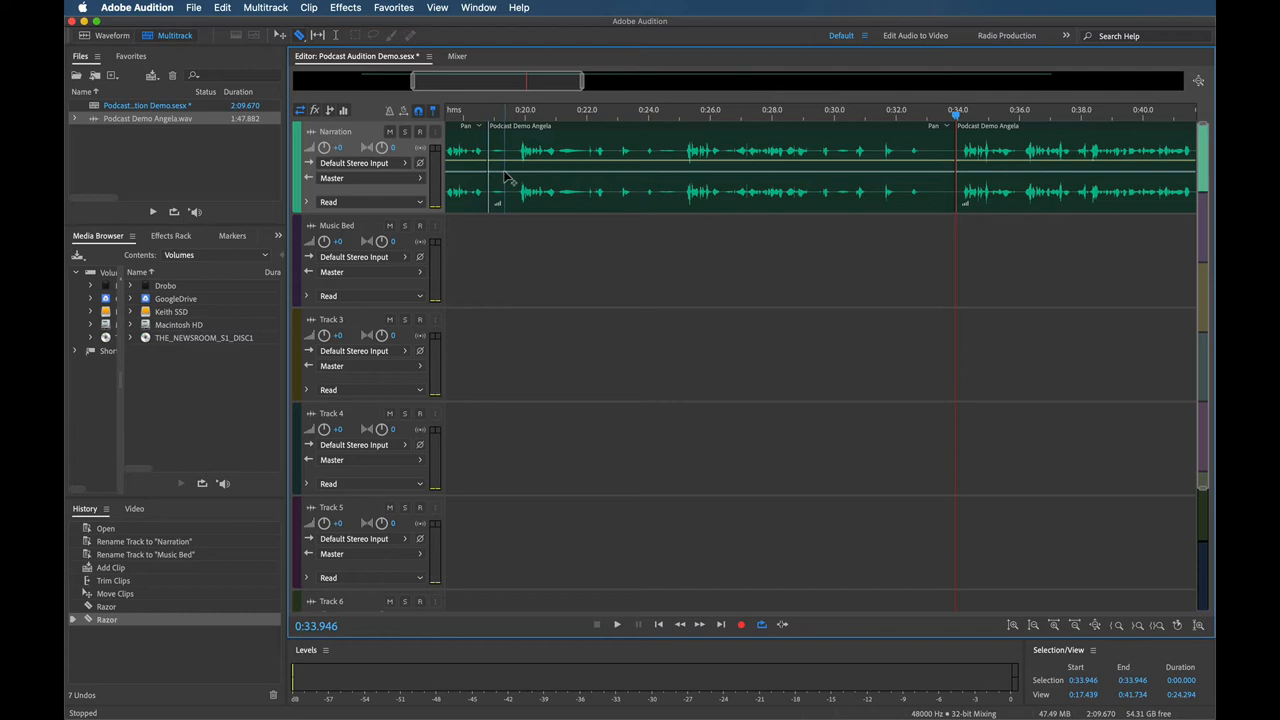
mouse_move(276, 36)
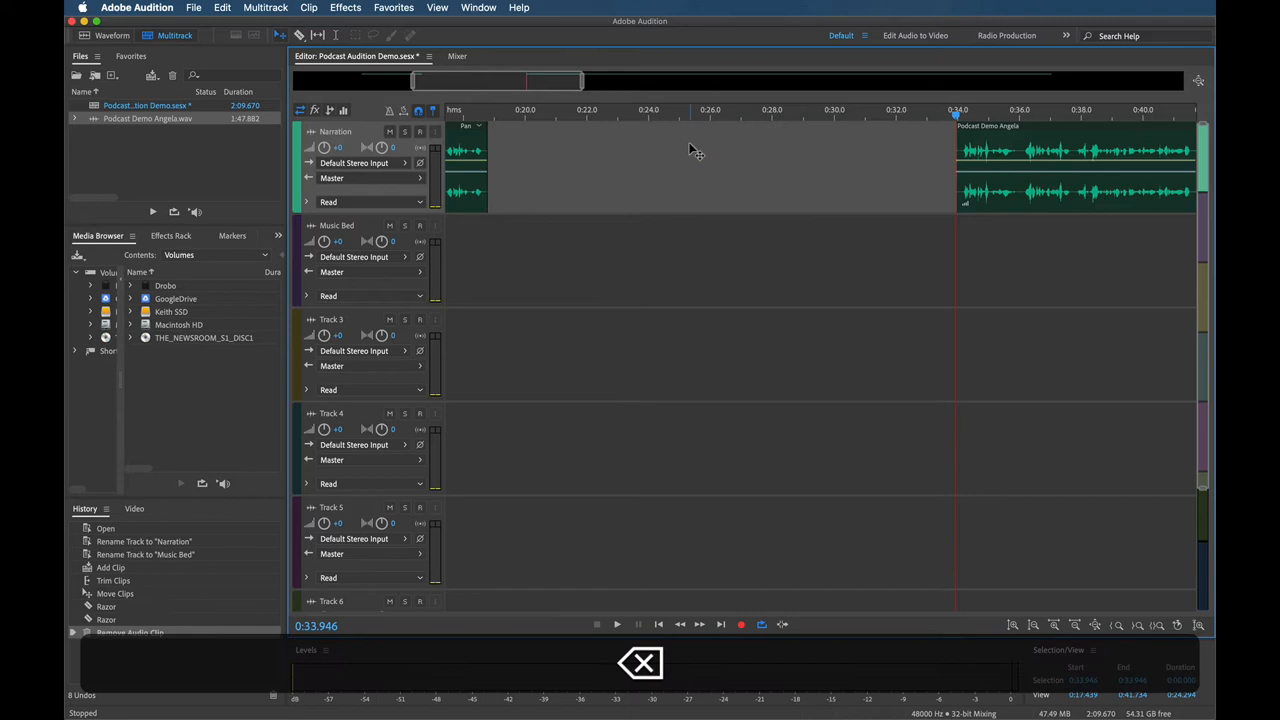
right_click(692, 152)
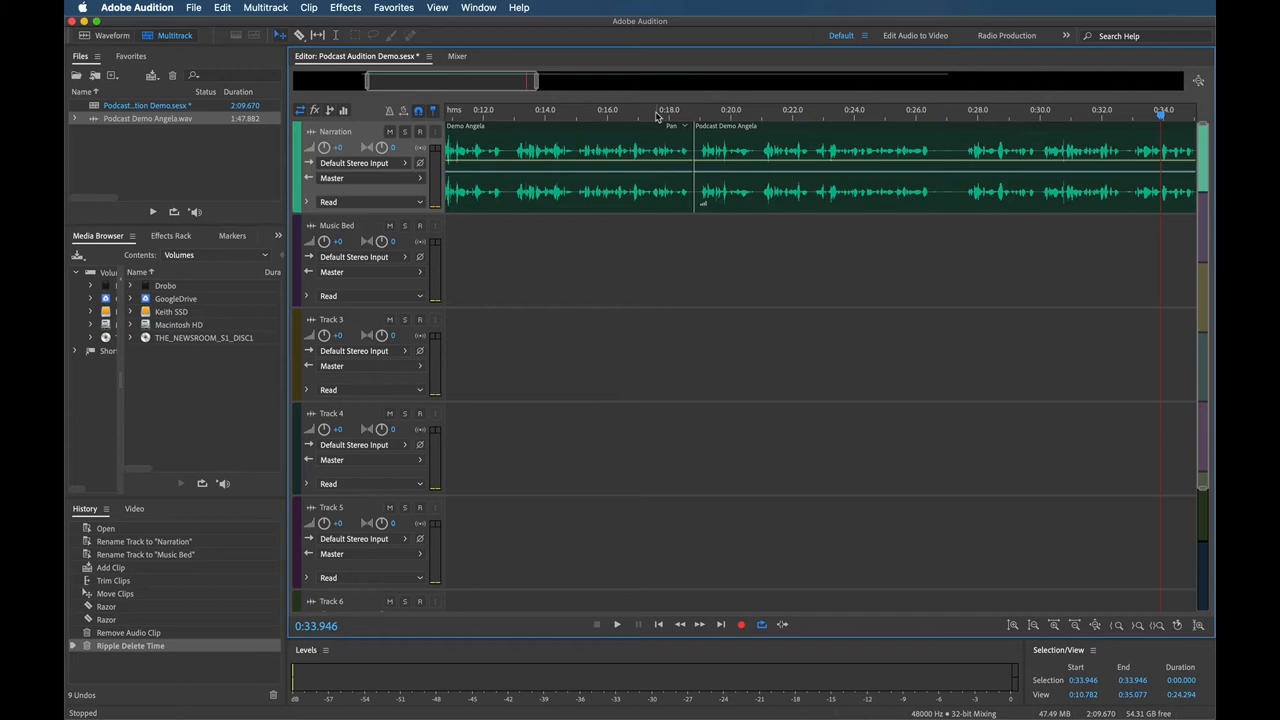
click(612, 628)
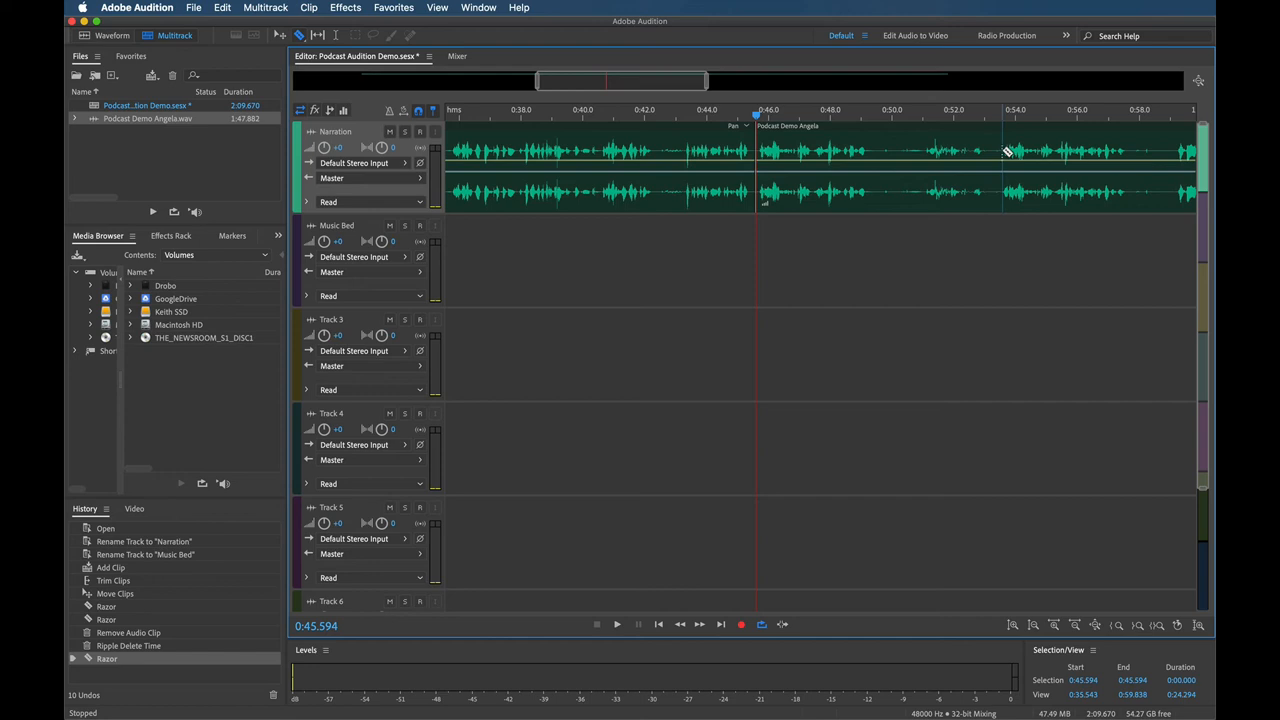
click(918, 136)
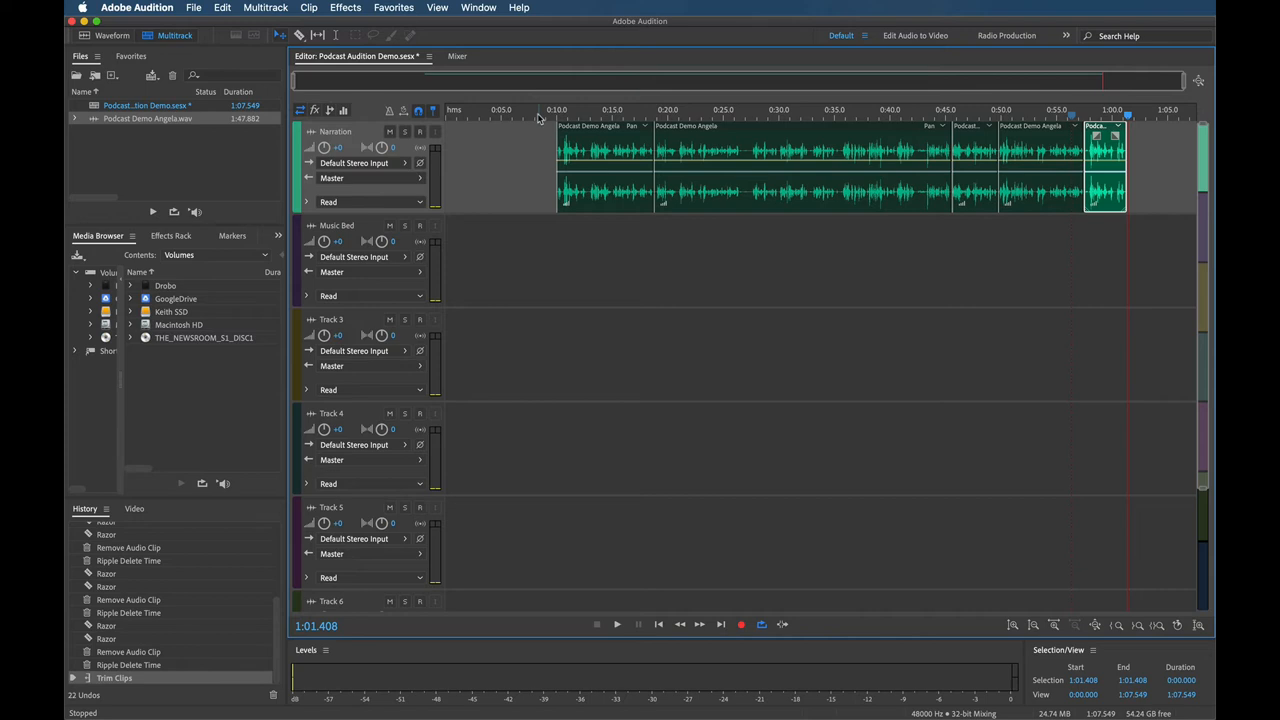
click(544, 112)
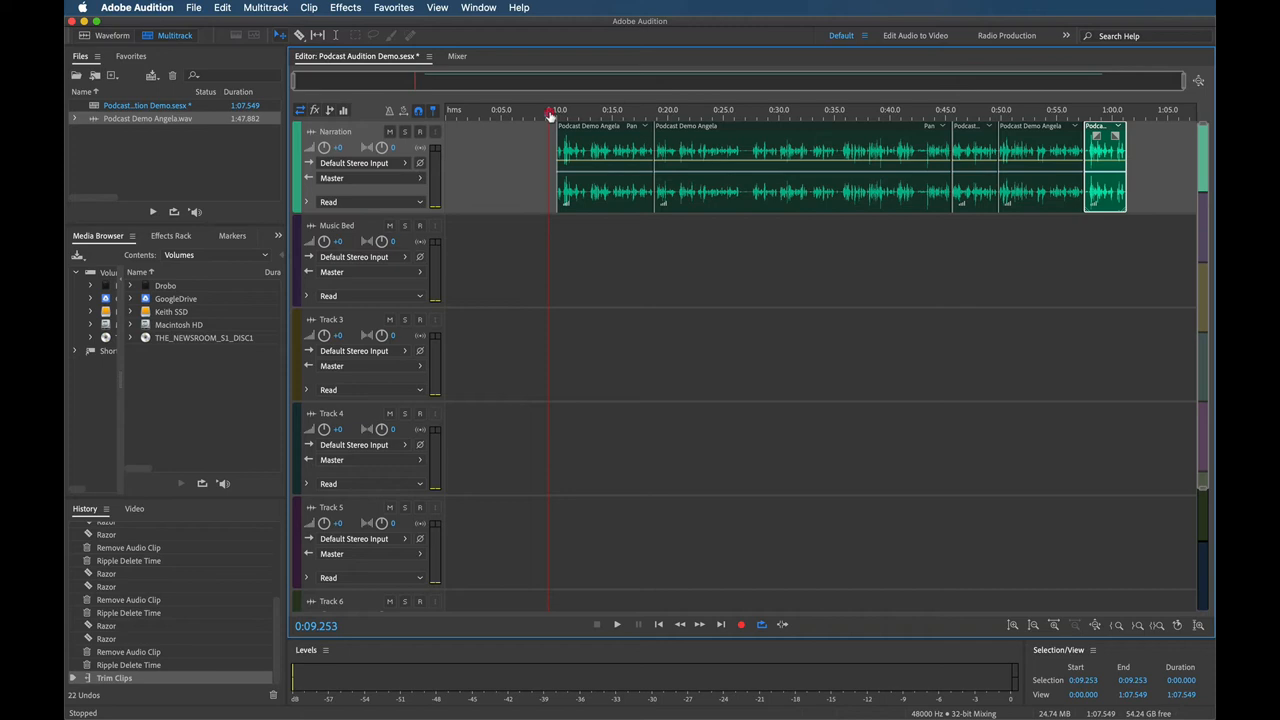
click(568, 110)
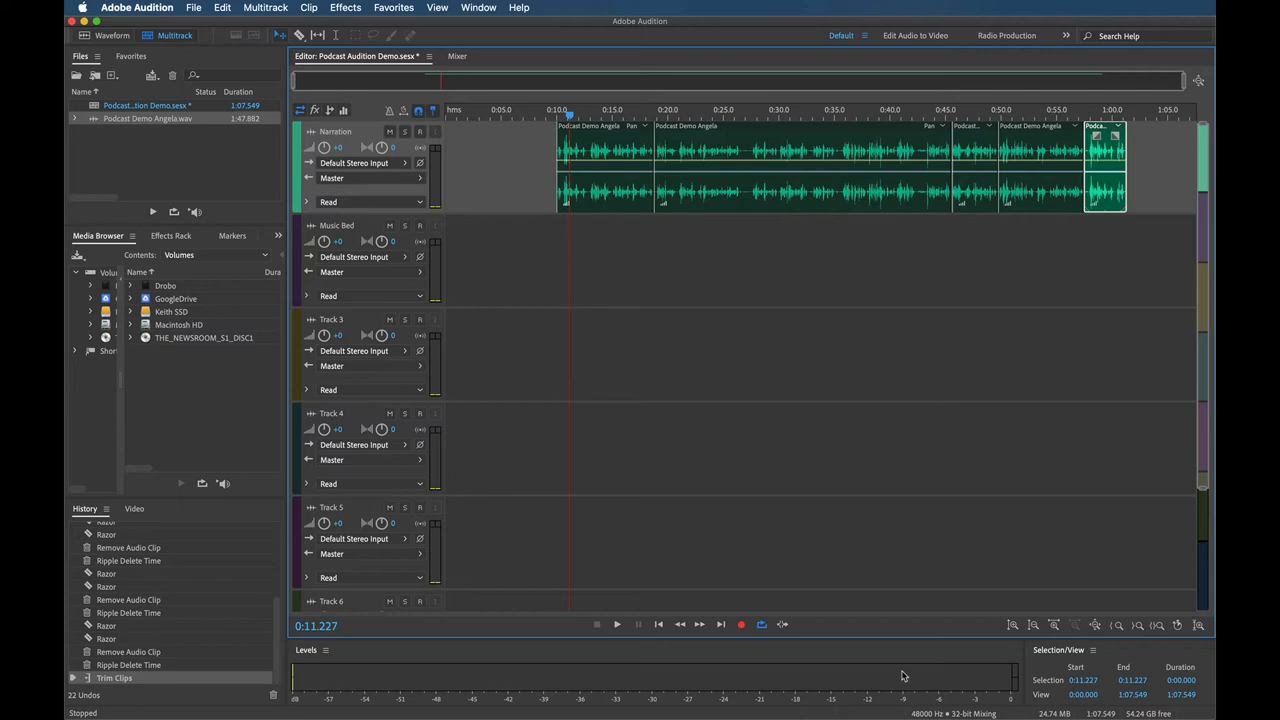
click(612, 624)
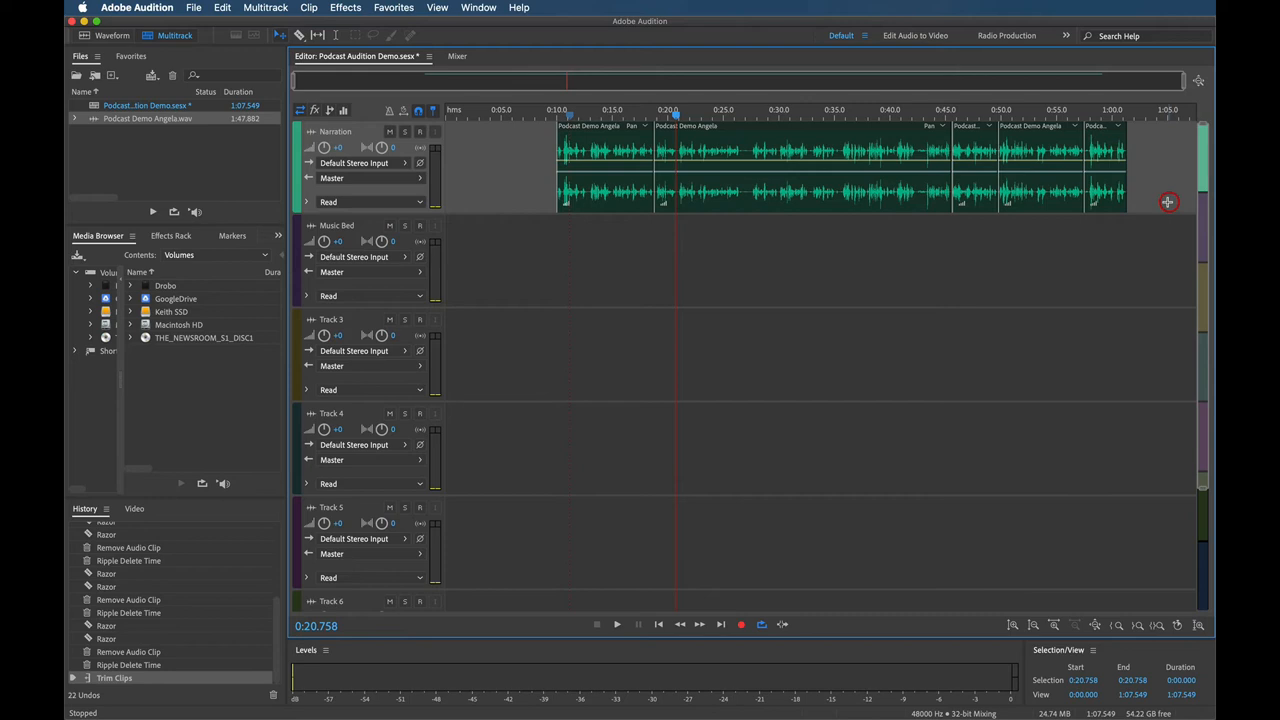
mouse_move(324, 148)
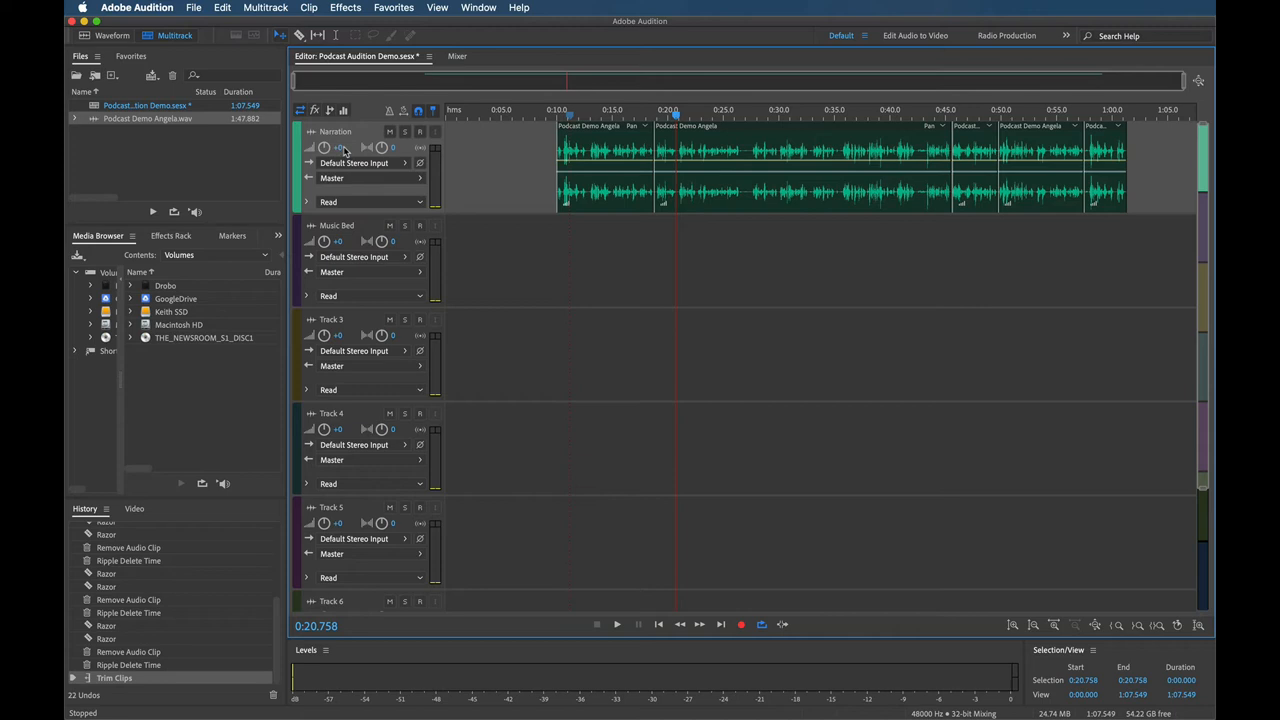
mouse_move(352, 178)
text(3)
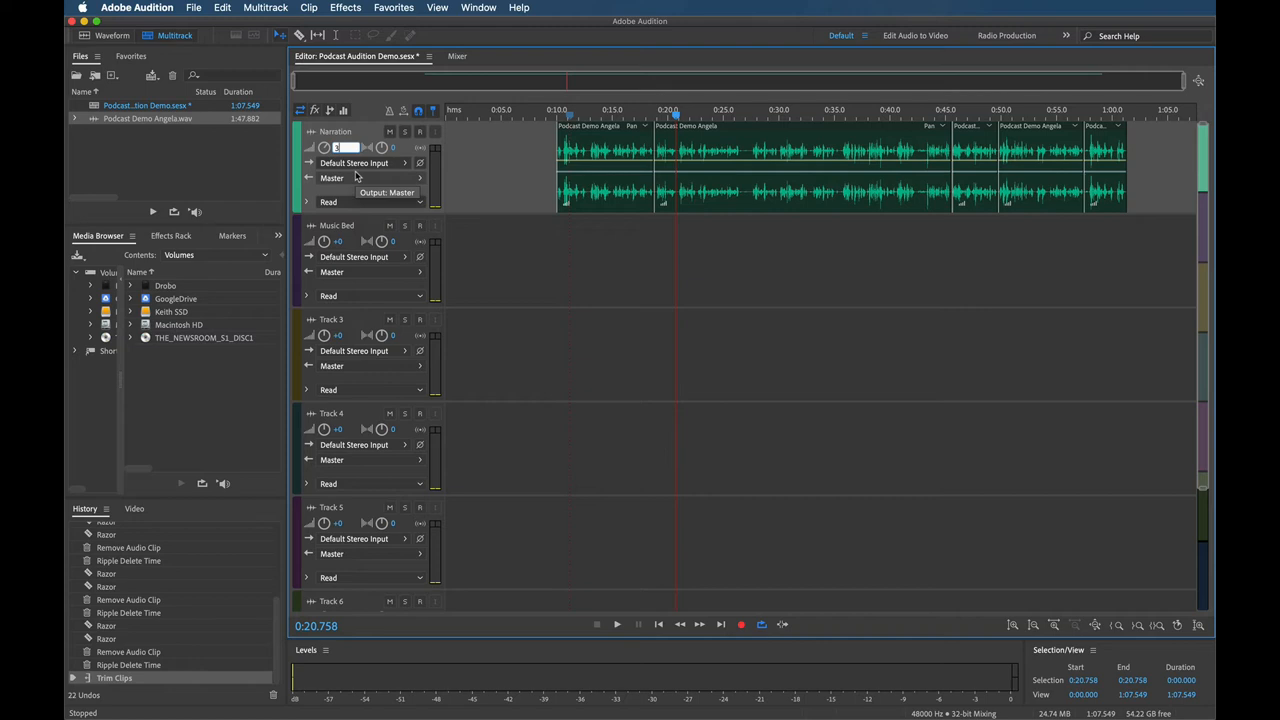
click(612, 628)
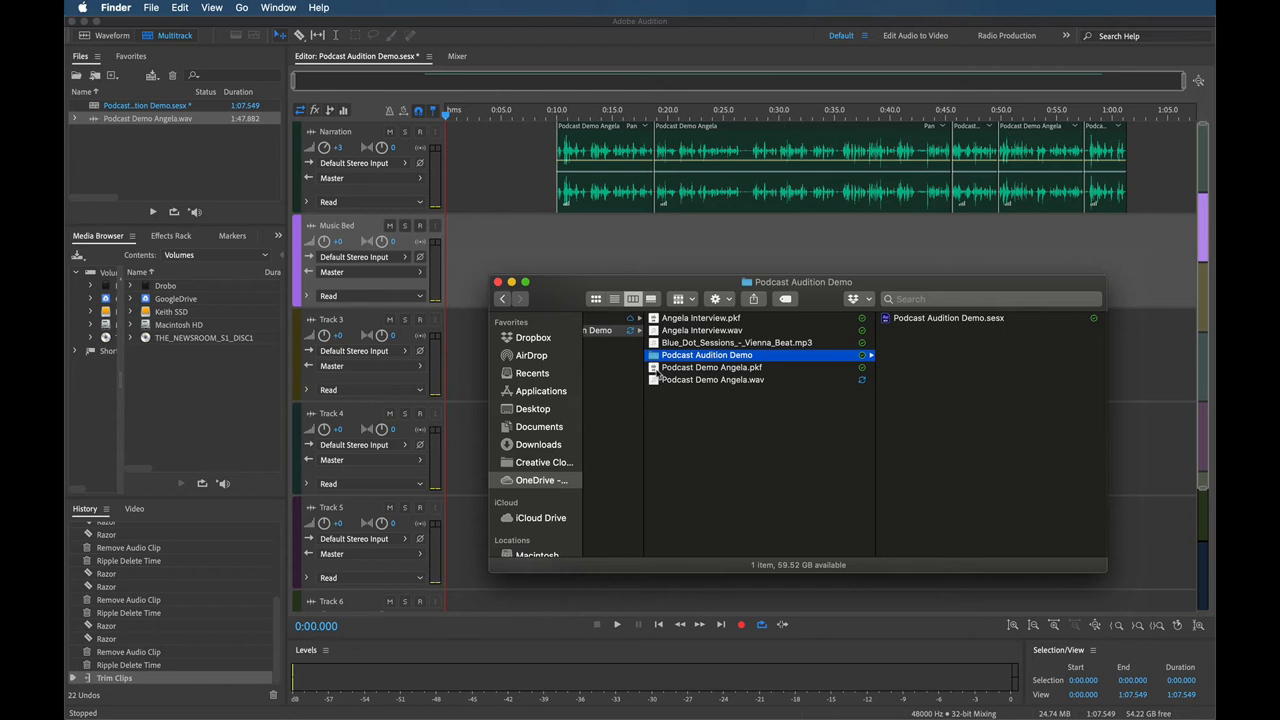
Step: Drag Vienna Beat.mp3 onto the Music Bed track and accept the sample-rate-converted copy
click(734, 342)
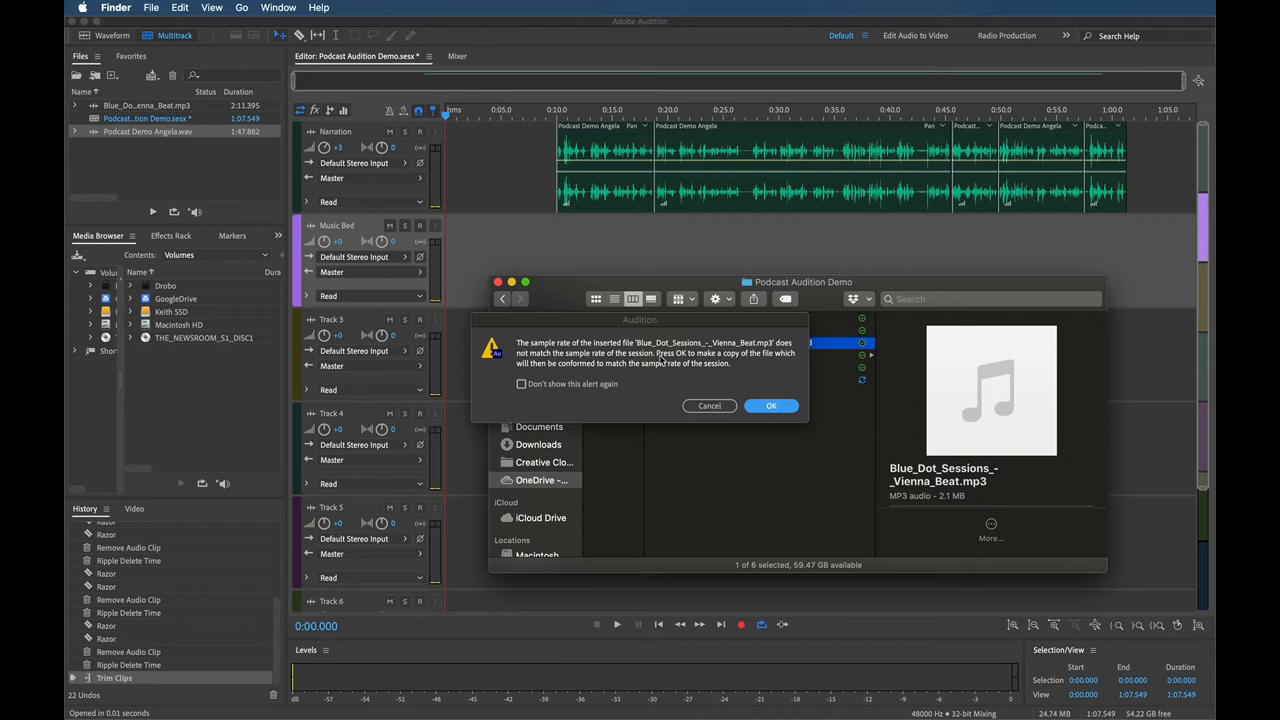
click(772, 406)
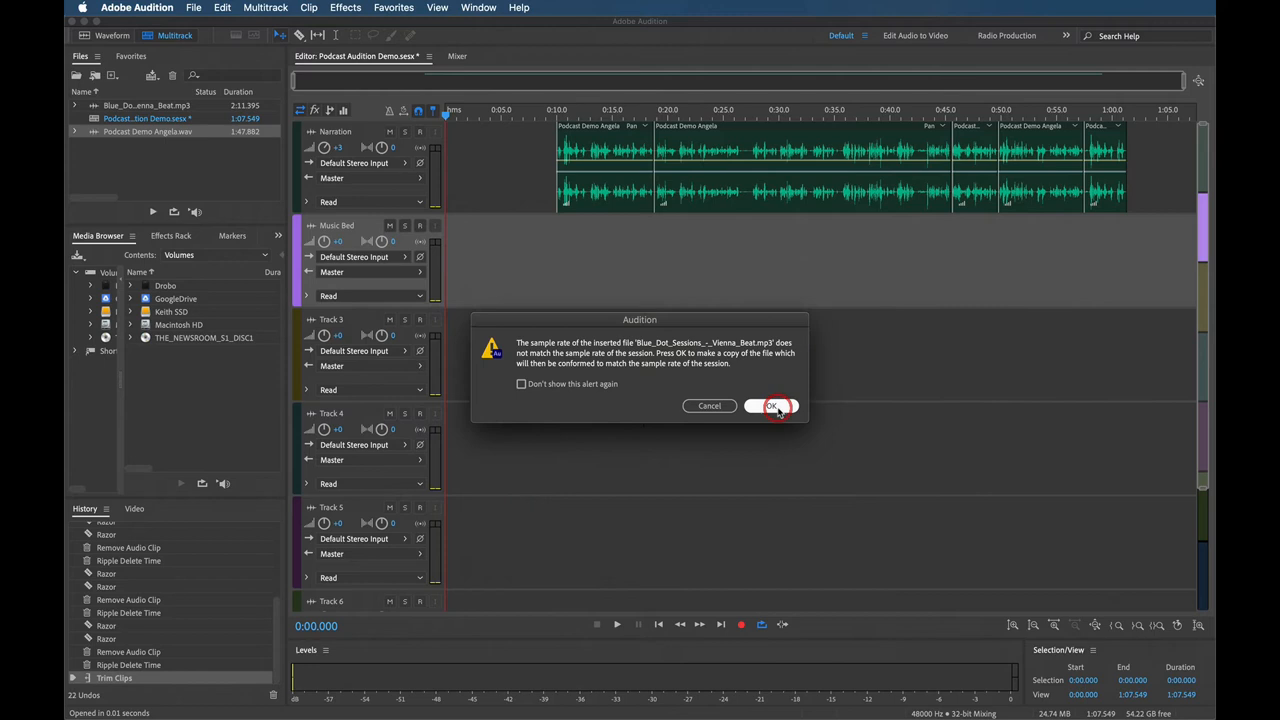
click(772, 406)
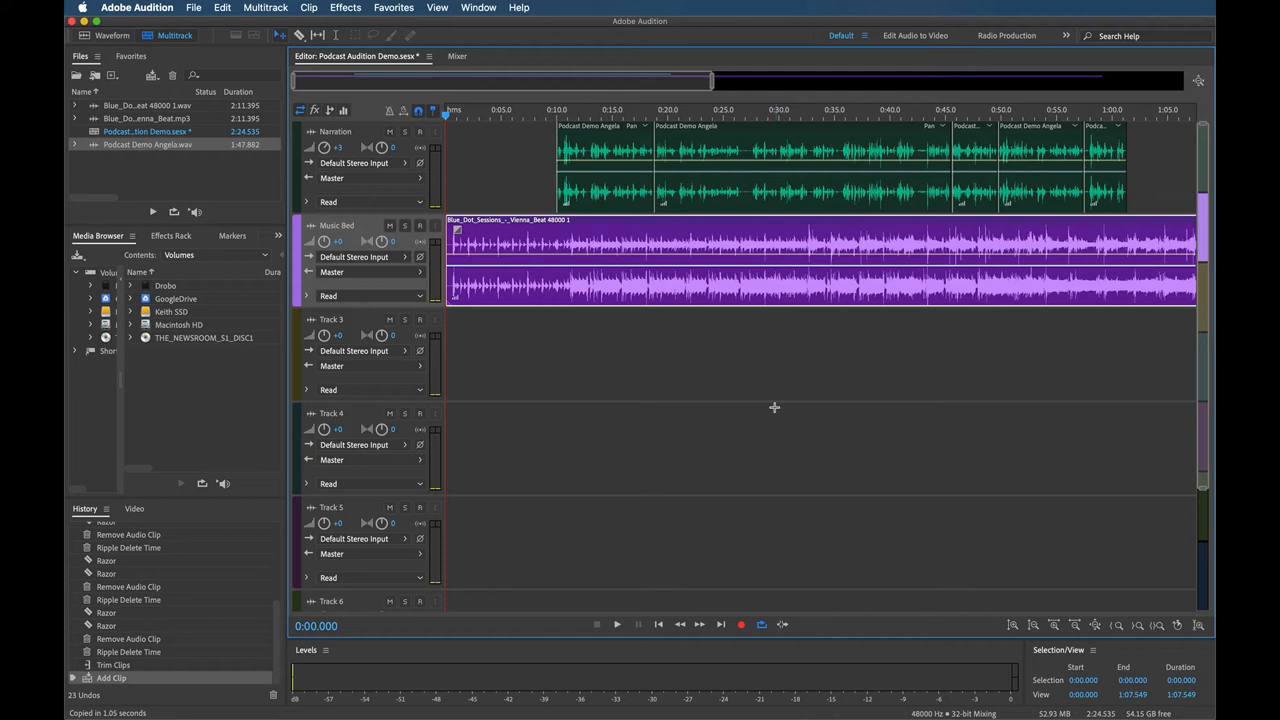
Step: Move the narration clips later so the Vienna Beat music opens the session alone at 0:00
click(612, 628)
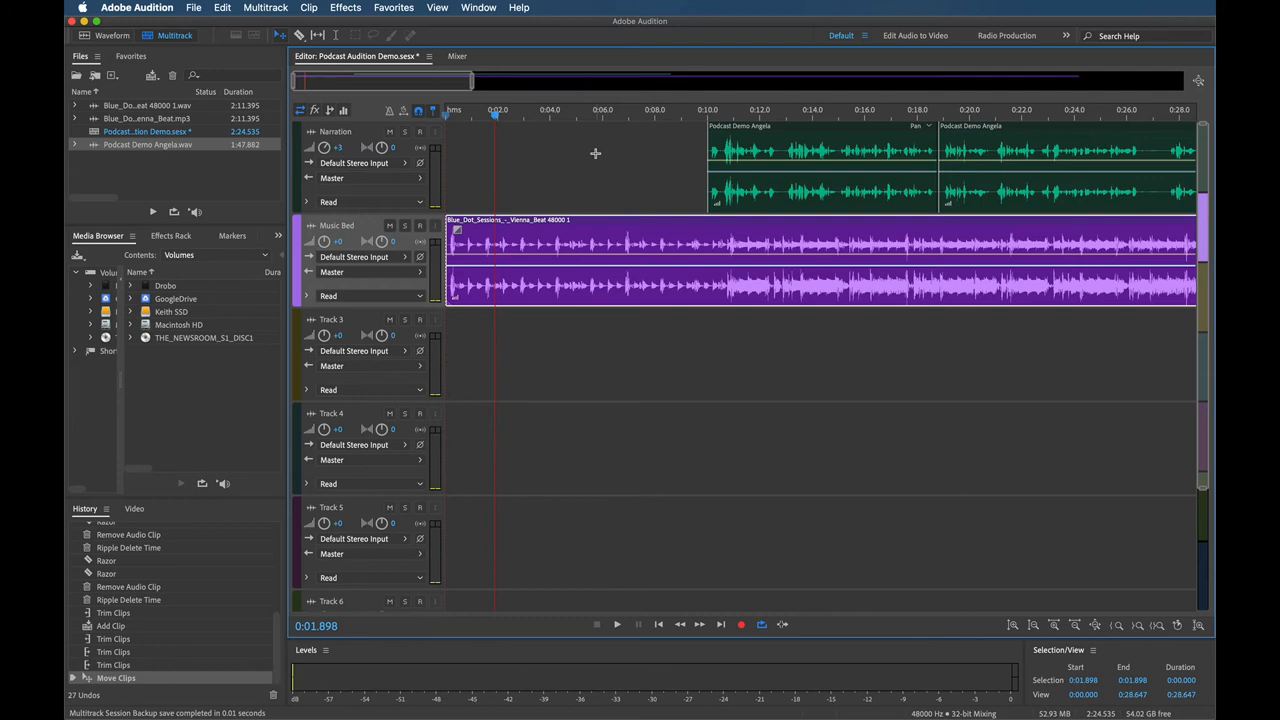
Step: Enable Remix on the Vienna Beat clip with a target duration of about 1:02
scroll(right, 3)
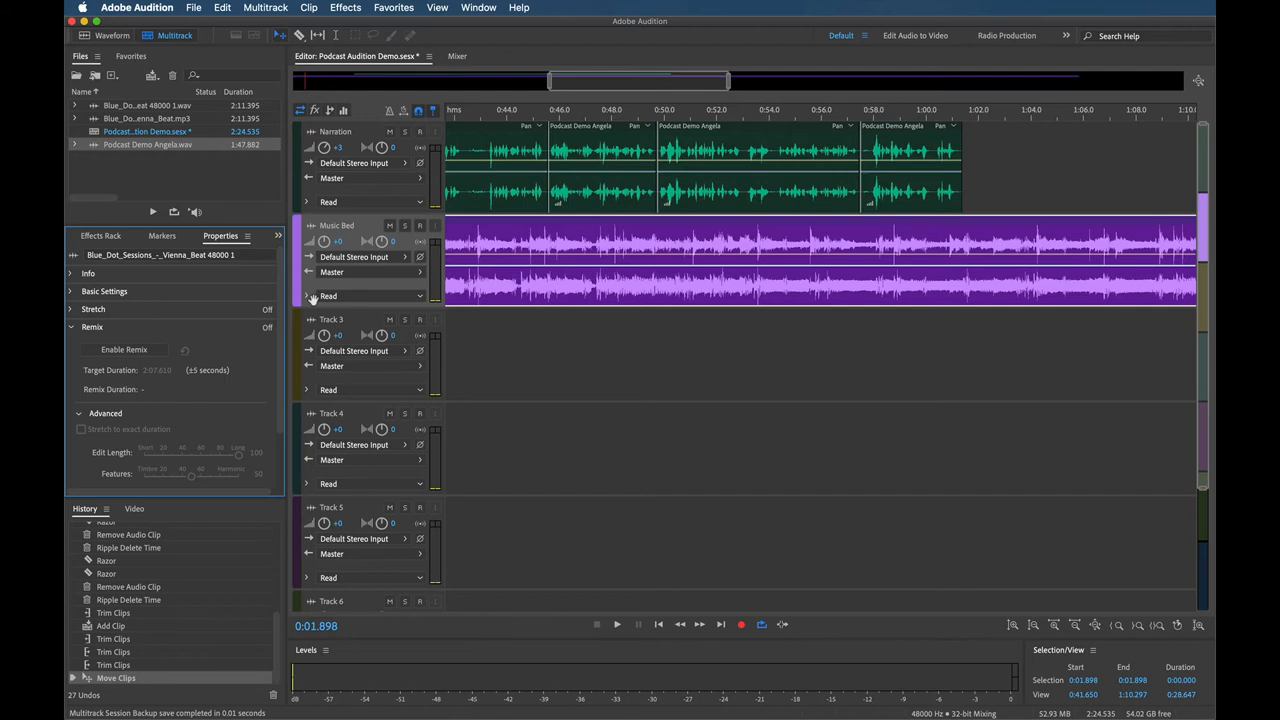
click(72, 328)
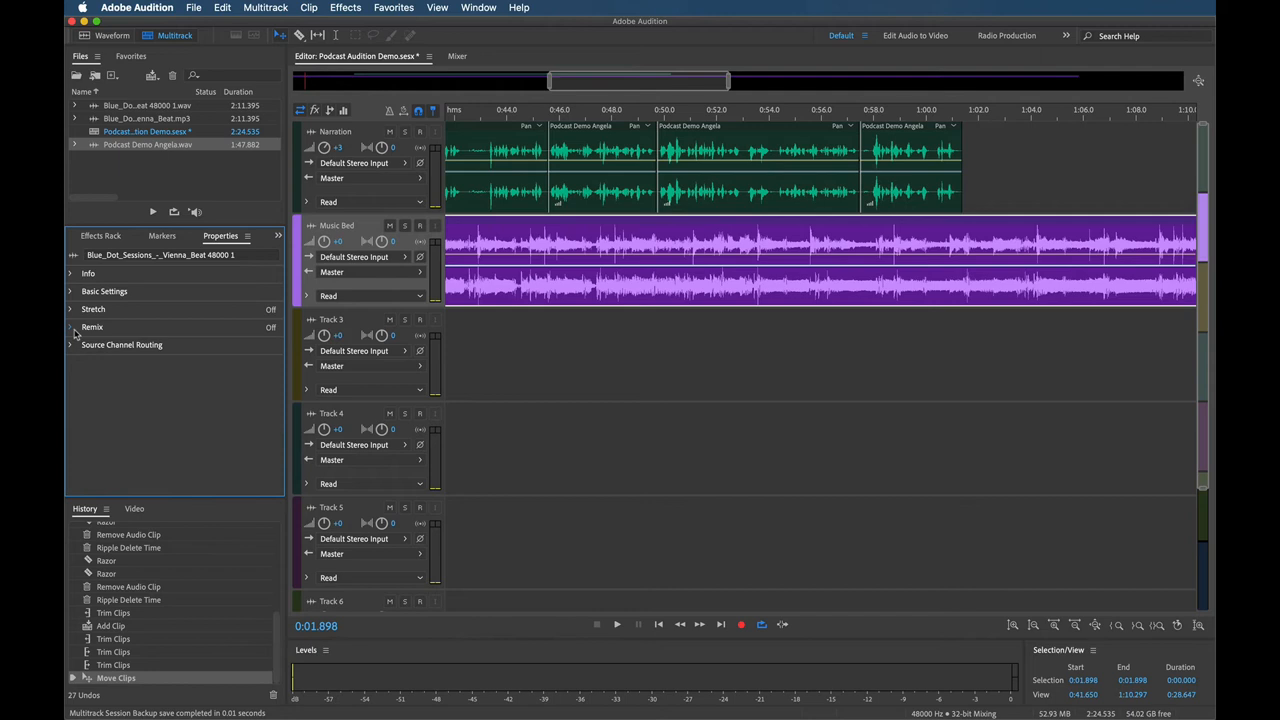
click(72, 328)
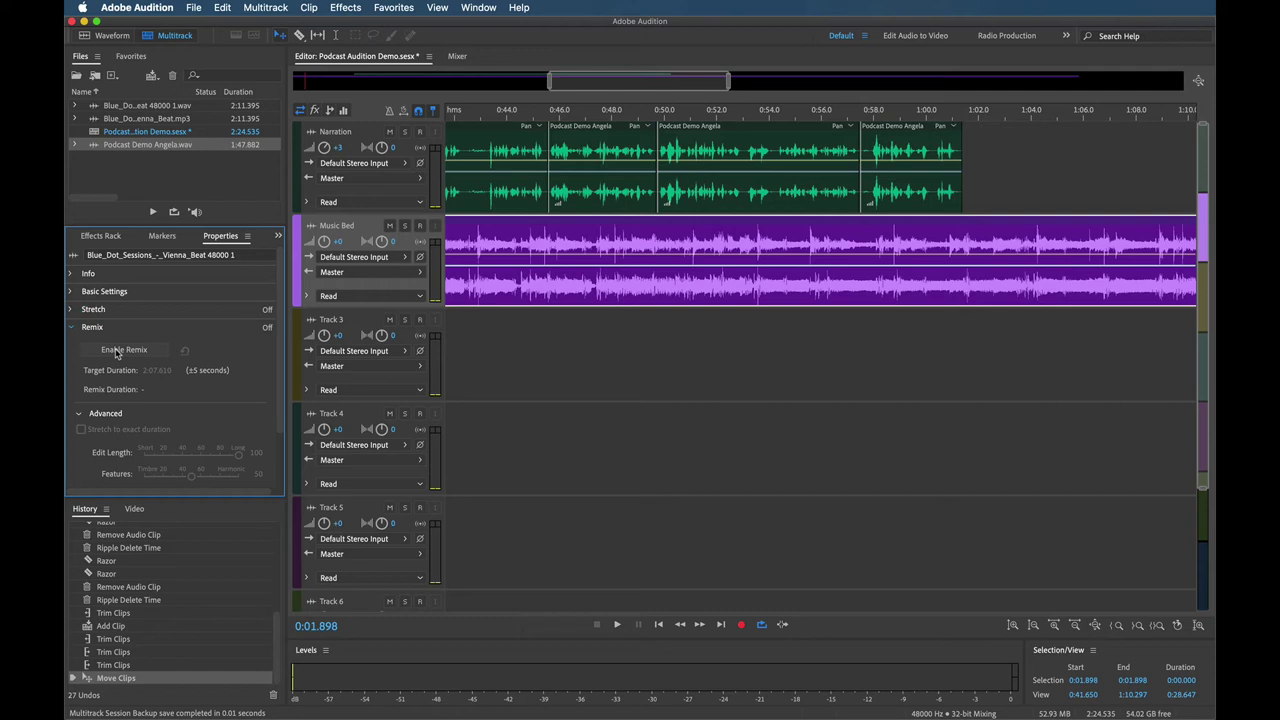
click(124, 348)
text(1:10.000)
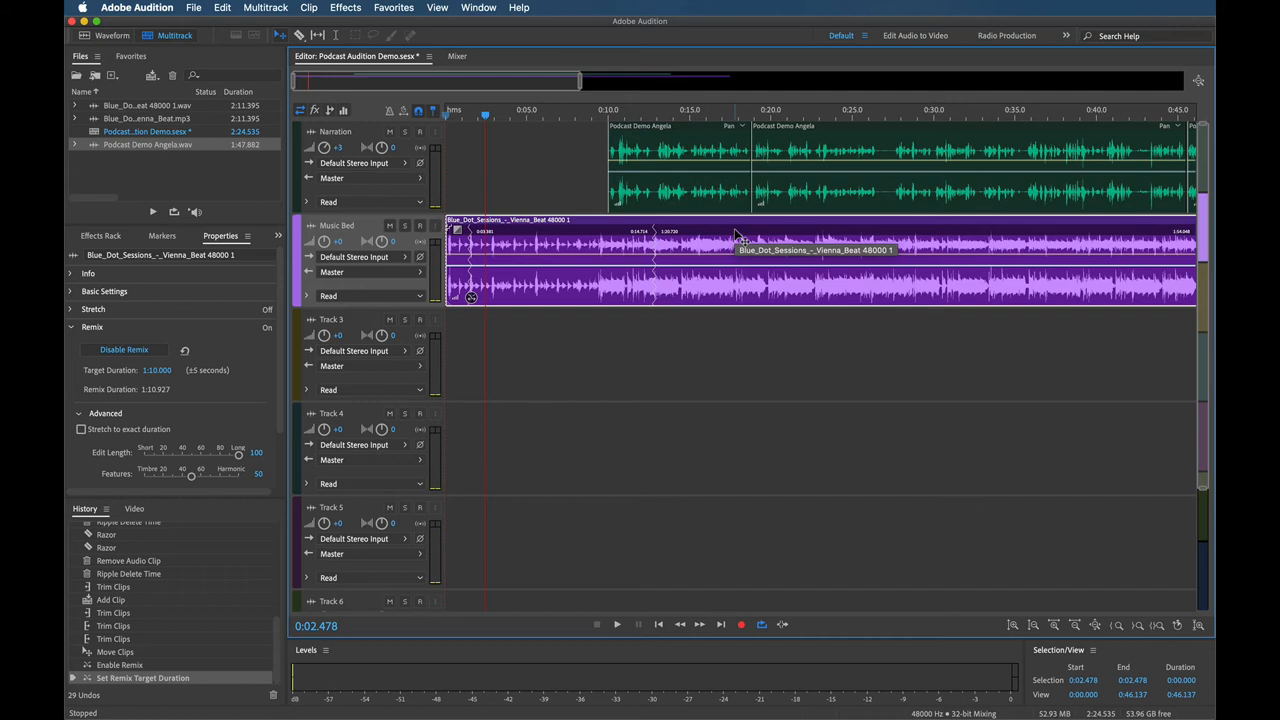
scroll(right, 3)
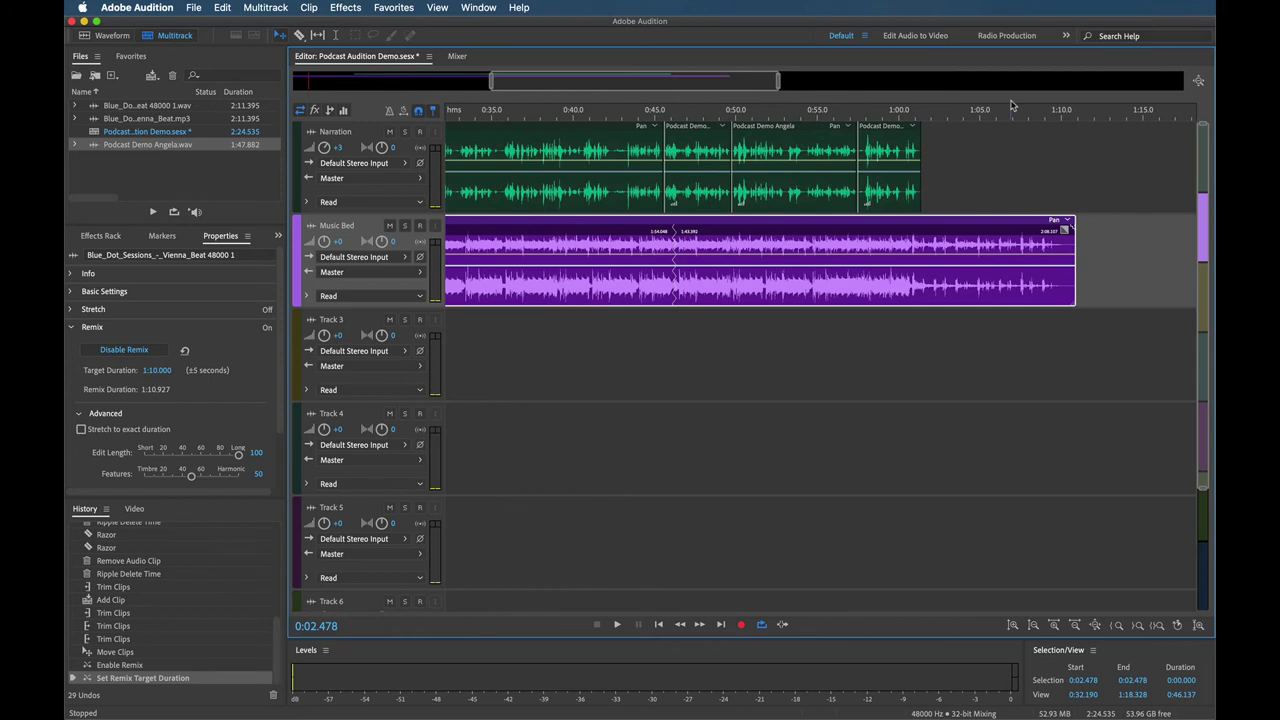
click(406, 224)
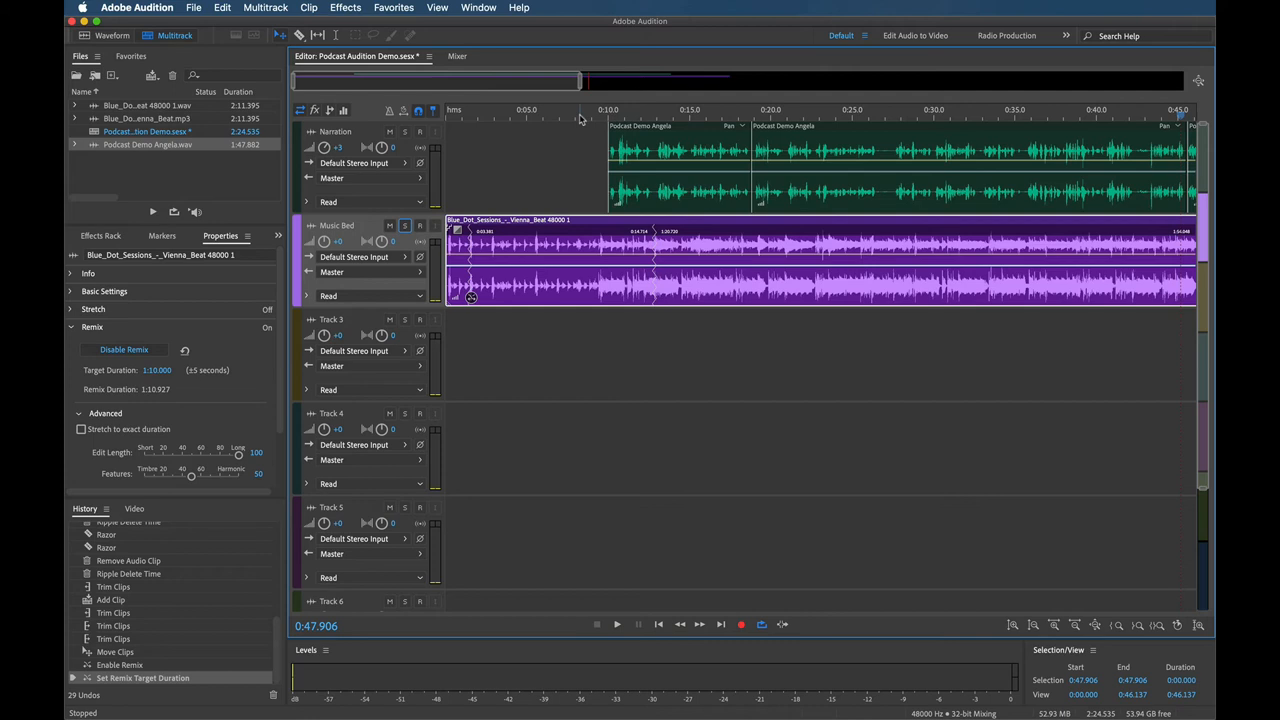
click(612, 626)
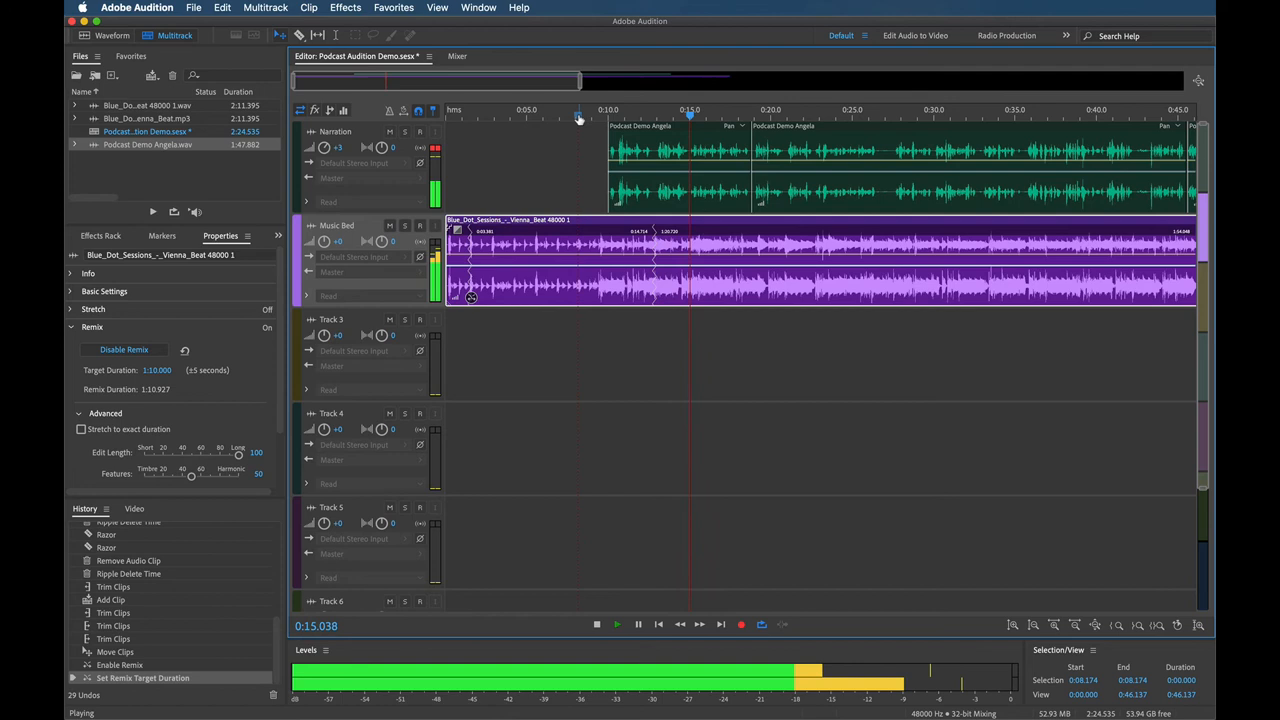
click(636, 626)
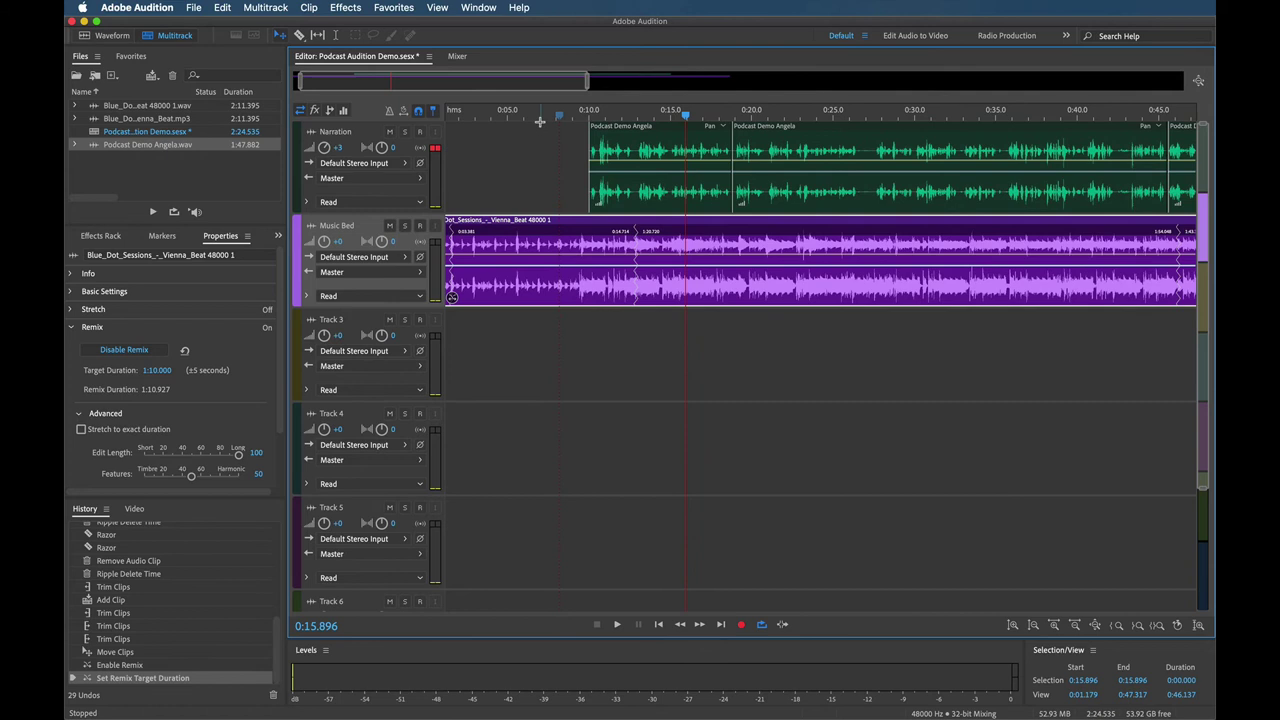
click(536, 110)
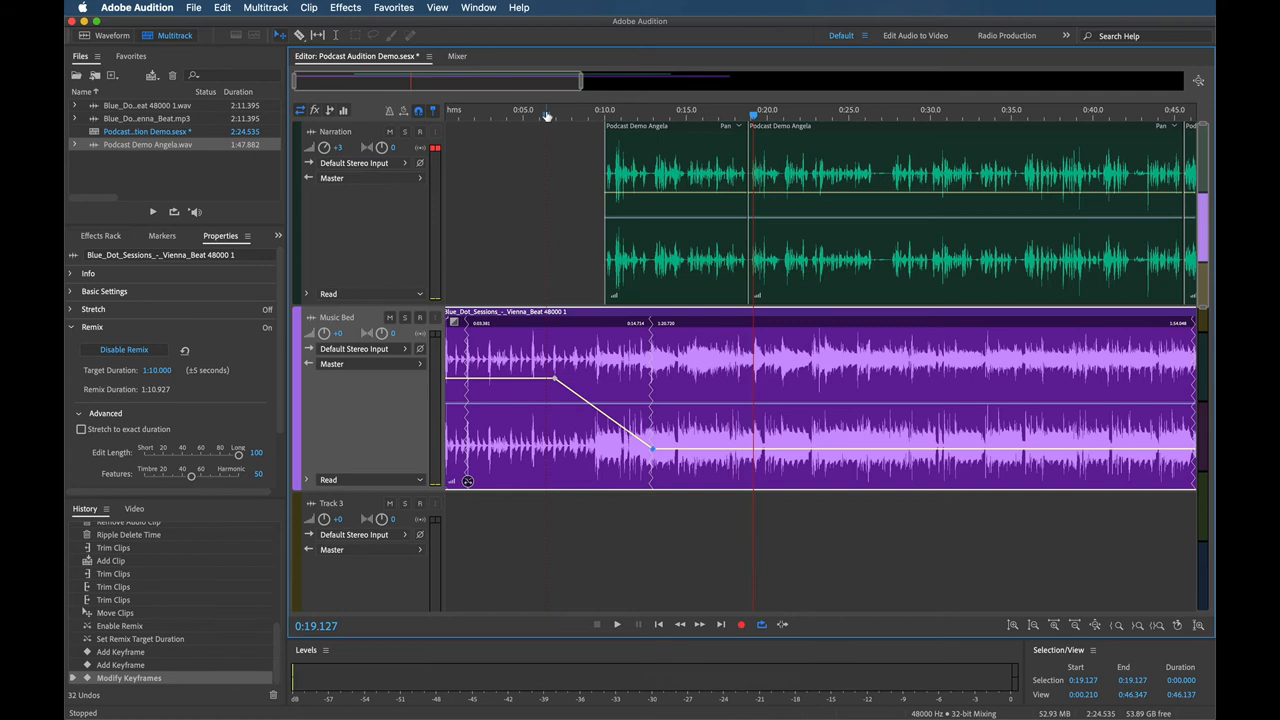
mouse_move(688, 192)
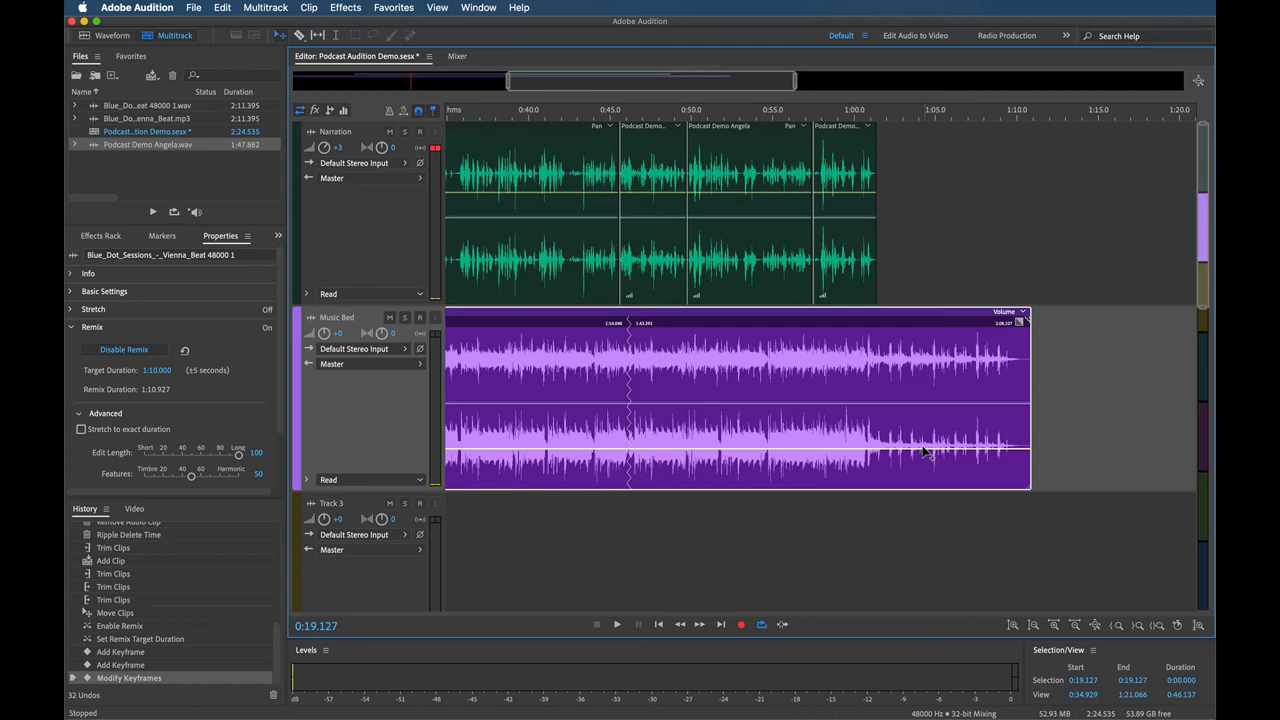
Step: Add a volume keyframe on the Music Bed envelope to raise the music after the narration ends
click(836, 448)
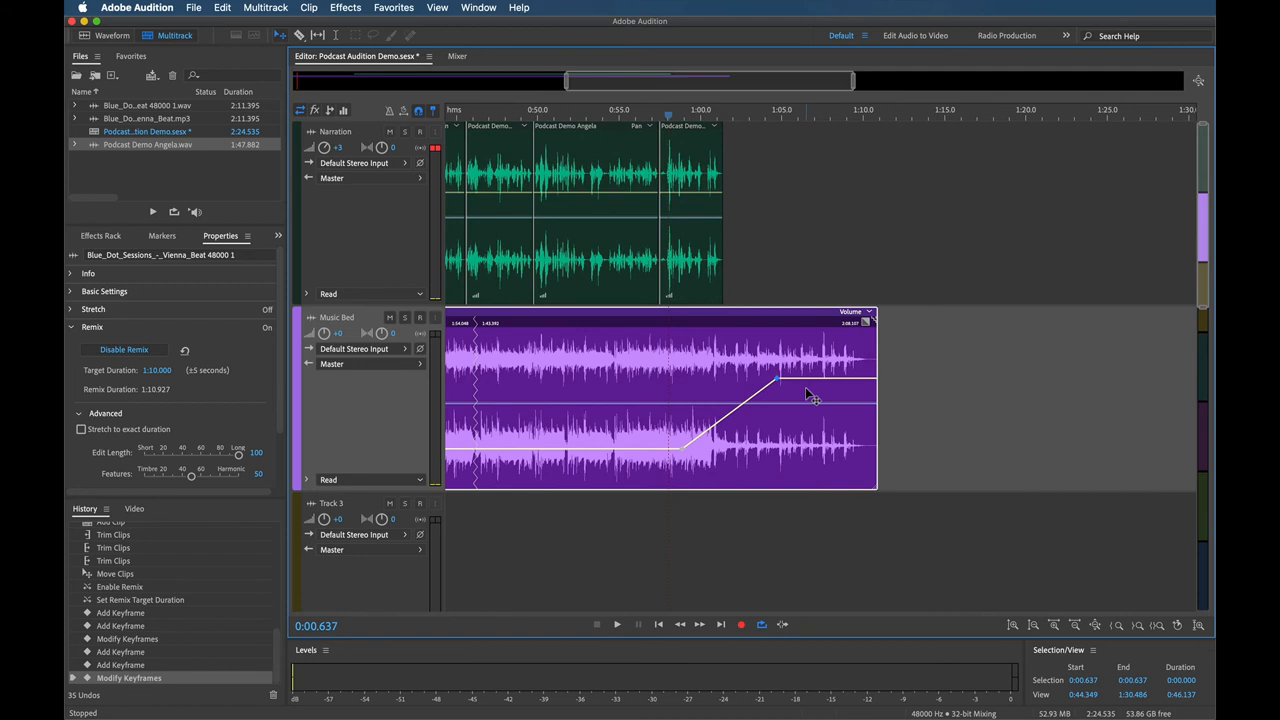
mouse_move(796, 370)
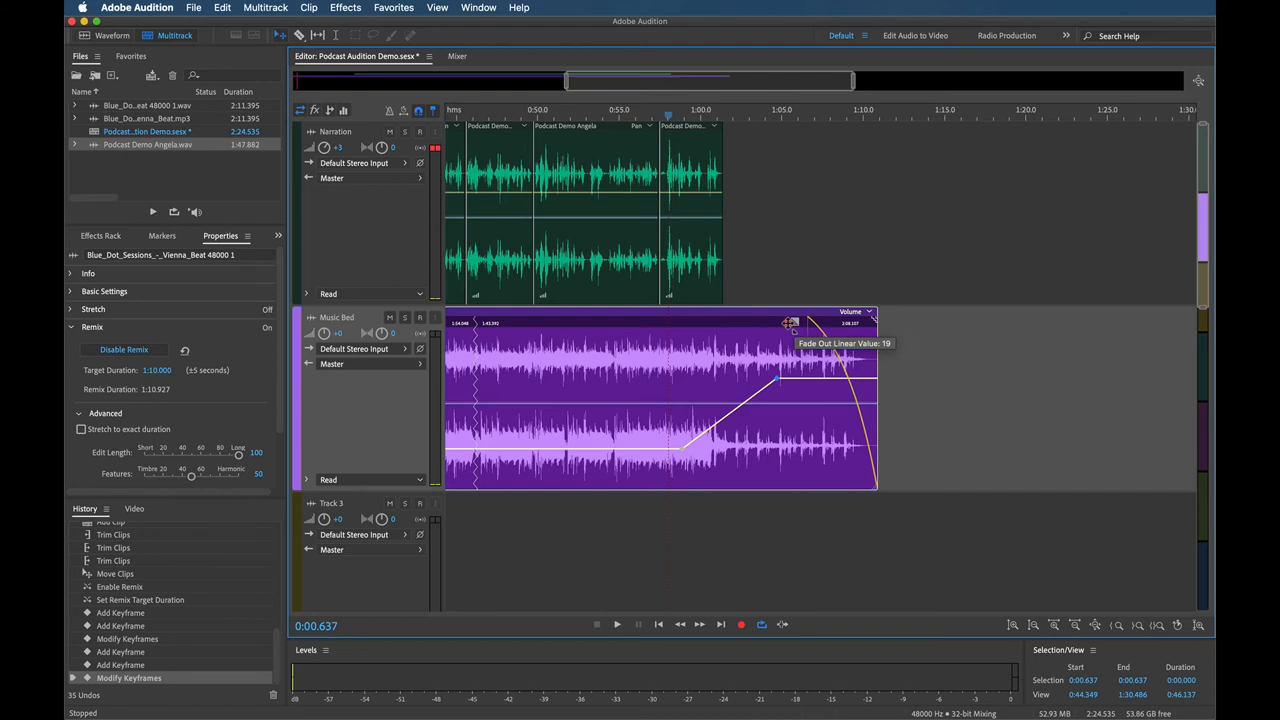
Step: Drag the Music Bed clip's fade-out handle inward for a linear fade at its end
click(608, 626)
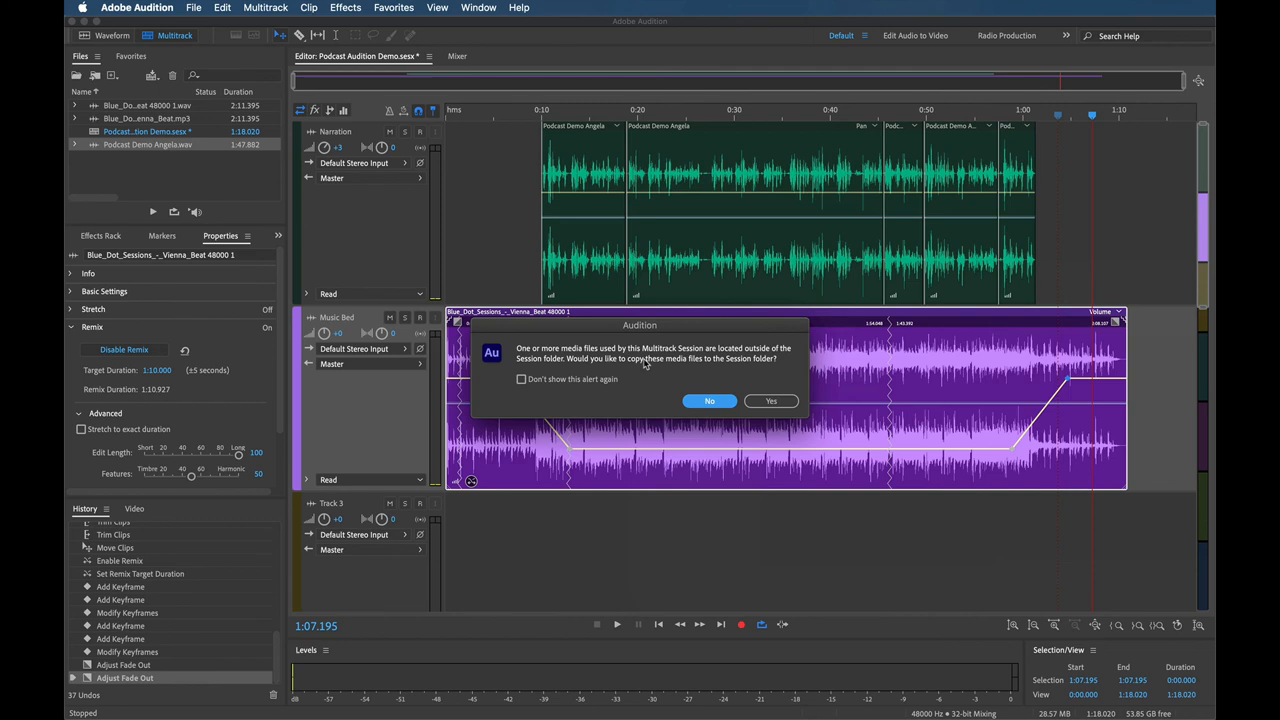
mouse_move(756, 380)
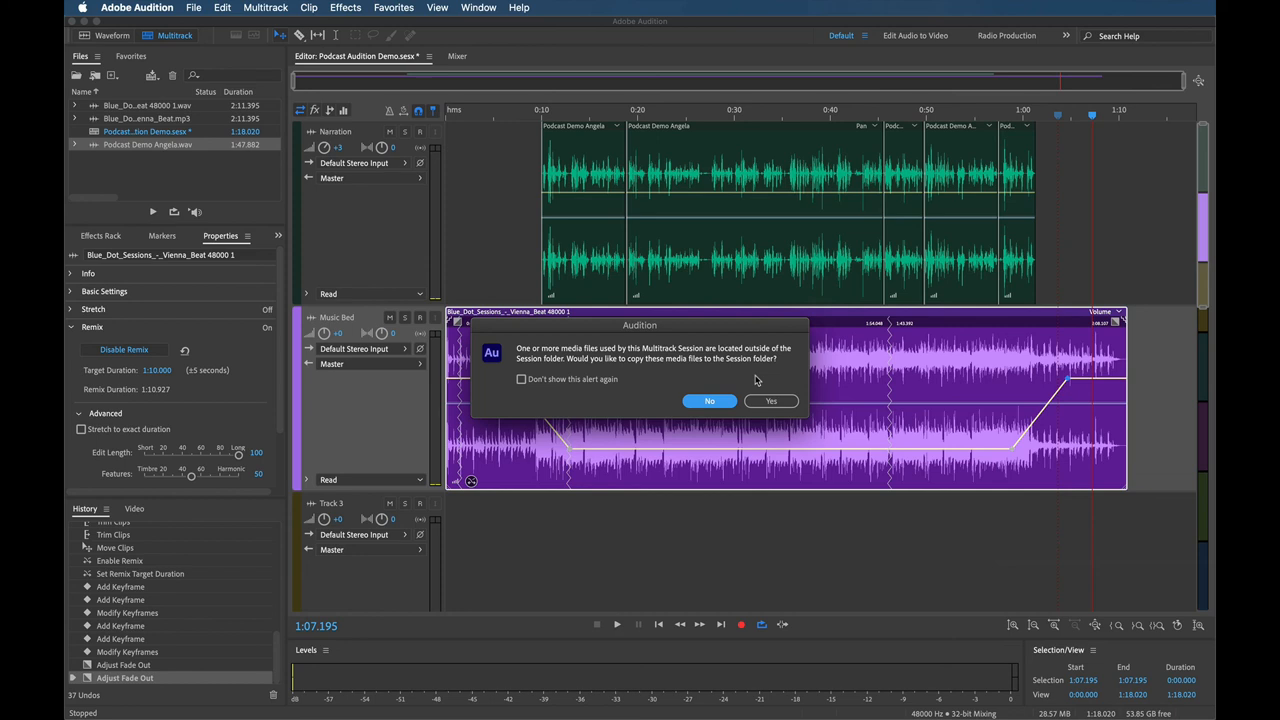
mouse_move(770, 400)
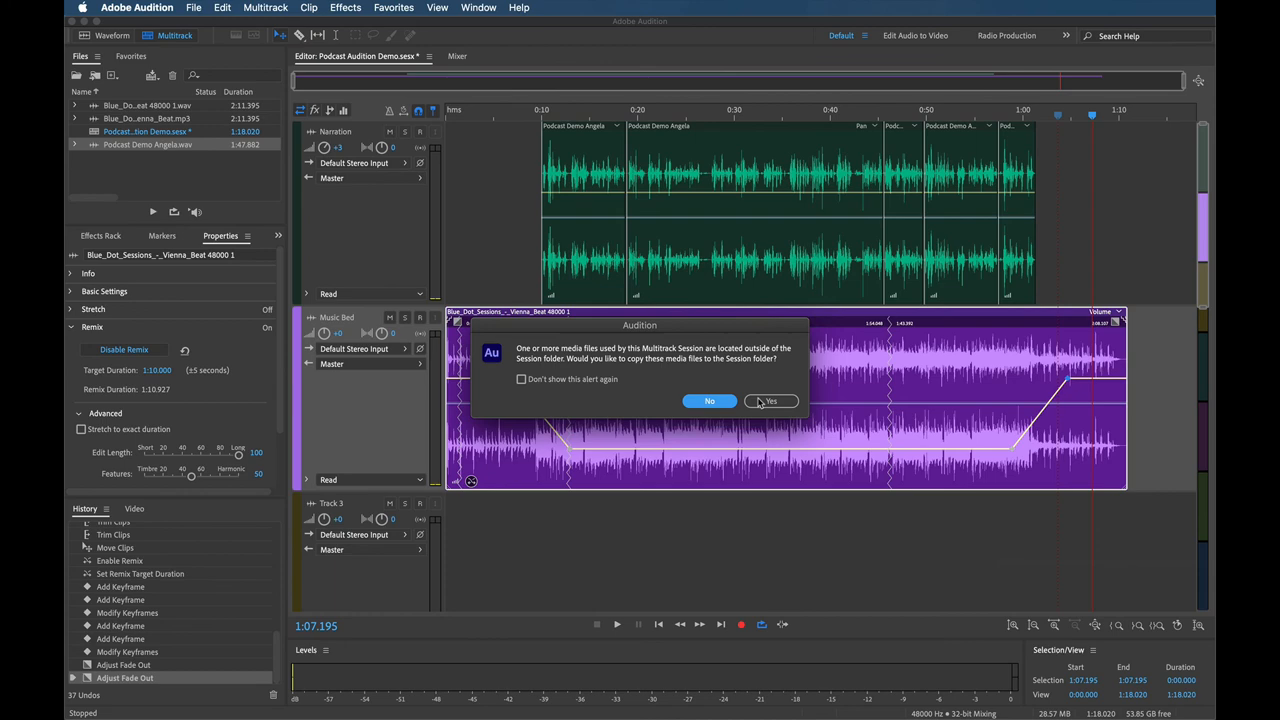
Step: Save the session, answering Yes to copy outside media into the Podcast Audition Demo folder
click(770, 400)
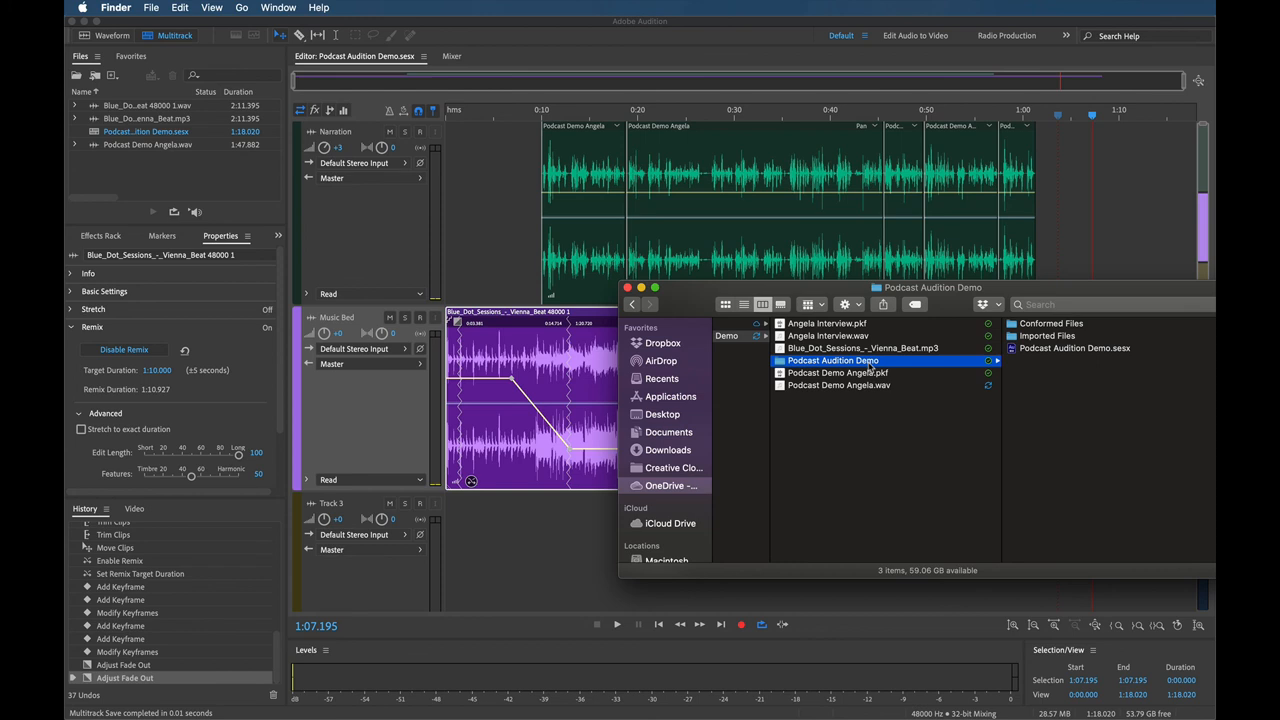
mouse_move(842, 352)
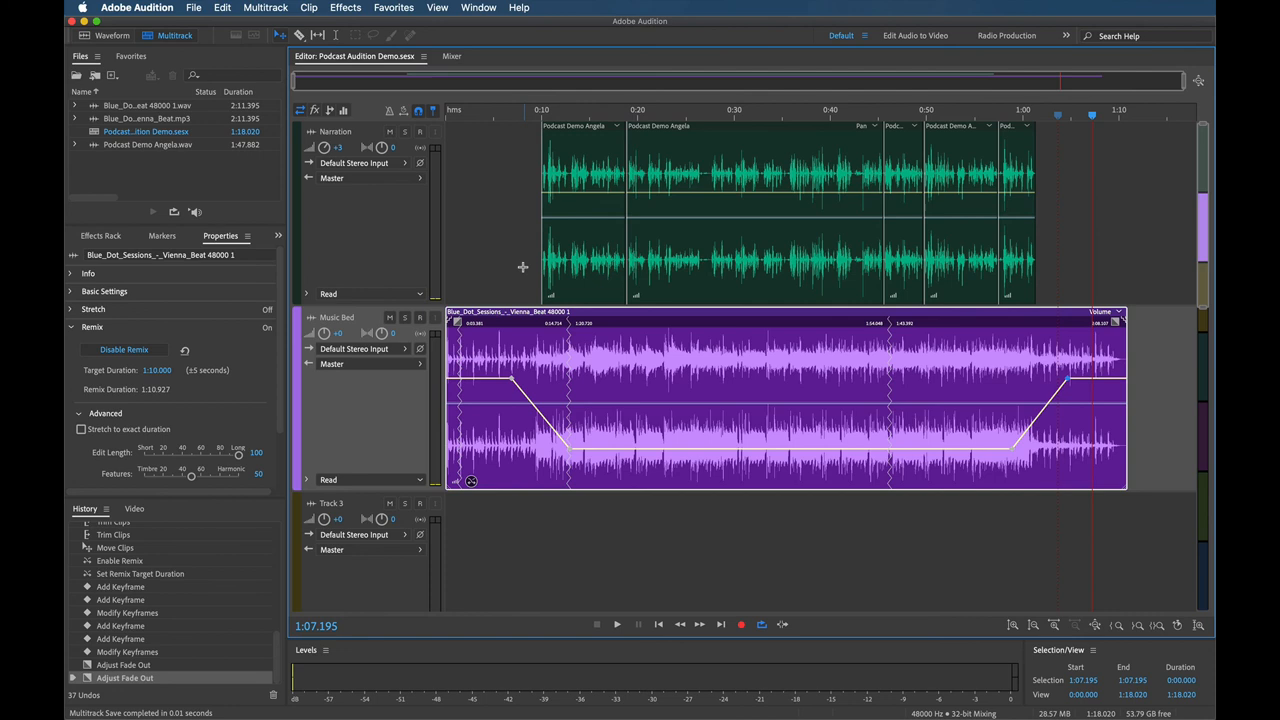
Step: Start an Entire Session multitrack mixdown export named Podcast Audition Demo
click(160, 8)
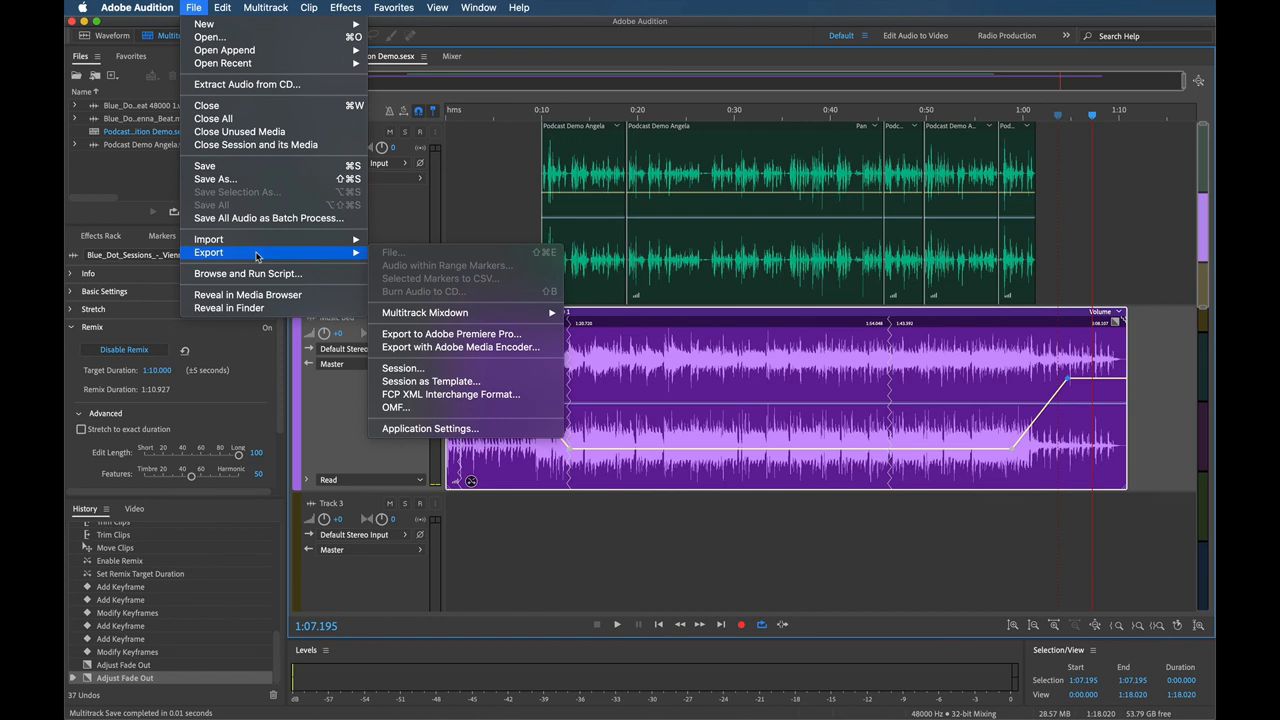
mouse_move(432, 312)
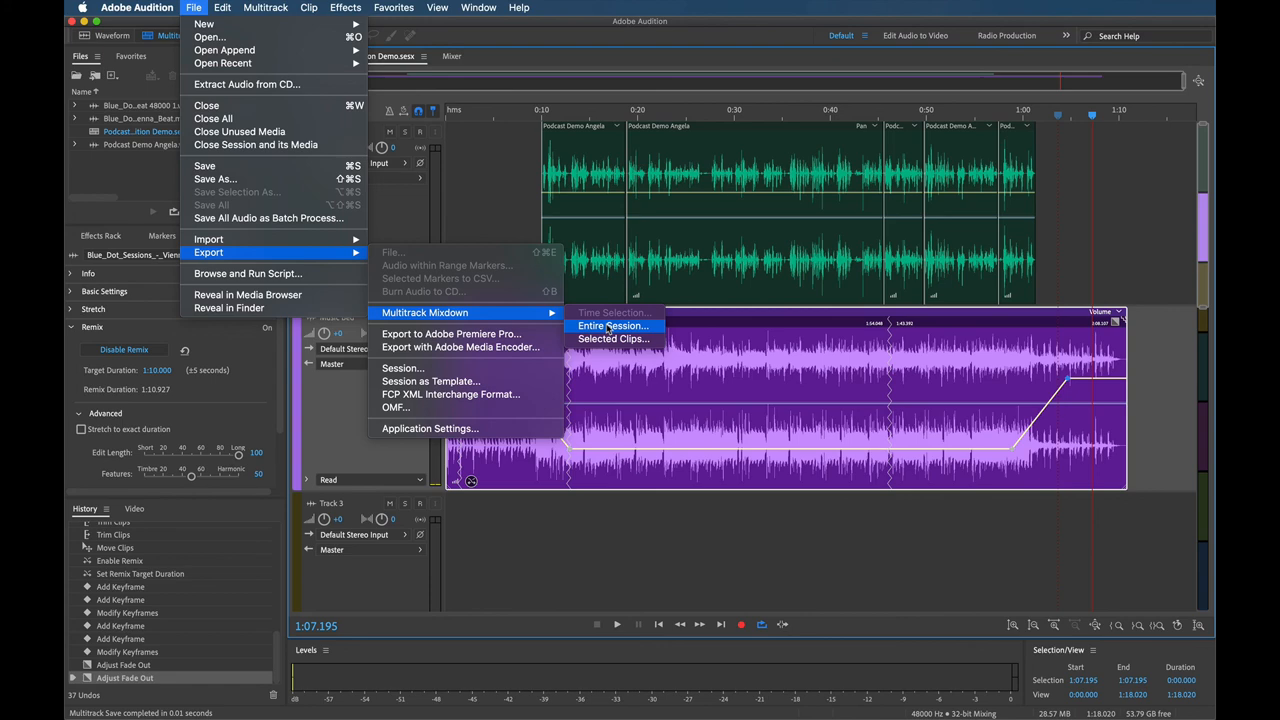
click(612, 326)
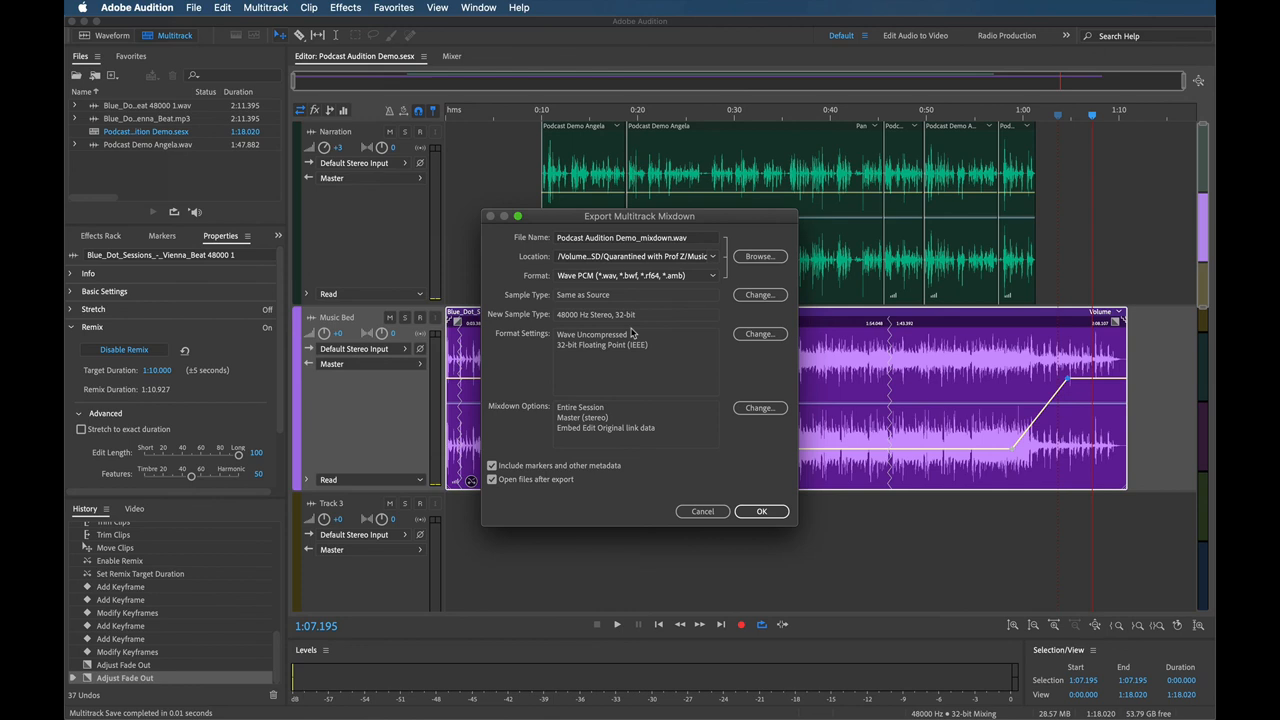
click(636, 236)
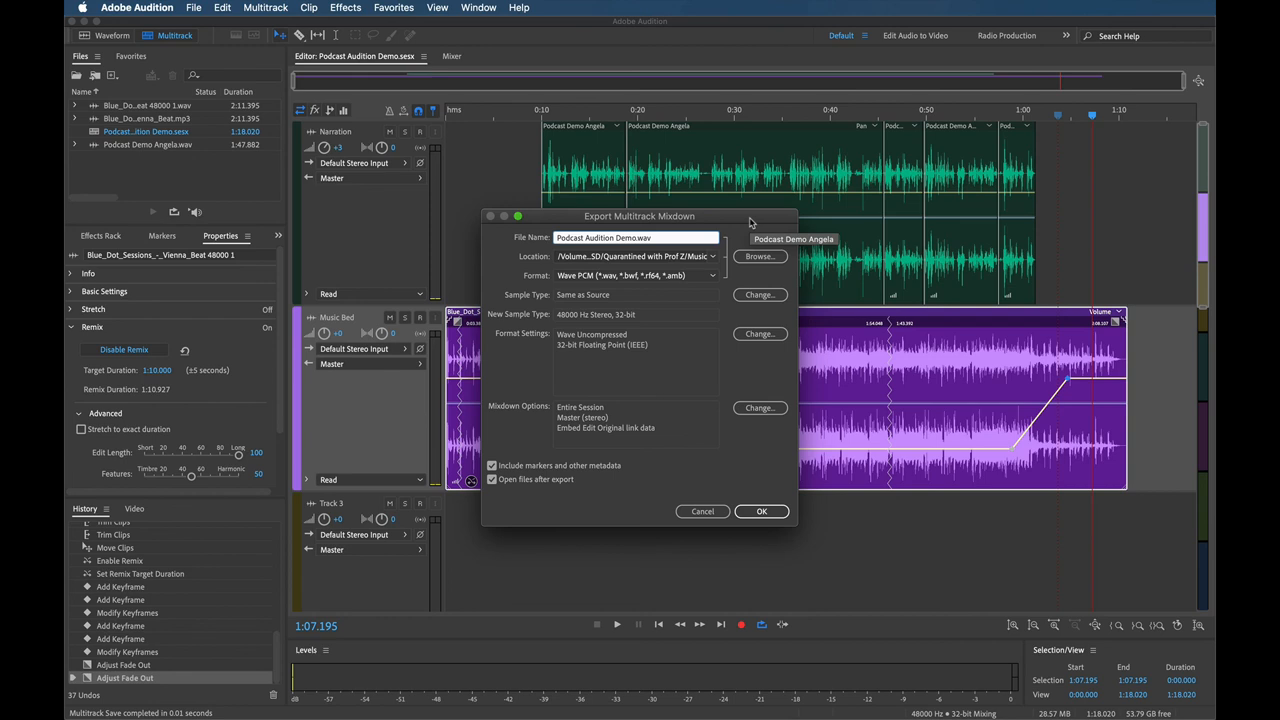
click(636, 236)
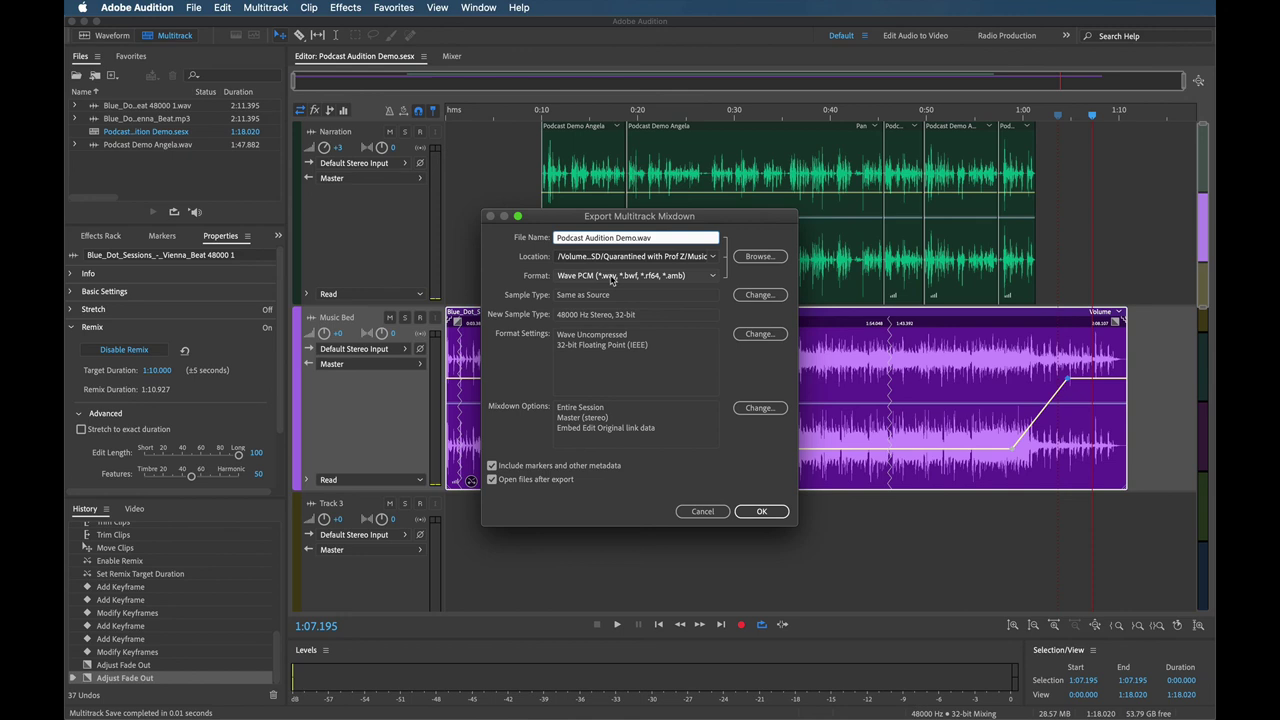
Step: Set the format to MP3 Audio in the project folder and save Podcast Audition Demo.mp3
click(636, 276)
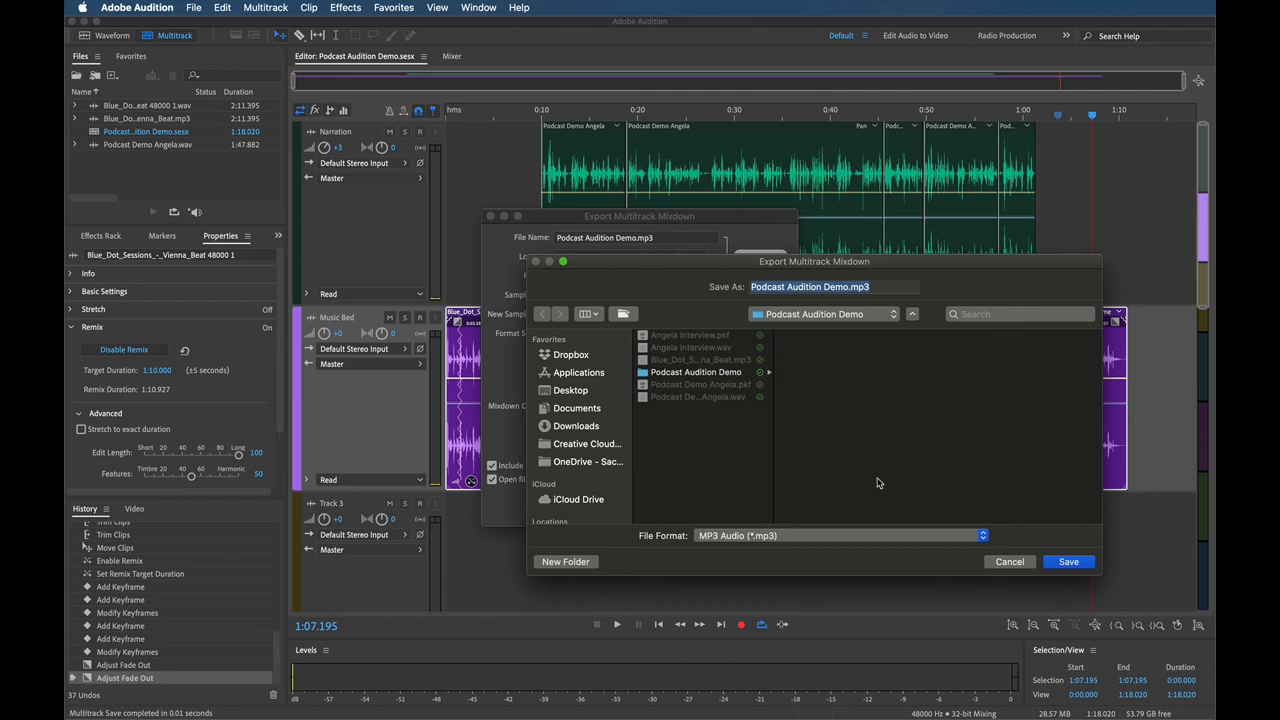
click(1068, 562)
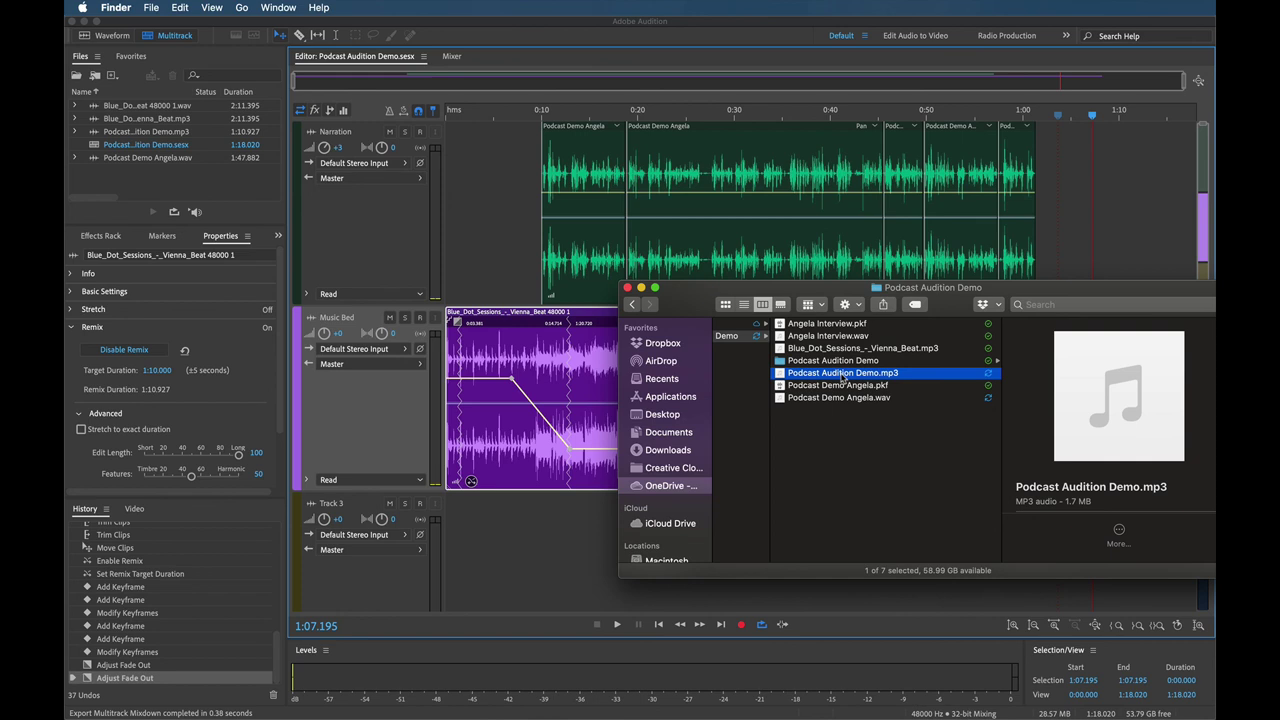
mouse_move(828, 376)
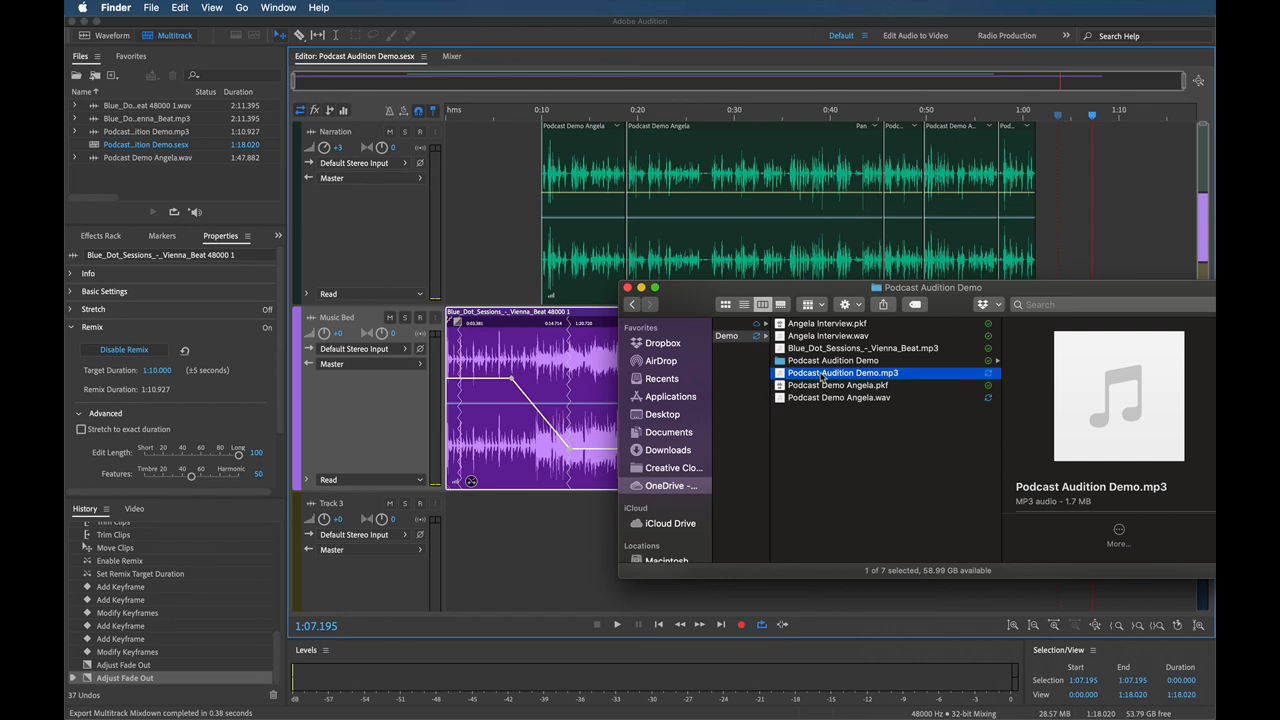